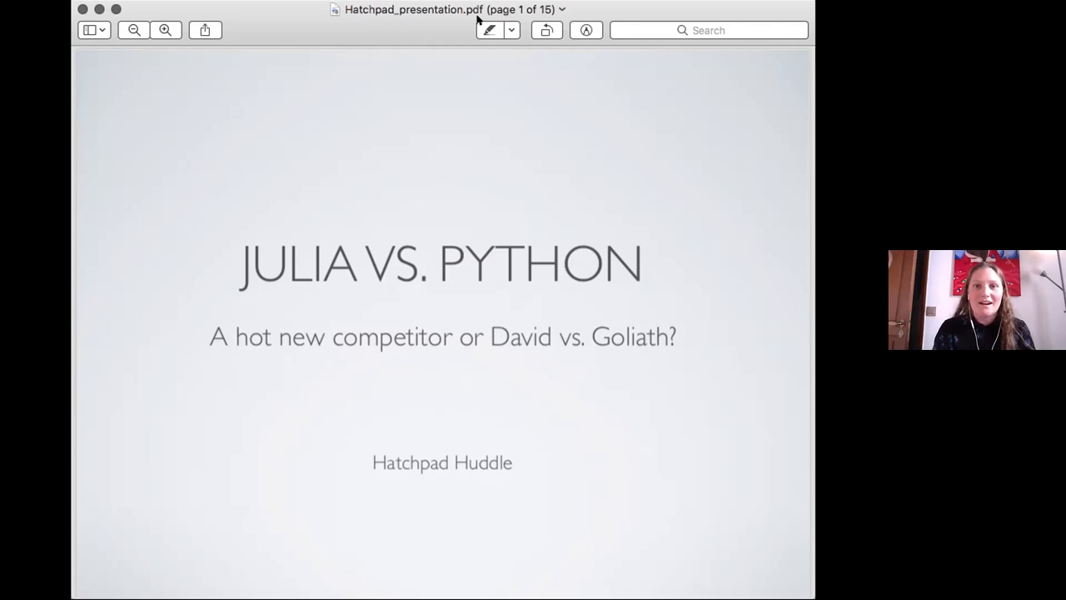
{"action": "mouse_move", "coordinate": [279, 104]}
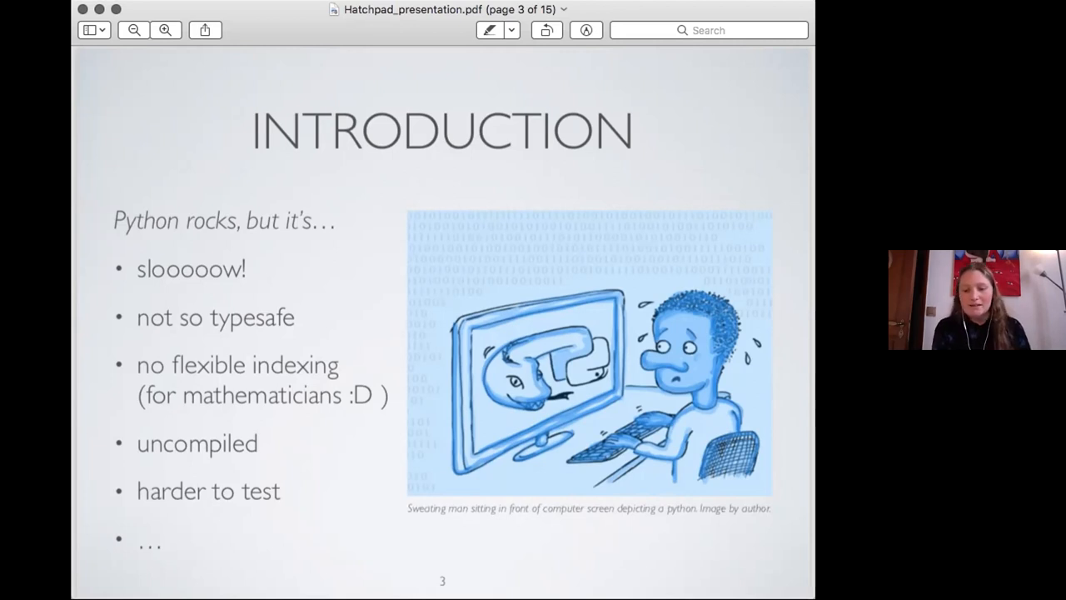
- Advance the Preview deck to page 5, the 'Julia wants it all' Introduction slide
{"action": "key", "text": "right"}
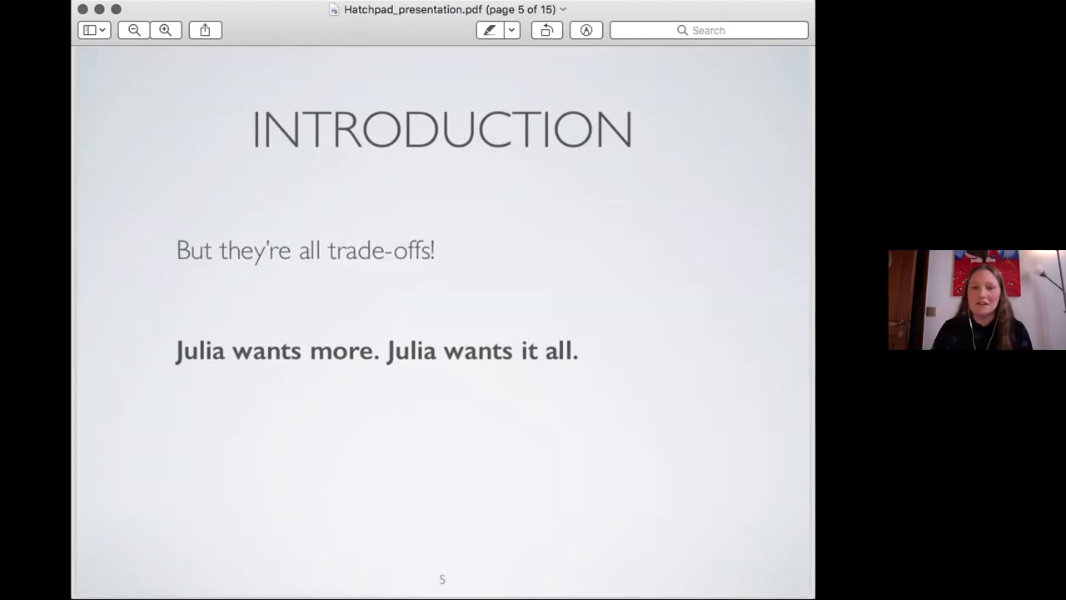
{"action": "key", "text": "Right"}
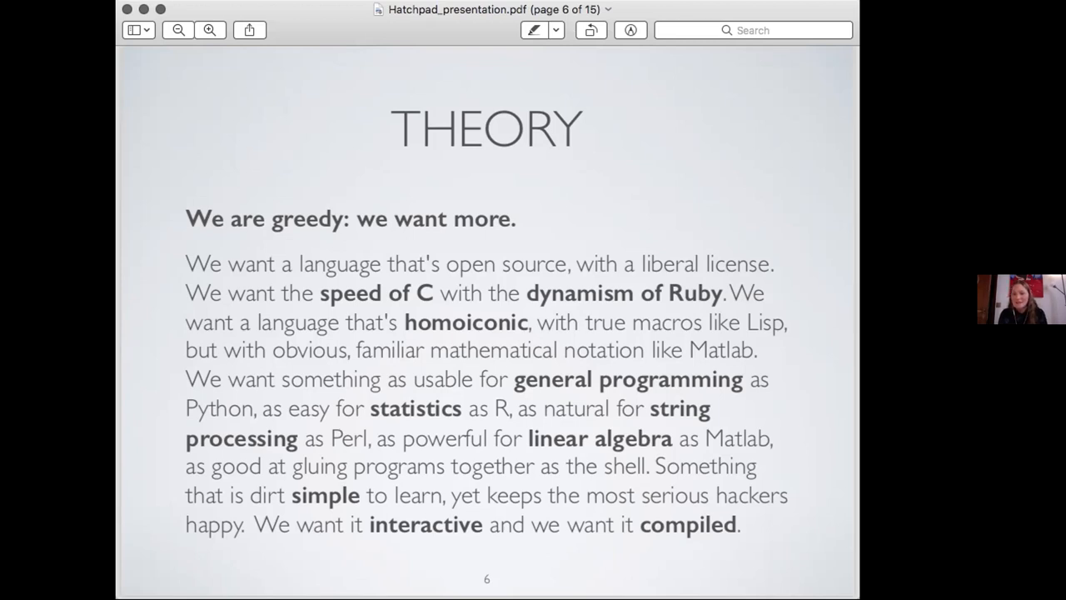
{"action": "mouse_move", "coordinate": [852, 527]}
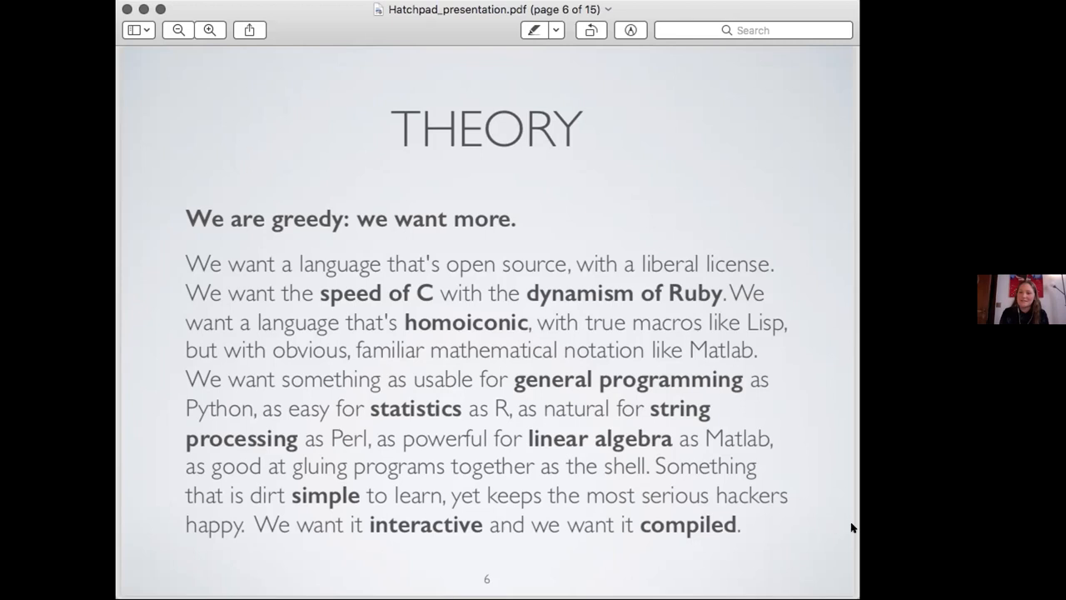
{"action": "mouse_move", "coordinate": [641, 419]}
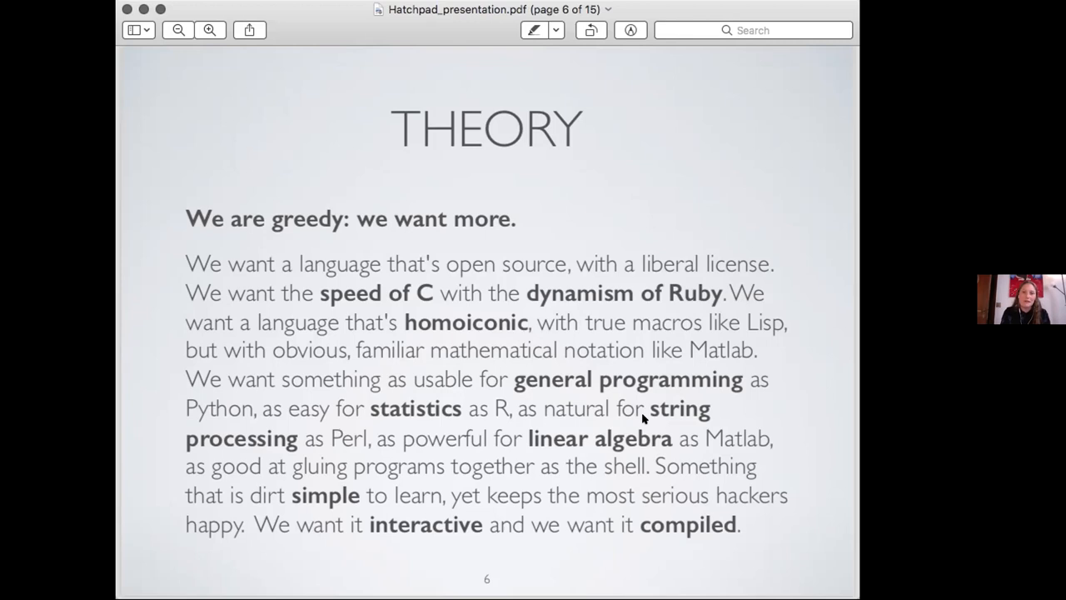
{"action": "mouse_move", "coordinate": [535, 315]}
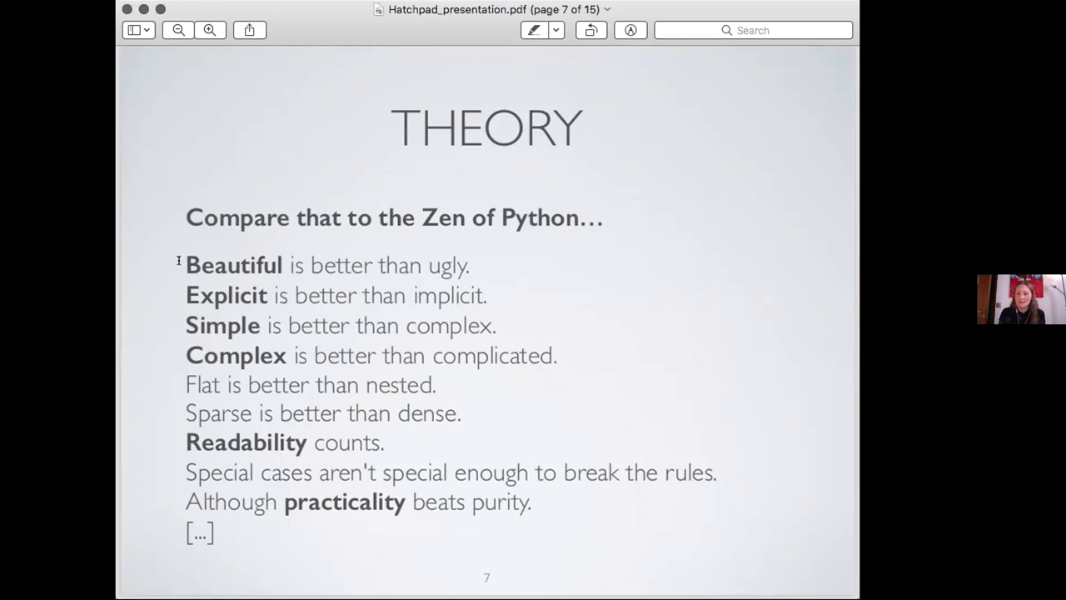
{"action": "mouse_move", "coordinate": [603, 244]}
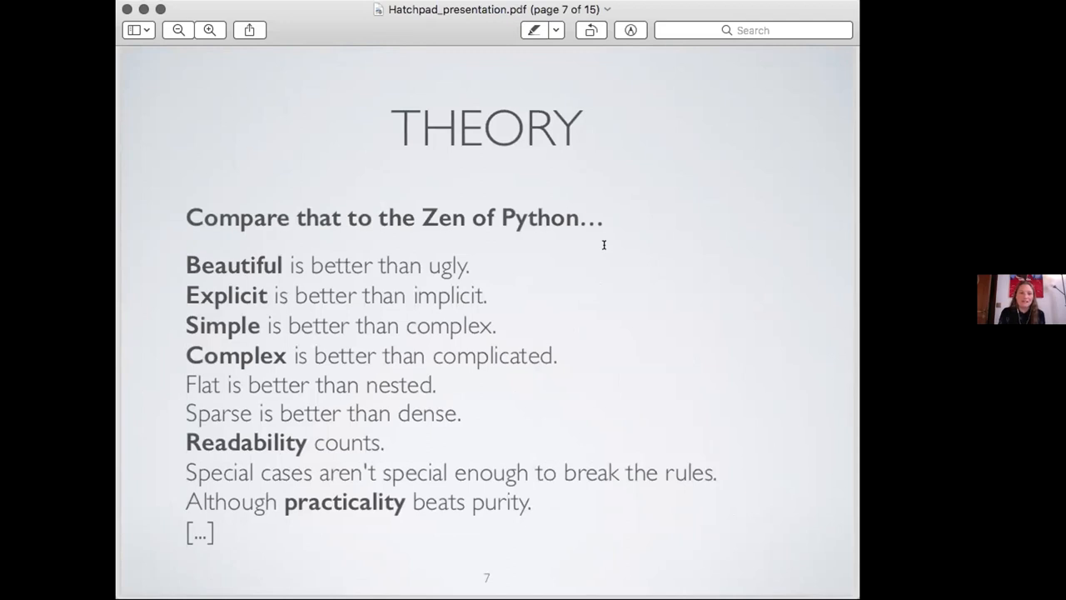
{"action": "mouse_move", "coordinate": [483, 326]}
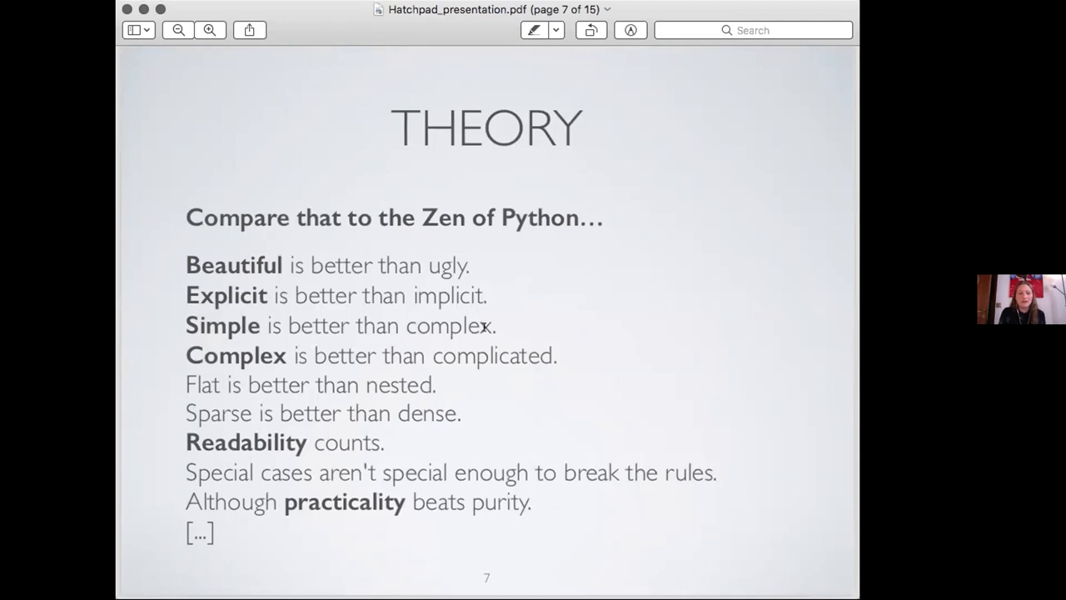
{"action": "mouse_move", "coordinate": [344, 418]}
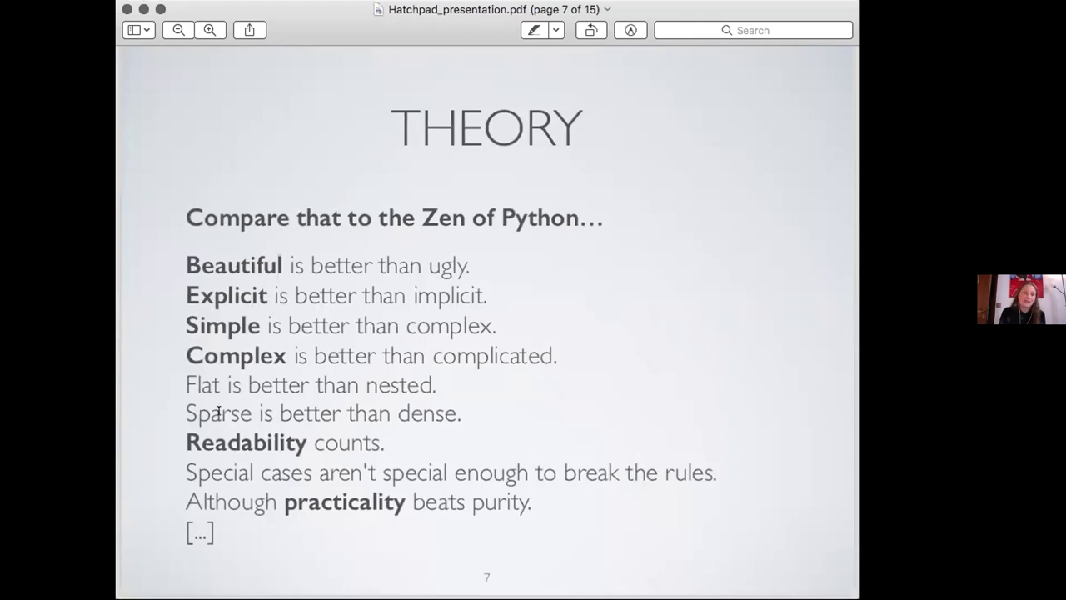
{"action": "mouse_move", "coordinate": [152, 406]}
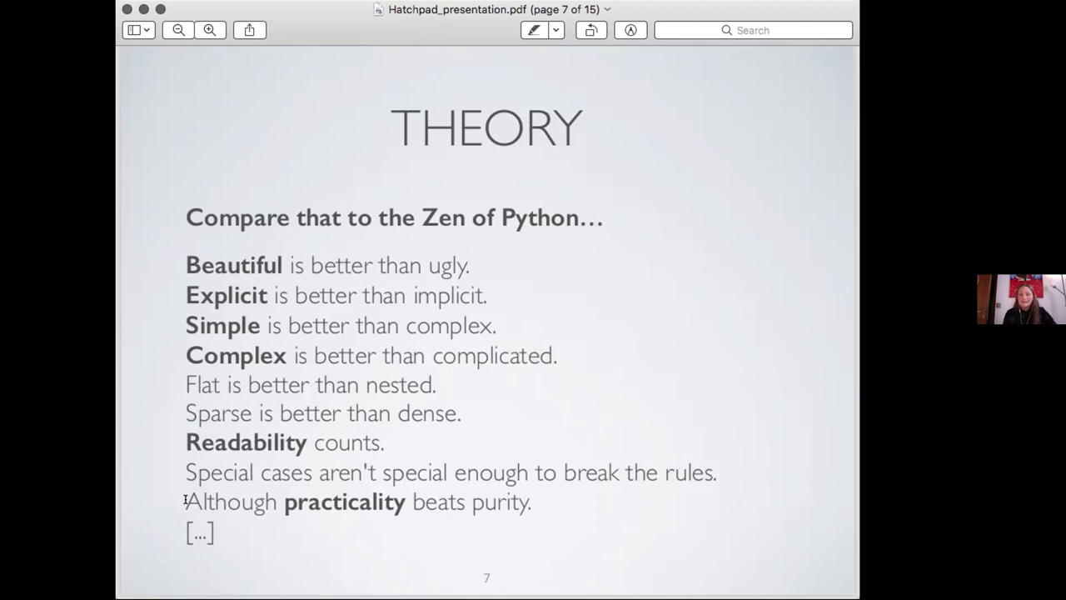
{"action": "mouse_move", "coordinate": [685, 327]}
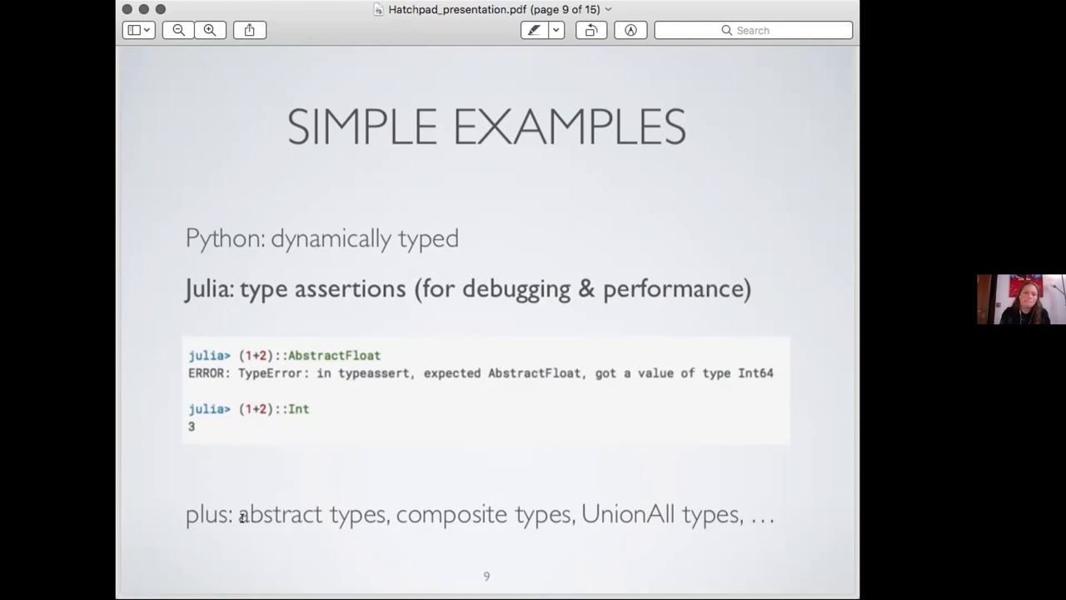
{"action": "mouse_move", "coordinate": [399, 514]}
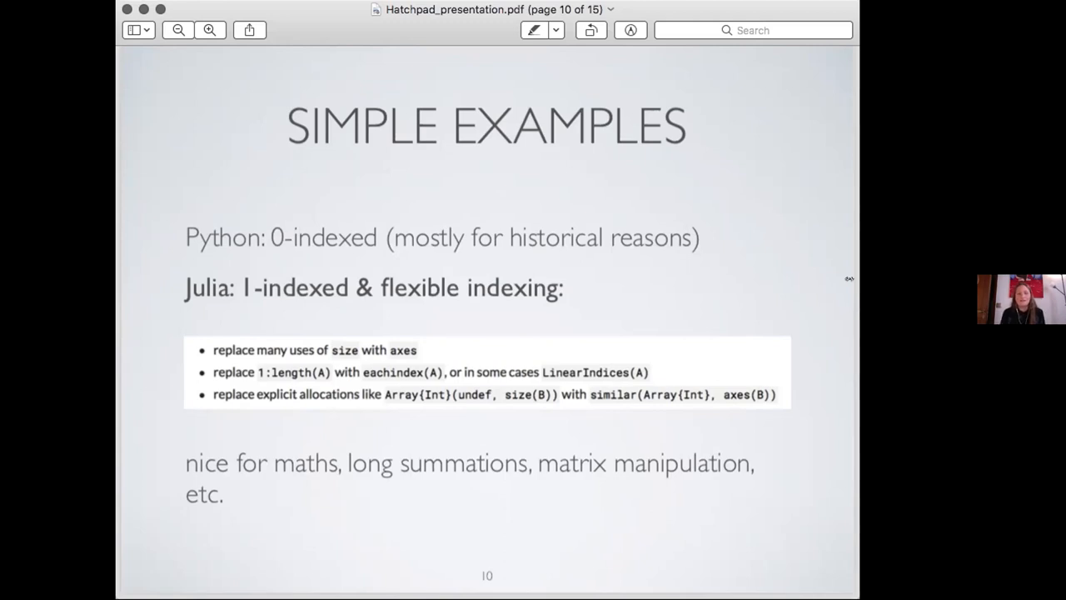
{"action": "mouse_move", "coordinate": [199, 343]}
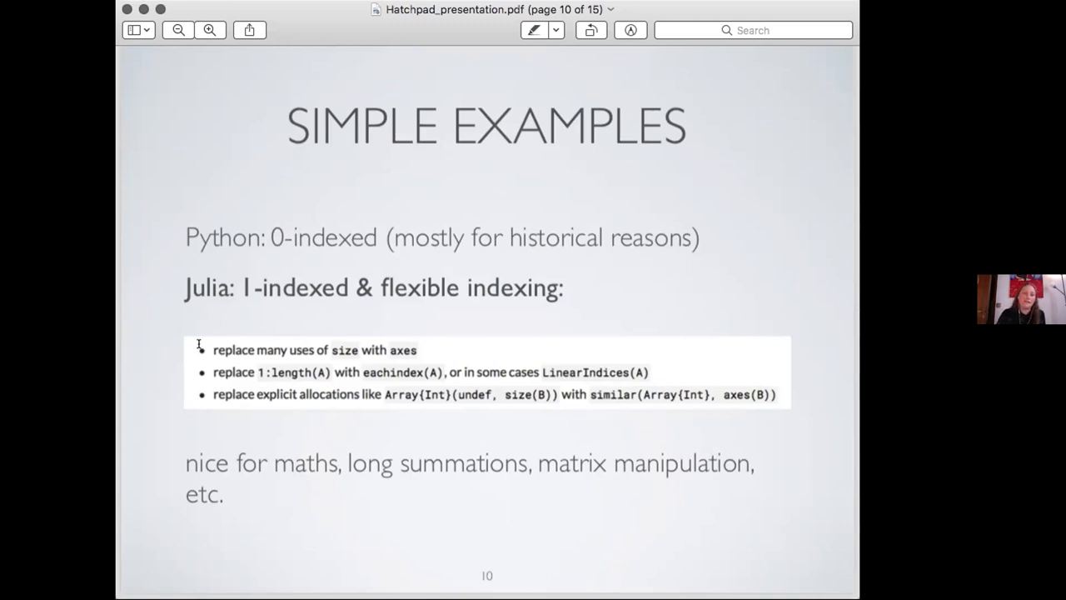
{"action": "mouse_move", "coordinate": [256, 379]}
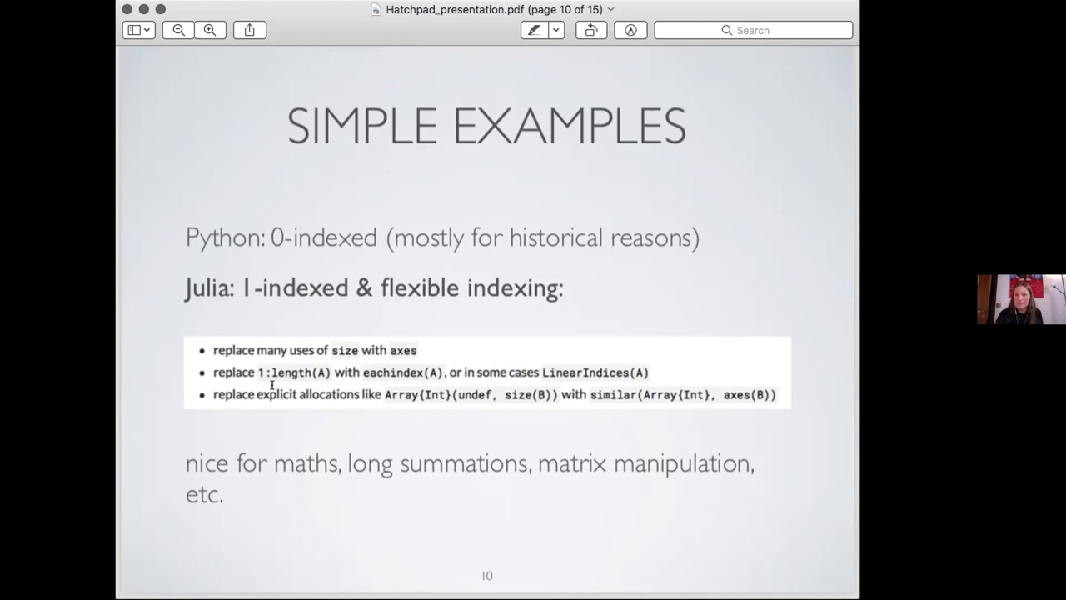
{"action": "mouse_move", "coordinate": [138, 505]}
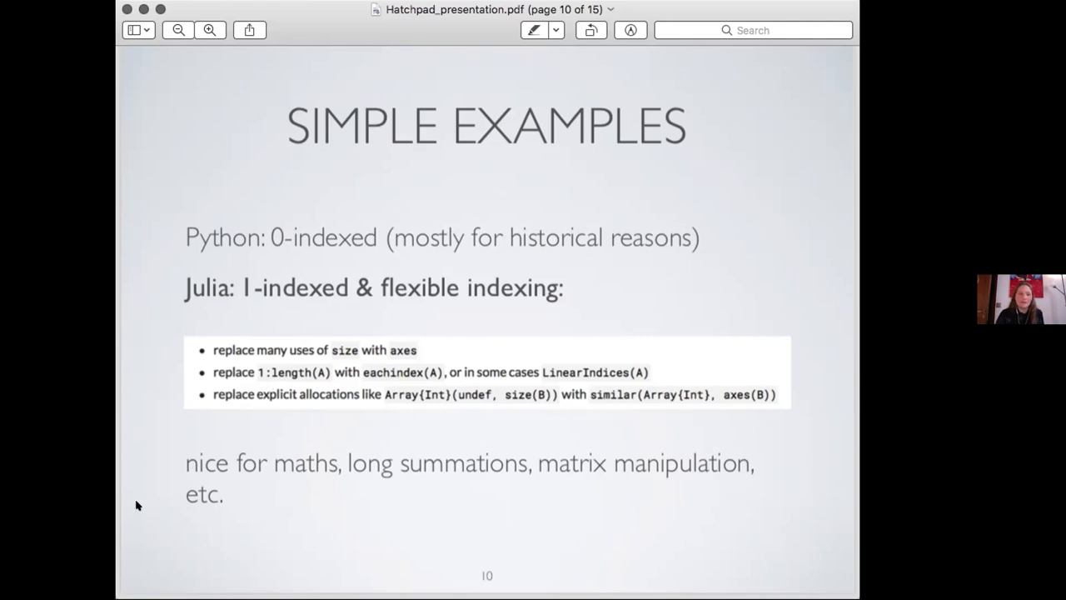
{"action": "mouse_move", "coordinate": [323, 479]}
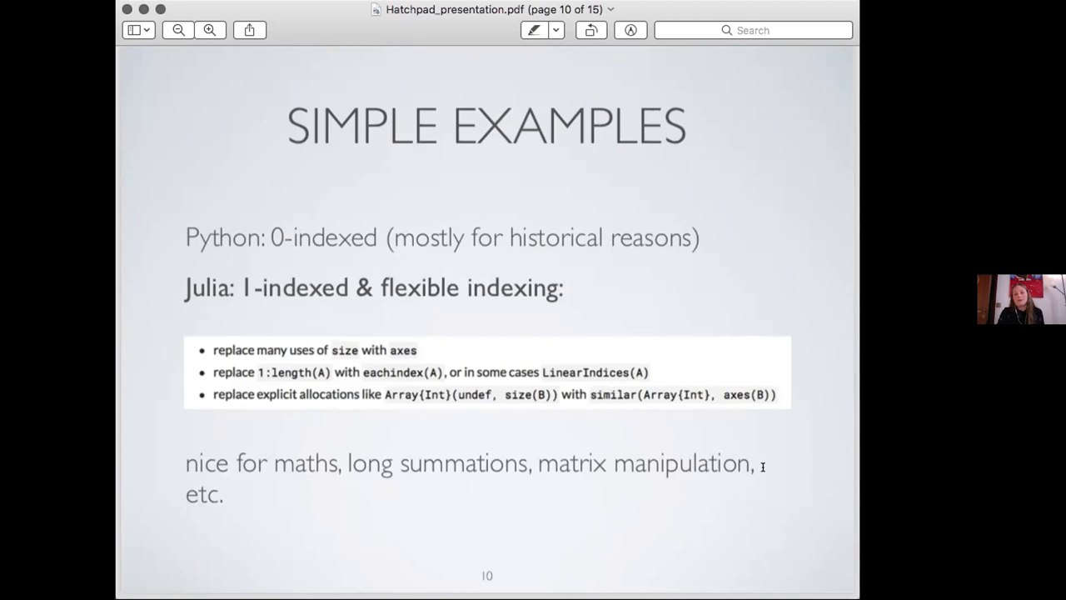
{"action": "mouse_move", "coordinate": [799, 356]}
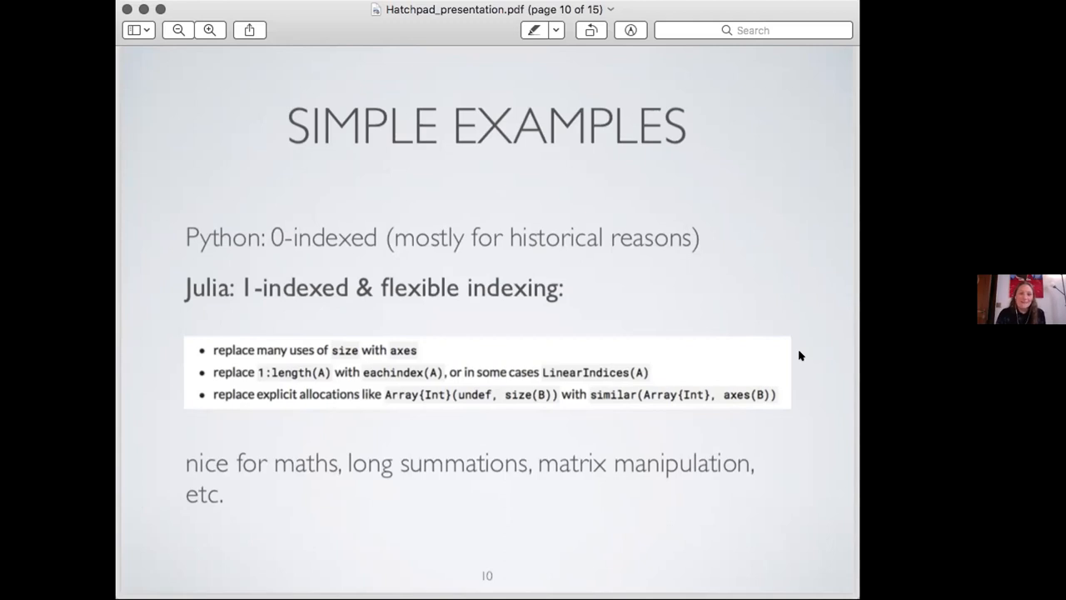
{"action": "key", "text": "right"}
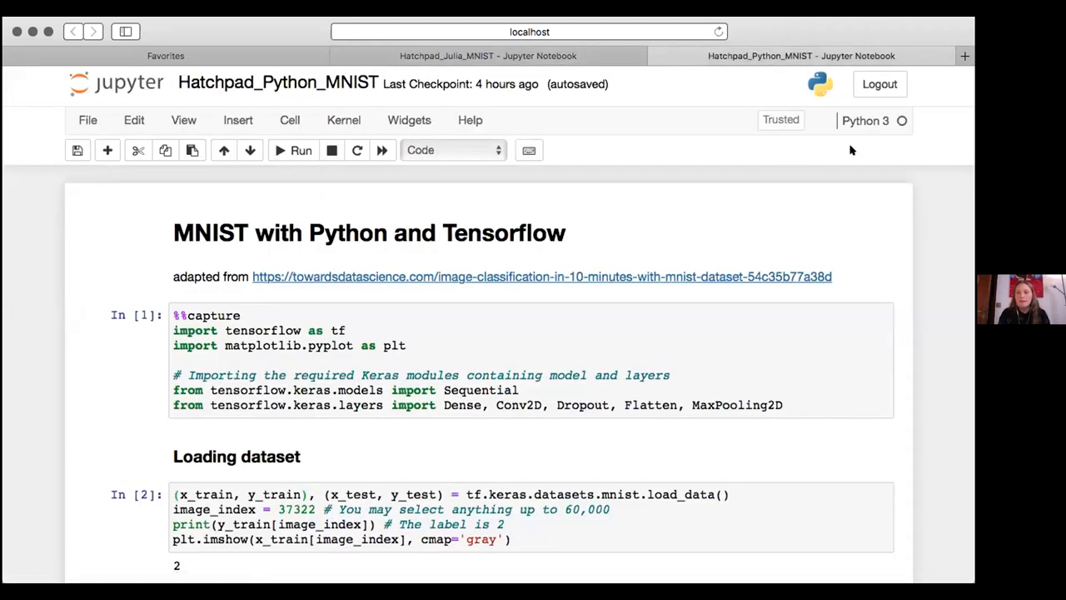
{"action": "mouse_move", "coordinate": [75, 122]}
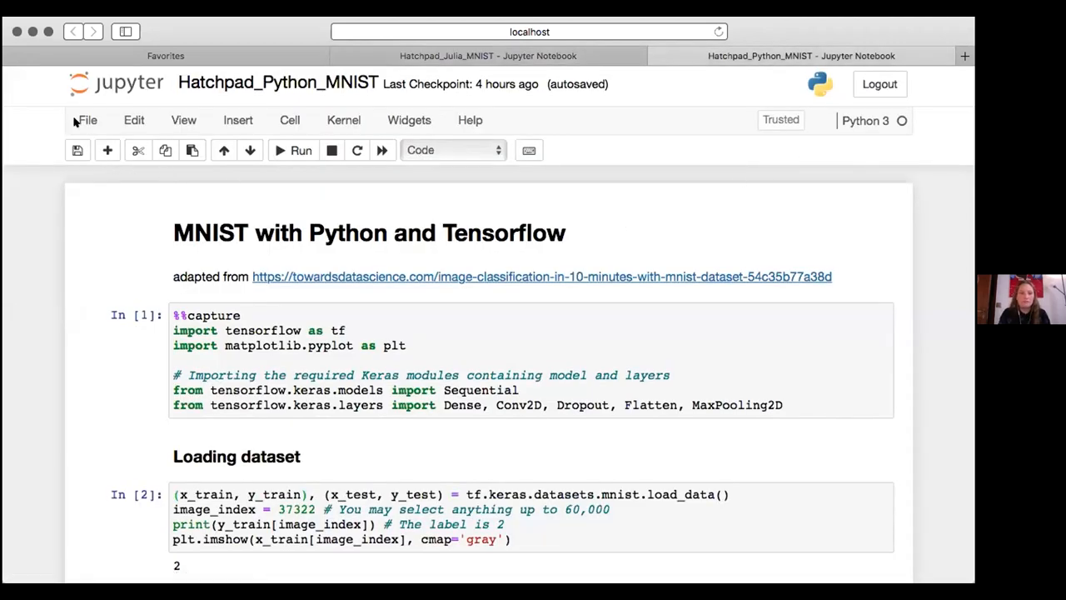
{"action": "mouse_move", "coordinate": [424, 212]}
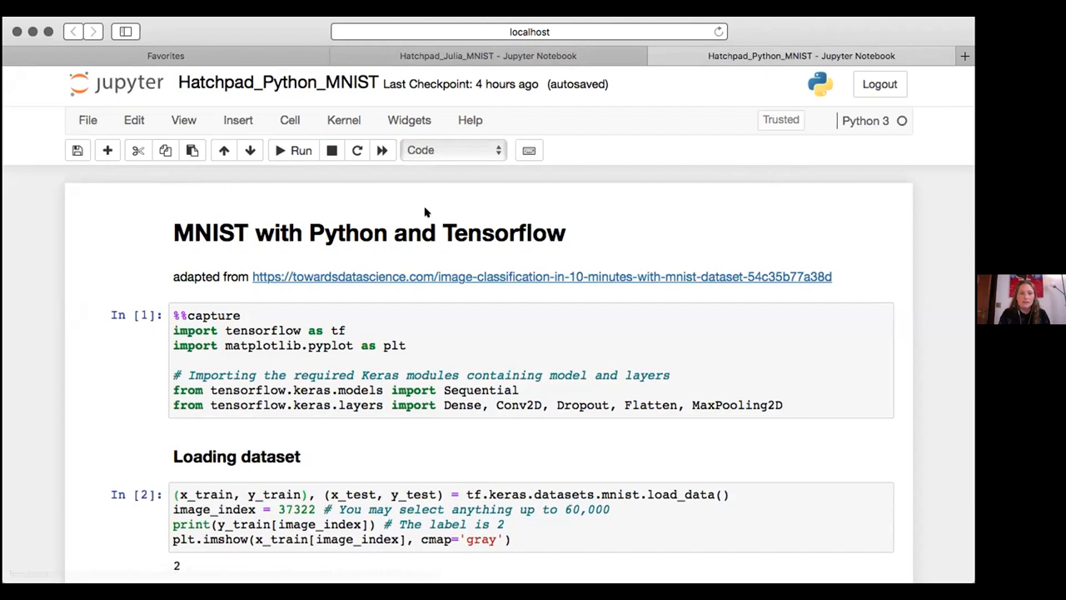
{"action": "mouse_move", "coordinate": [520, 365]}
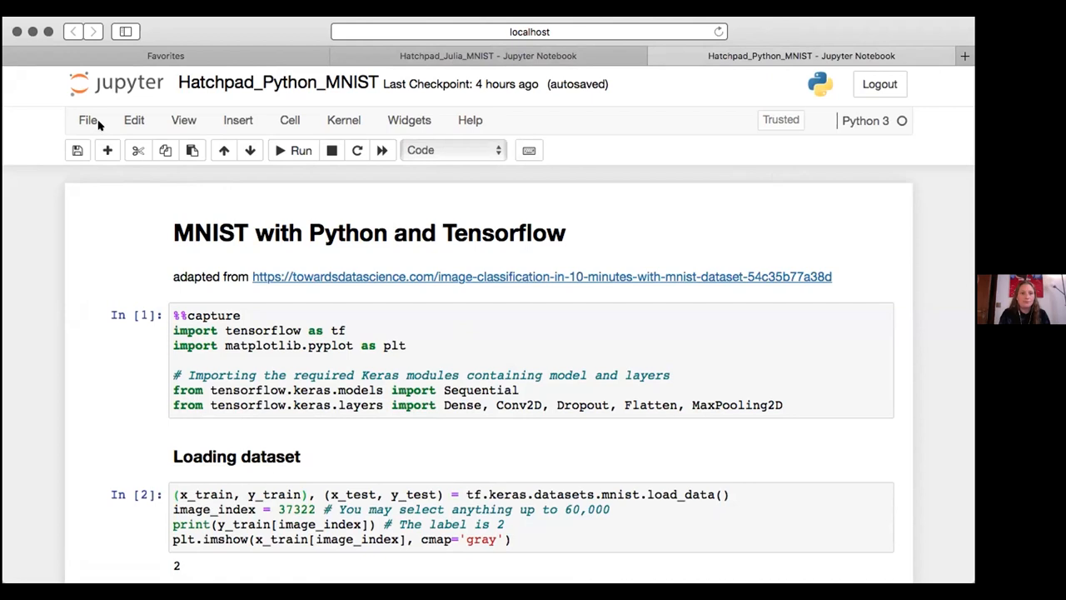
{"action": "mouse_move", "coordinate": [870, 120]}
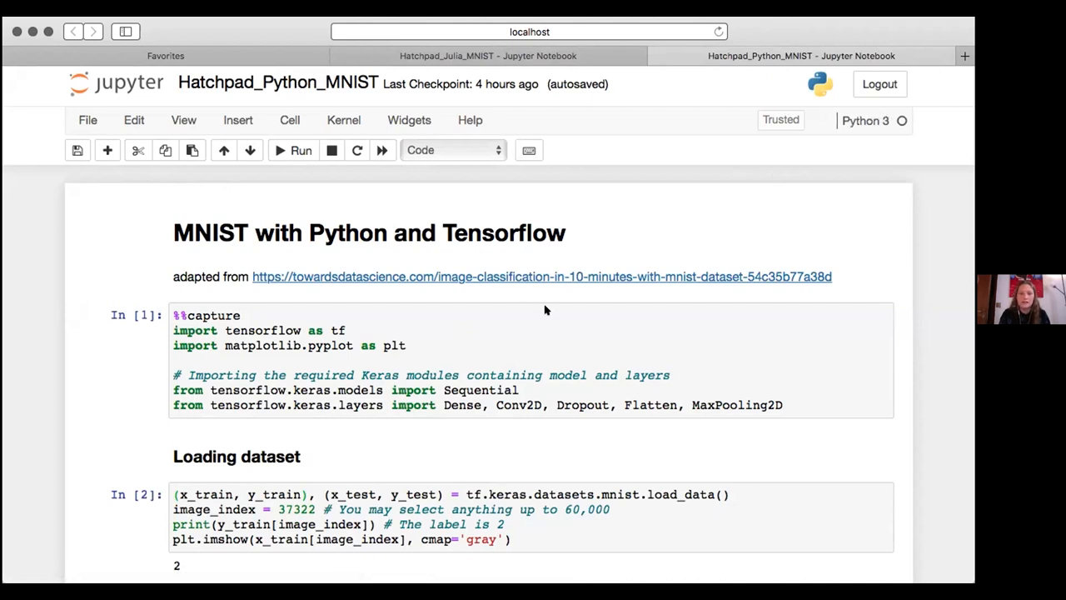
{"action": "mouse_move", "coordinate": [420, 463]}
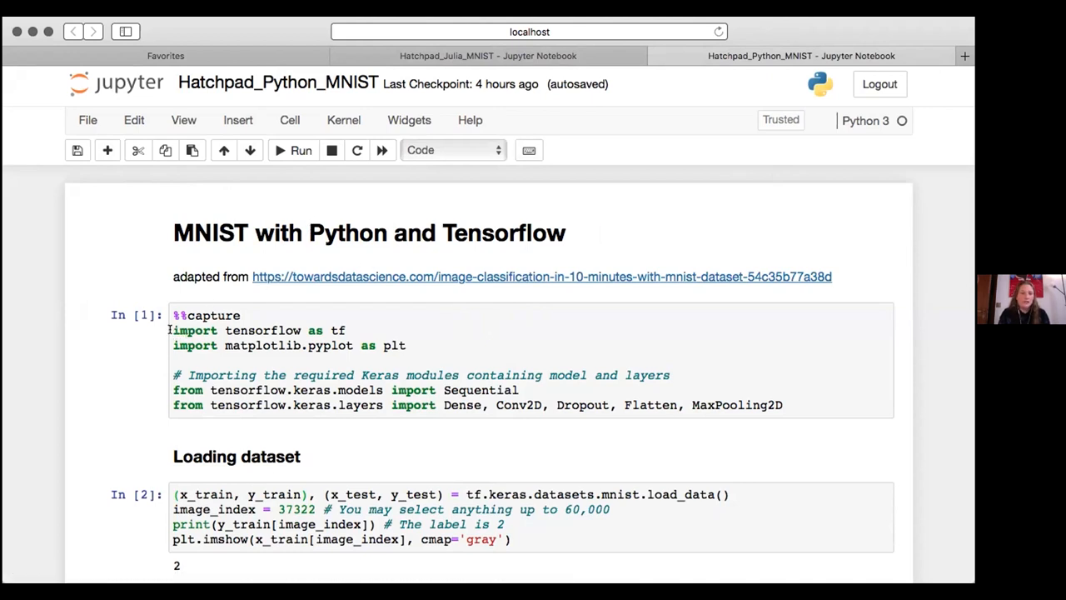
- Select the TensorFlow import code in the Hatchpad_Python_MNIST notebook's first cell
{"action": "left_click_drag", "start_coordinate": [174, 330], "coordinate": [406, 344]}
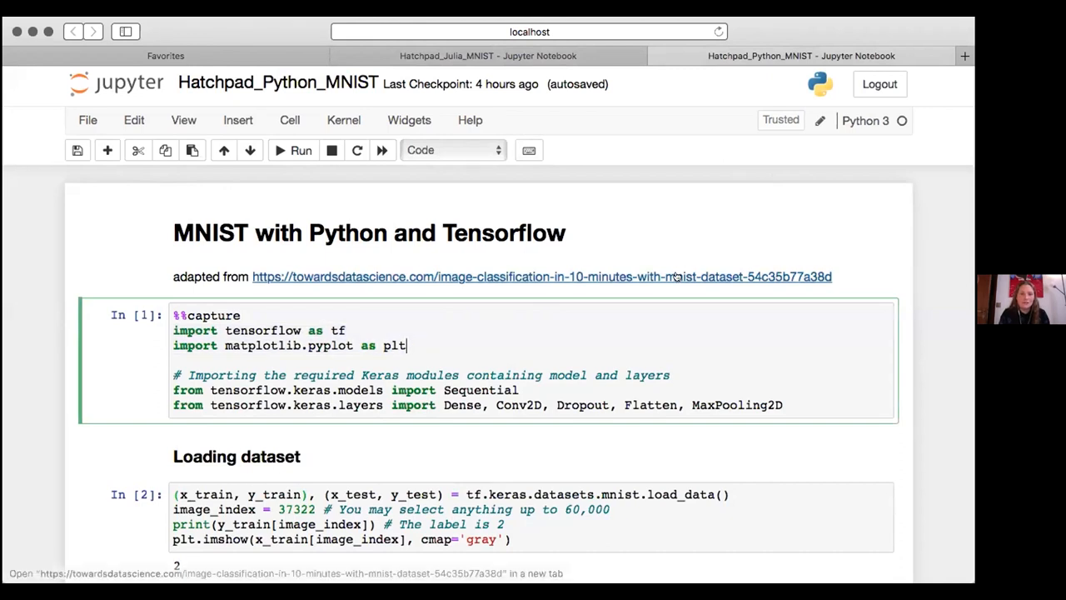
{"action": "mouse_move", "coordinate": [852, 129]}
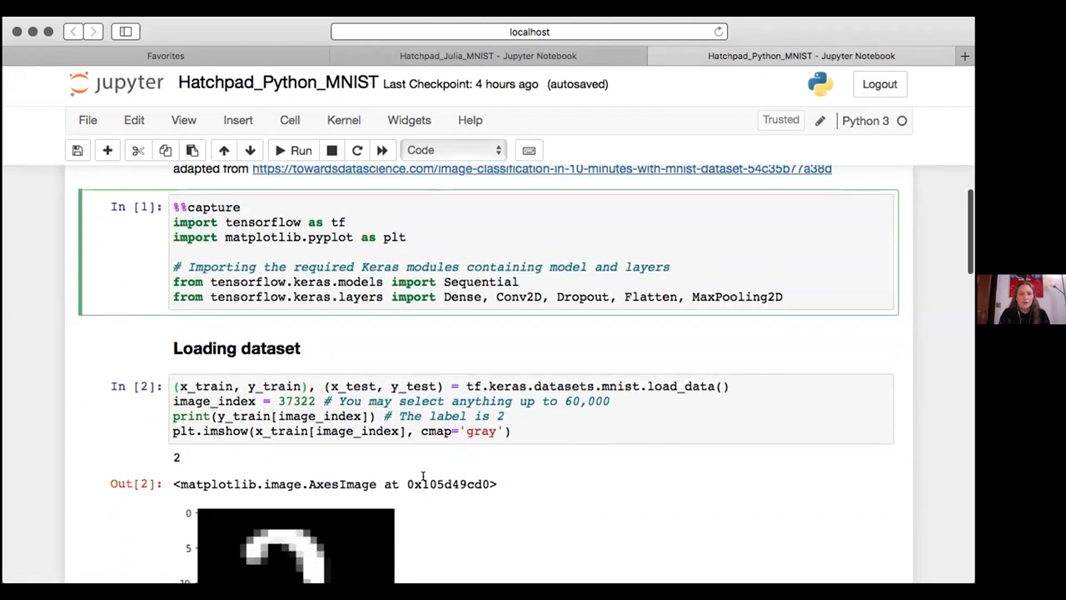
{"action": "scroll", "scroll_direction": "down", "scroll_amount": 3}
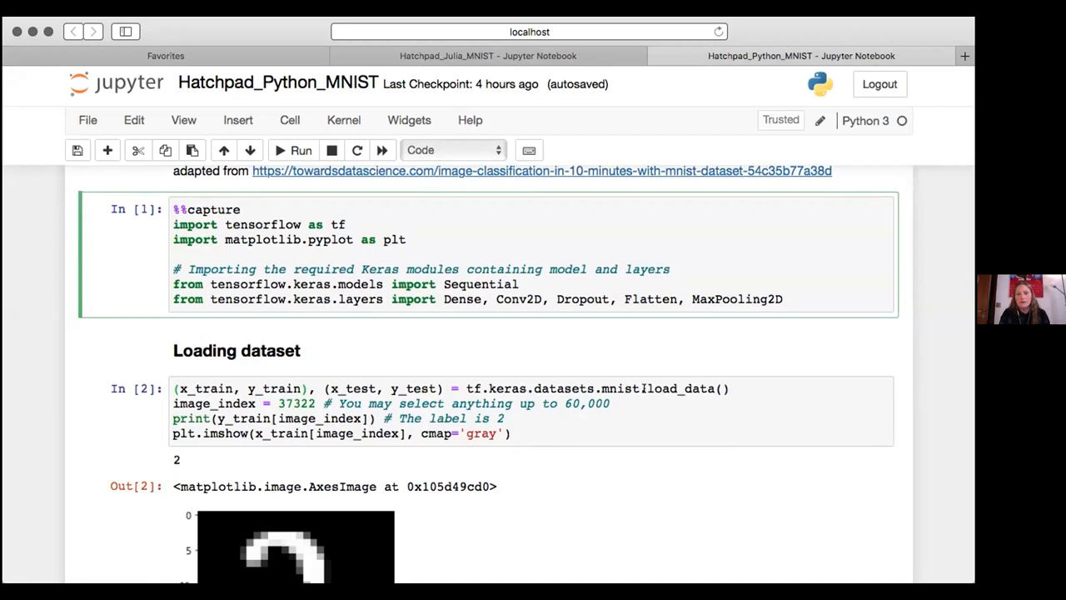
{"action": "mouse_move", "coordinate": [637, 387]}
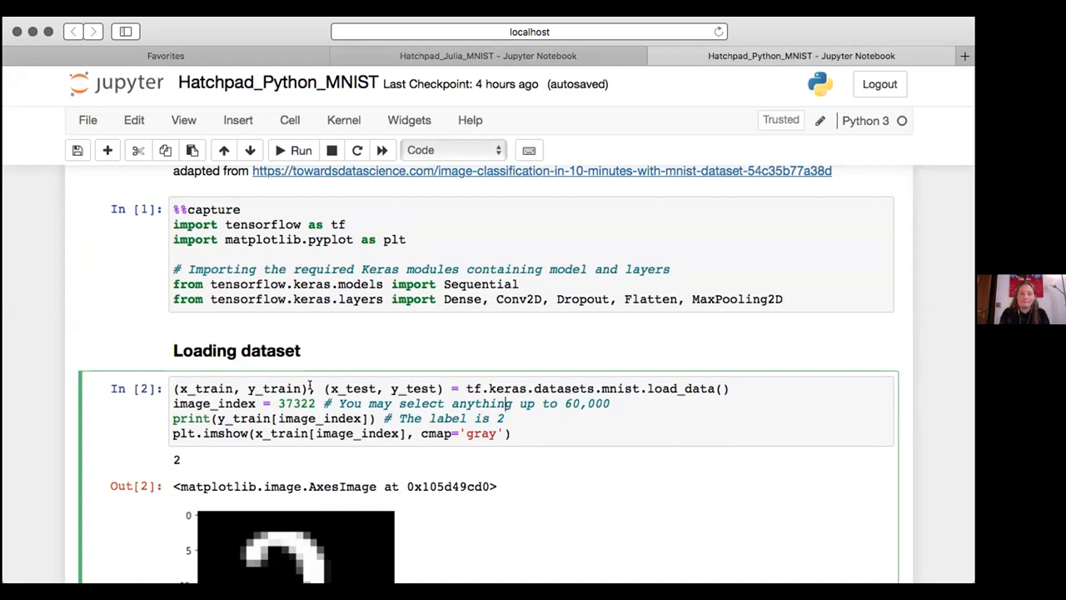
{"action": "scroll", "scroll_direction": "down", "scroll_amount": 3}
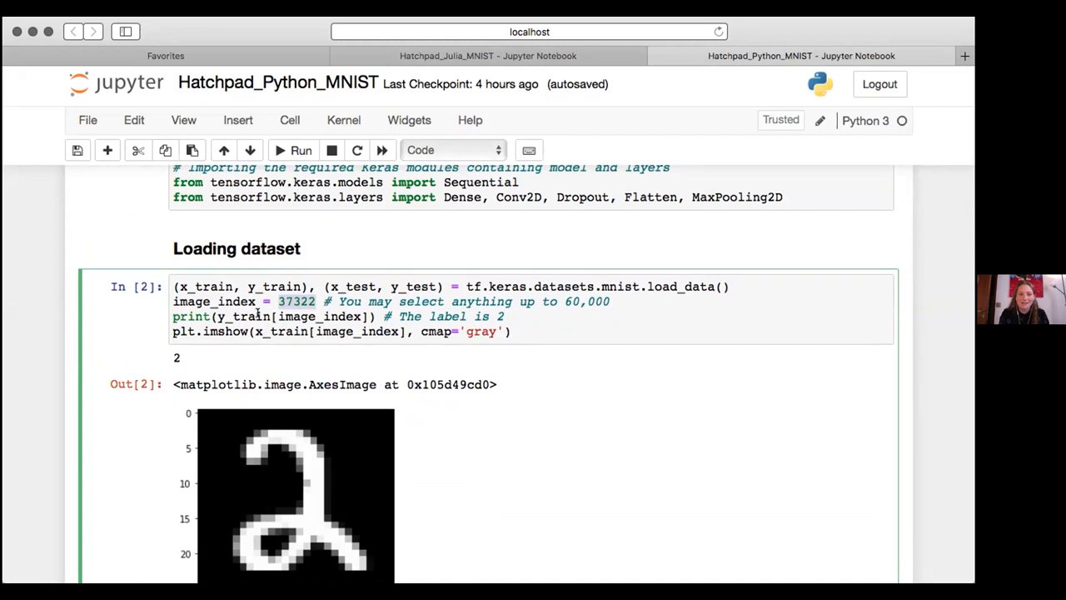
{"action": "mouse_move", "coordinate": [205, 361]}
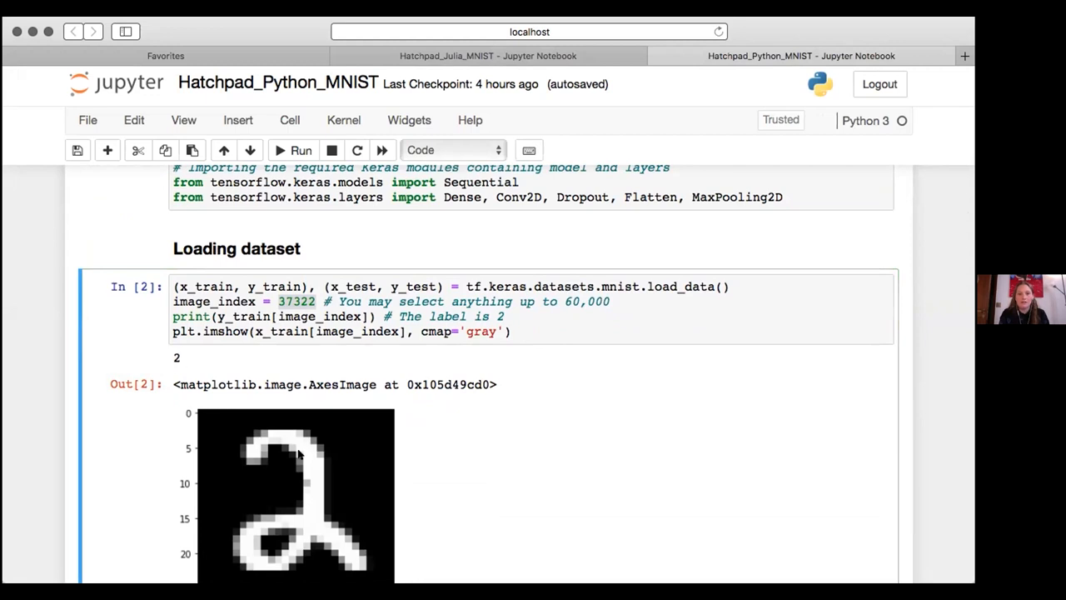
- Set image_index to 57682 in the Loading dataset cell, rerun it, and scroll down
{"action": "scroll", "scroll_direction": "down", "scroll_amount": 3}
{"action": "type", "text": "6"}
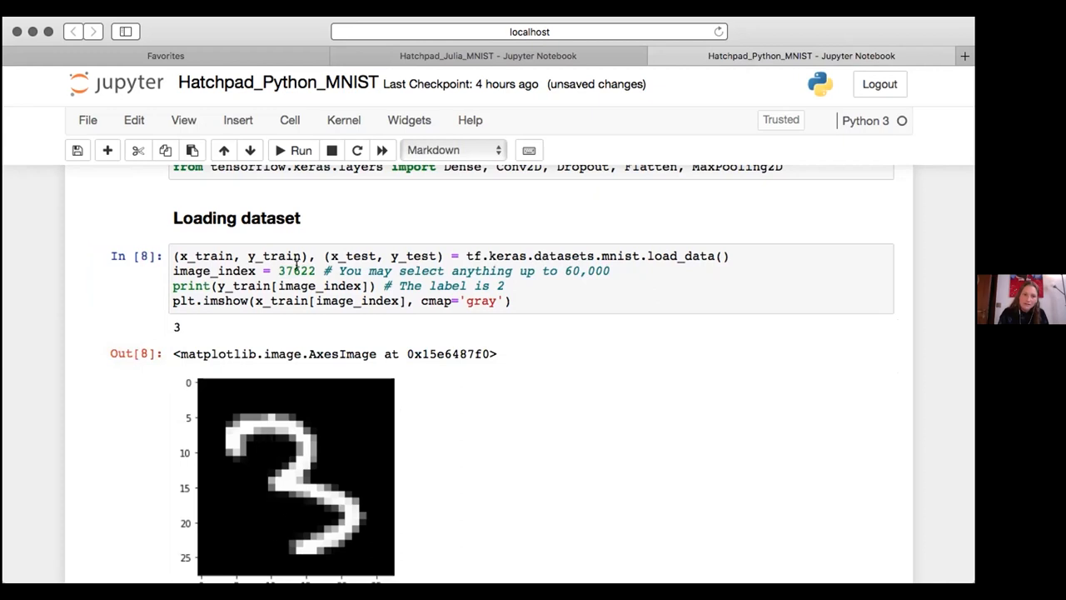
{"action": "left_click", "coordinate": [295, 266]}
{"action": "type", "text": "5768"}
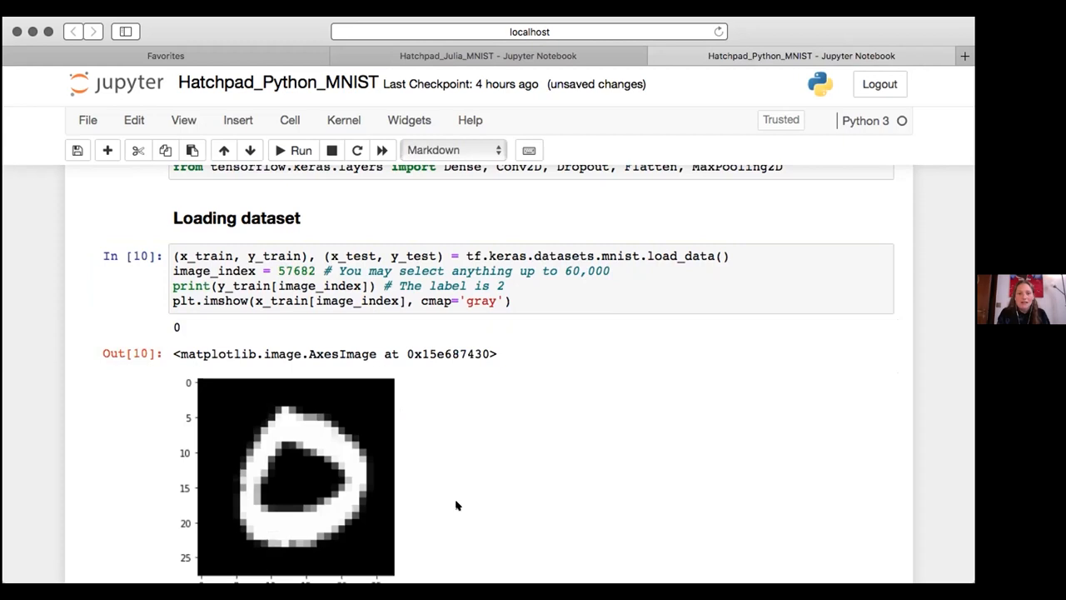
{"action": "scroll", "scroll_direction": "down", "scroll_amount": 3}
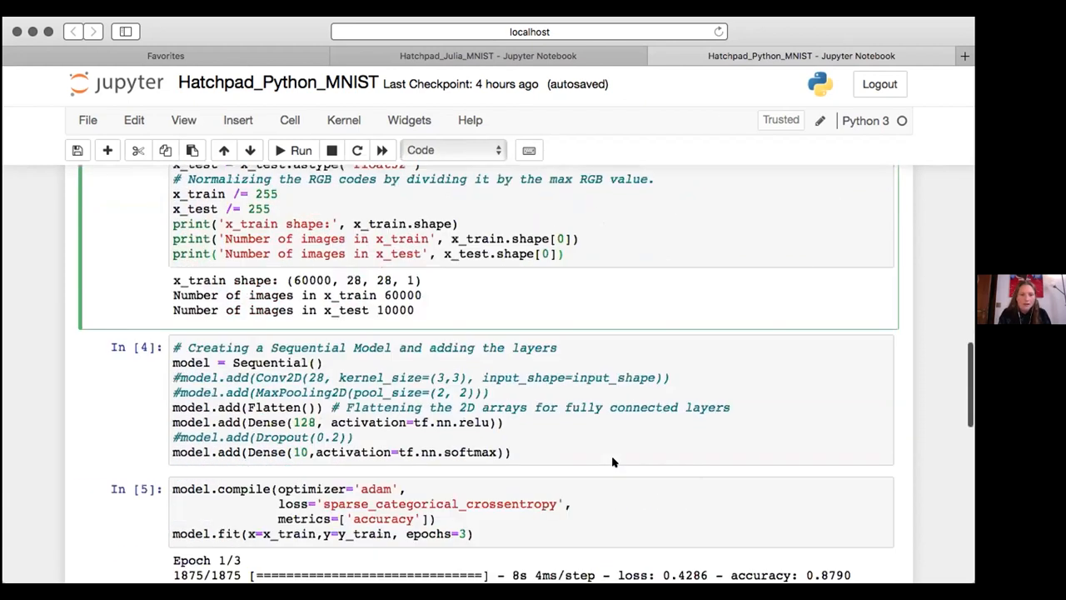
{"action": "scroll", "scroll_direction": "down", "scroll_amount": 3}
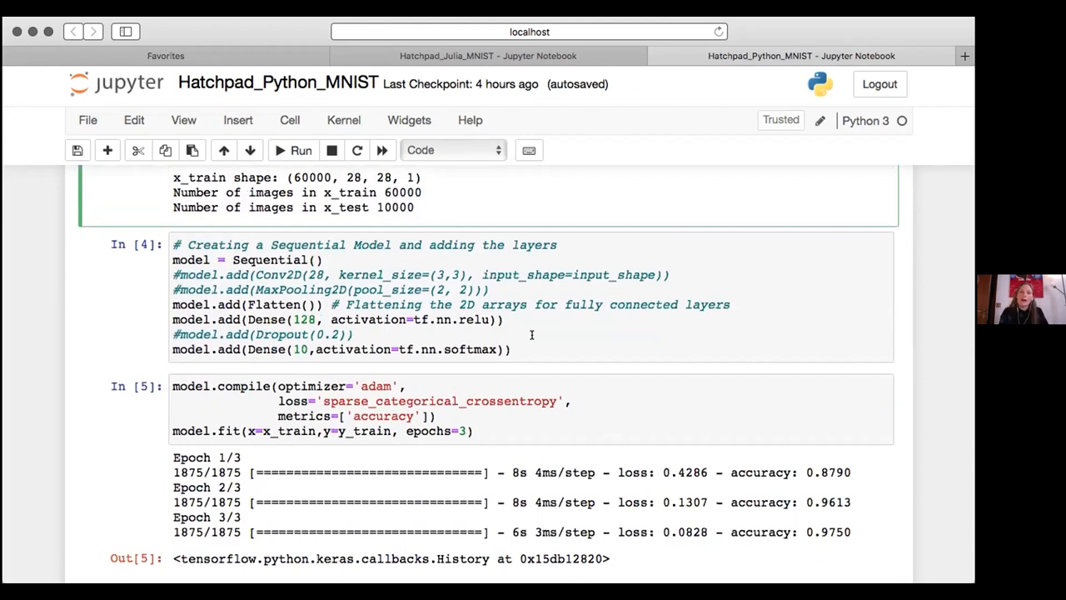
{"action": "left_click", "coordinate": [353, 334]}
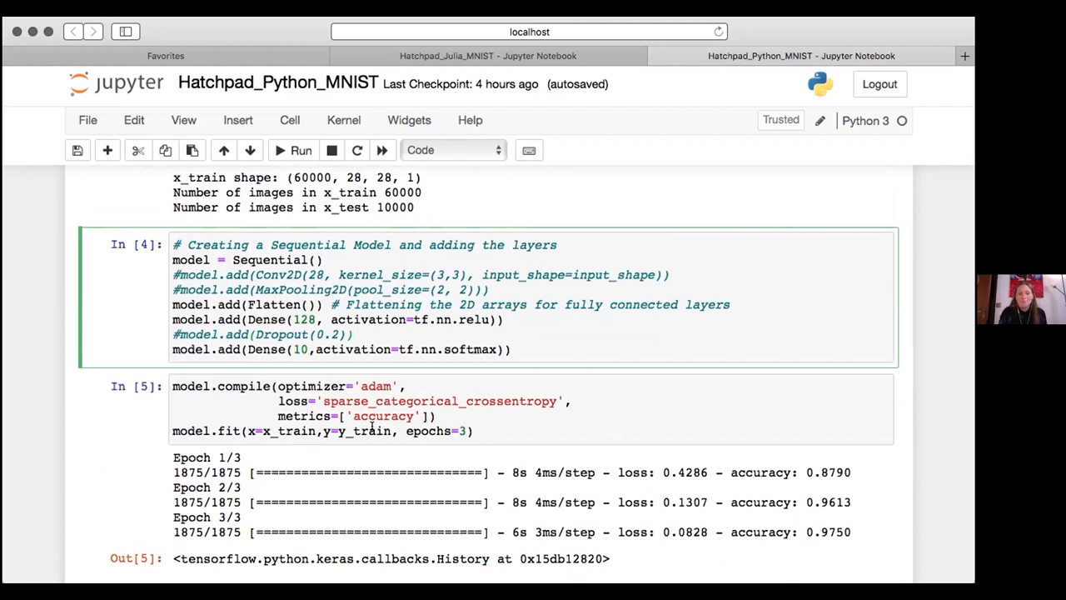
{"action": "scroll", "scroll_direction": "down", "scroll_amount": 3}
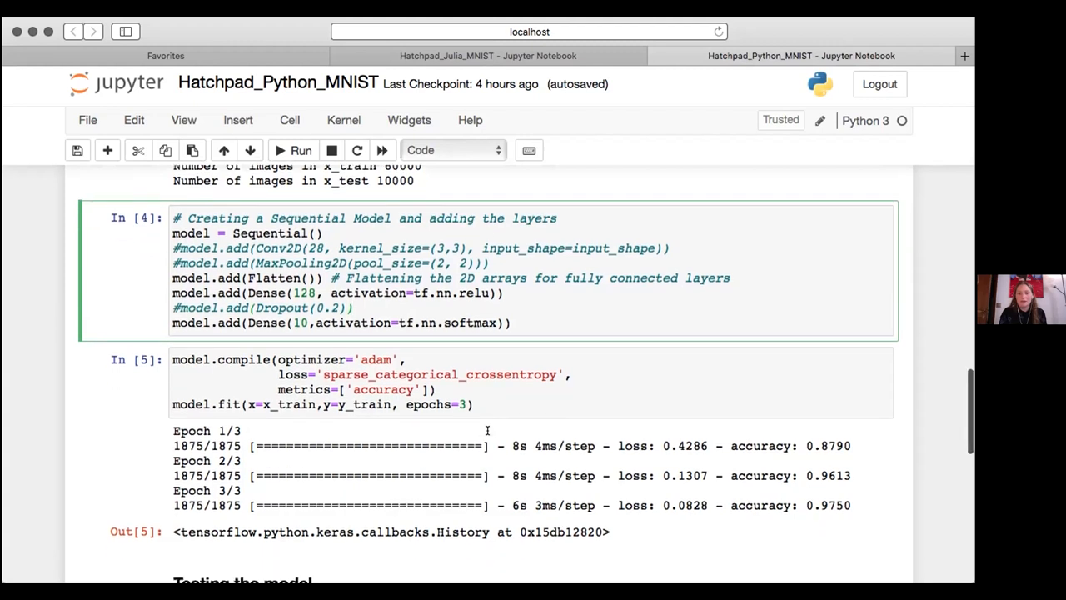
- Scroll to the model.compile/model.fit cell showing three epochs of loss and accuracy
{"action": "scroll", "scroll_direction": "down", "scroll_amount": 3}
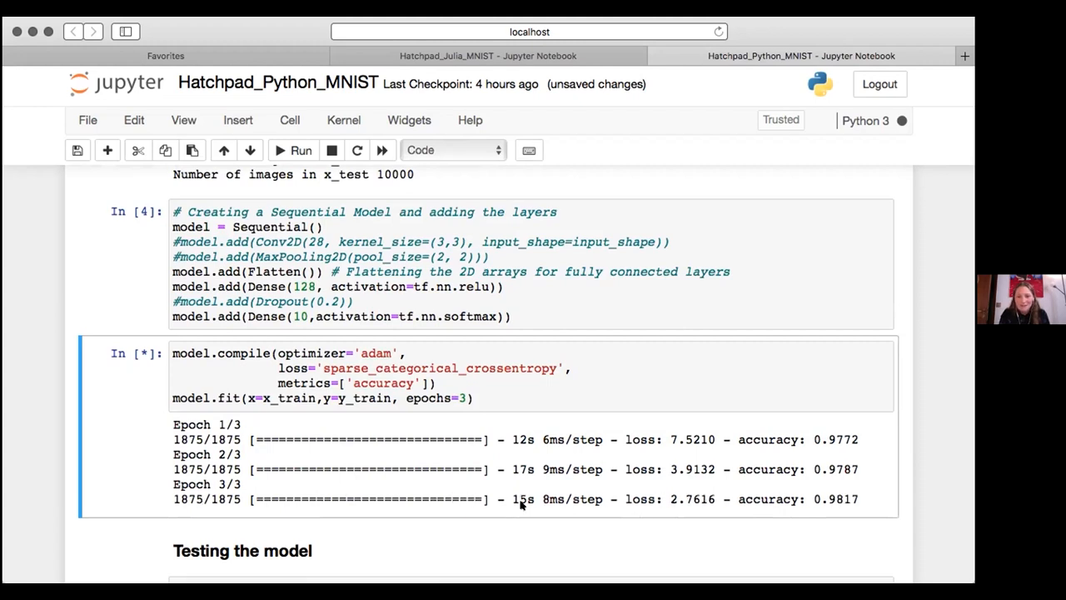
- Scroll past test accuracy 0.9727 to the image 4444 prediction printing 9
{"action": "scroll", "scroll_direction": "down", "scroll_amount": 3}
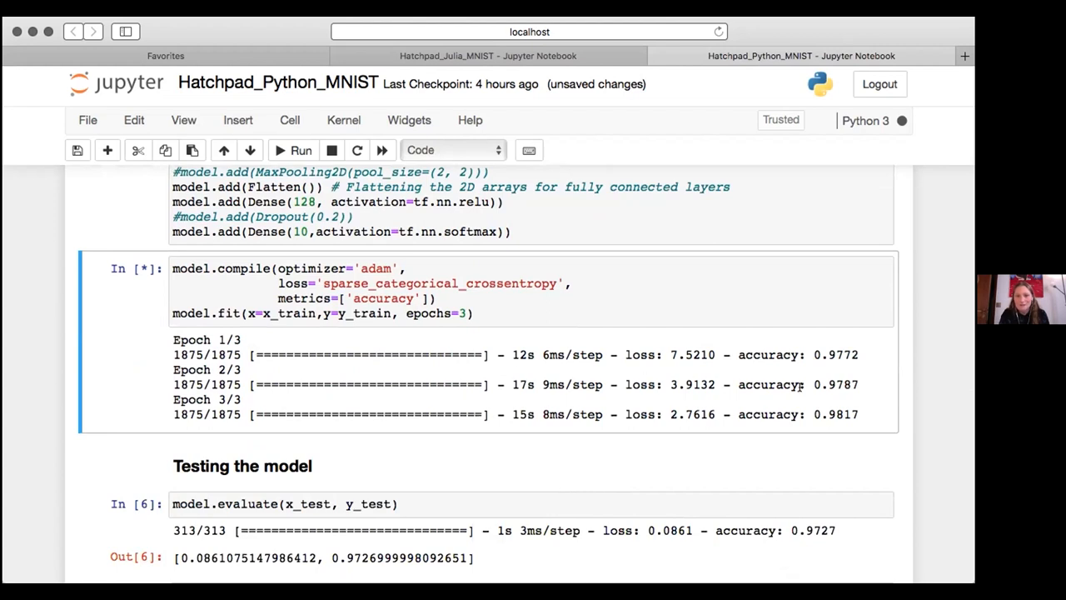
{"action": "mouse_move", "coordinate": [824, 415]}
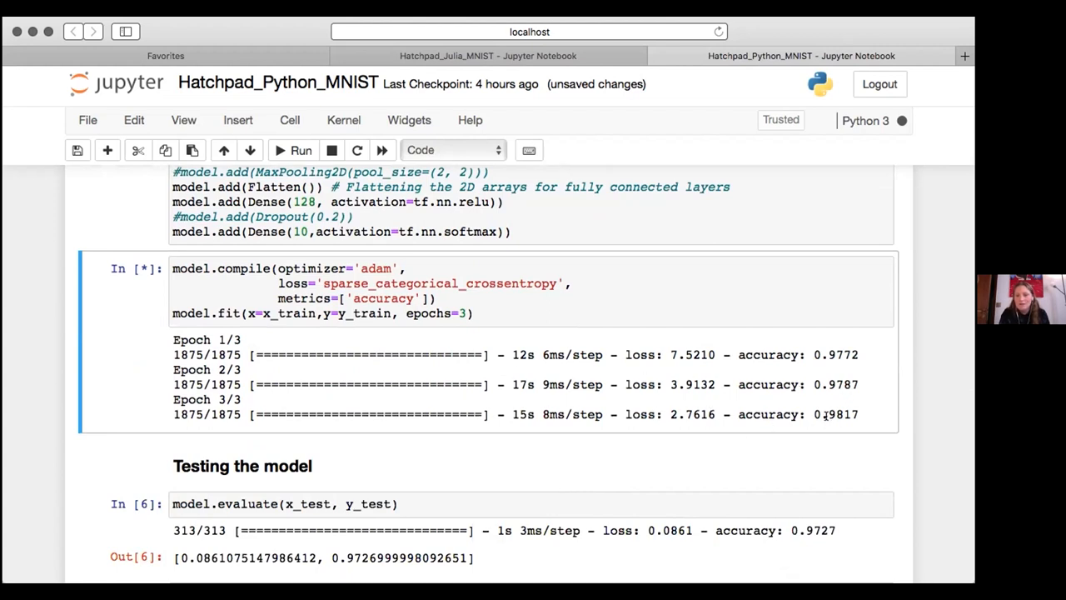
{"action": "mouse_move", "coordinate": [833, 414]}
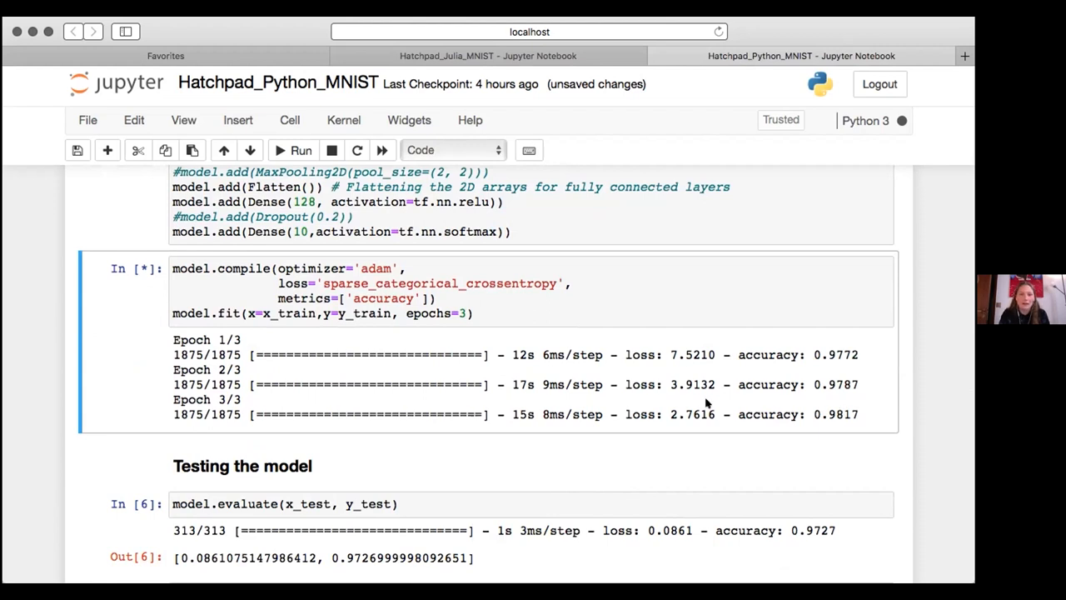
{"action": "scroll", "scroll_direction": "down", "scroll_amount": 3}
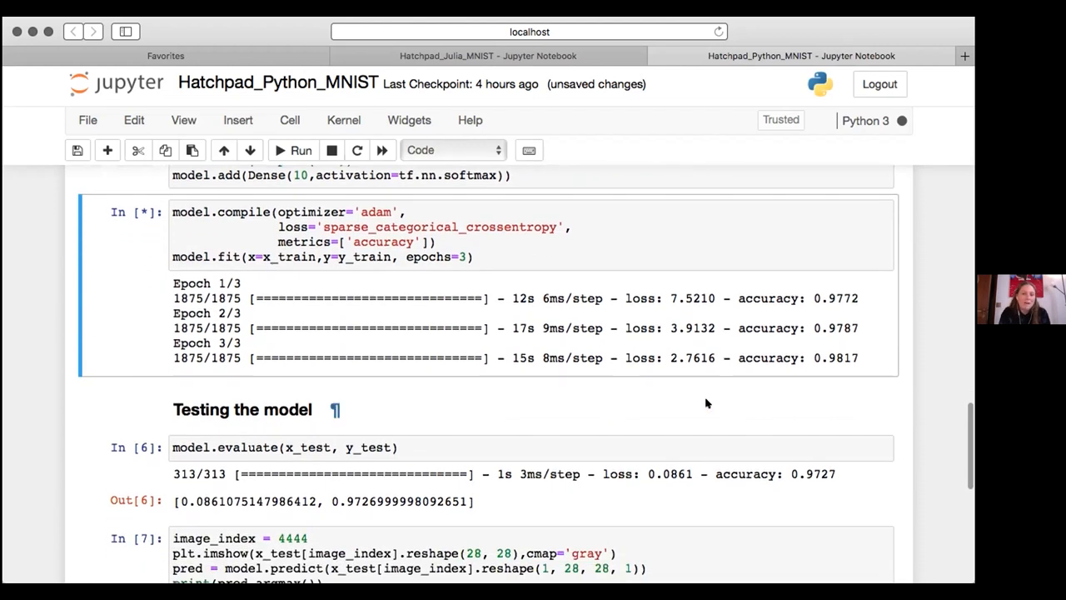
{"action": "scroll", "scroll_direction": "down", "scroll_amount": 3}
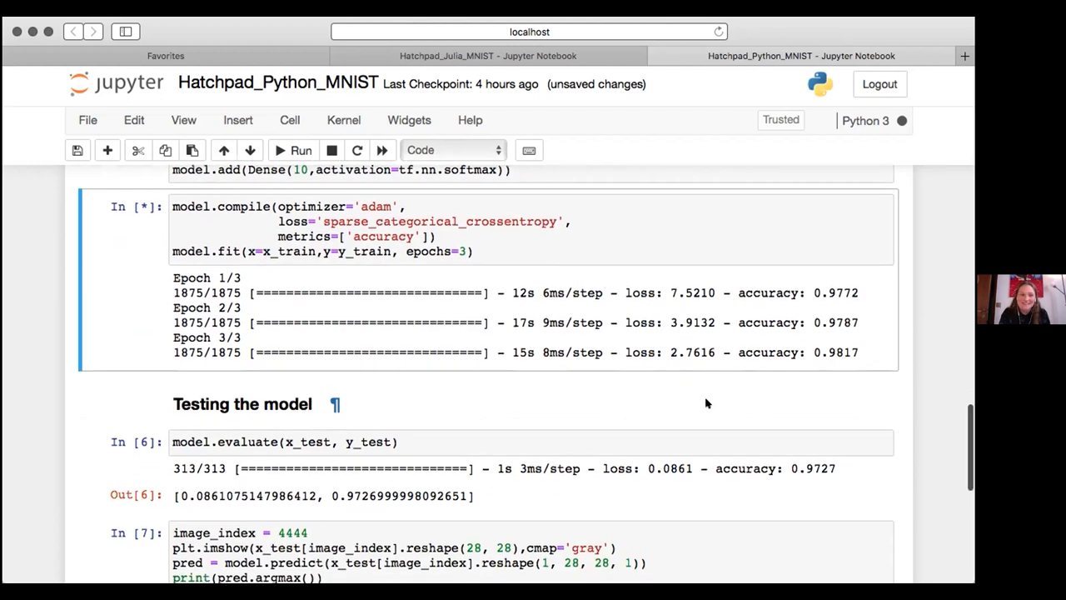
{"action": "scroll", "scroll_direction": "down", "scroll_amount": 3}
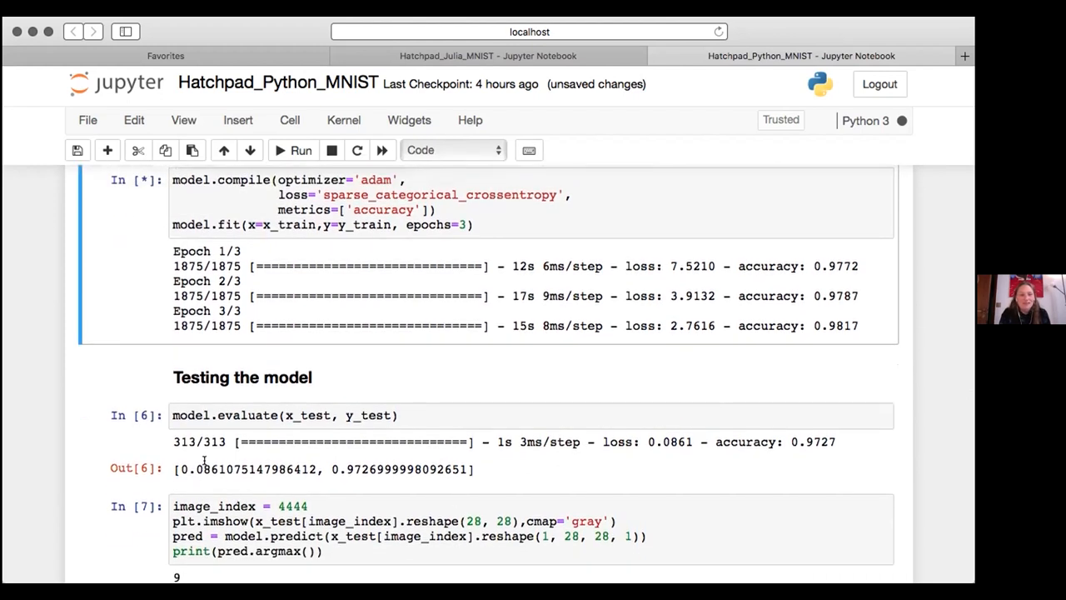
{"action": "mouse_move", "coordinate": [374, 425]}
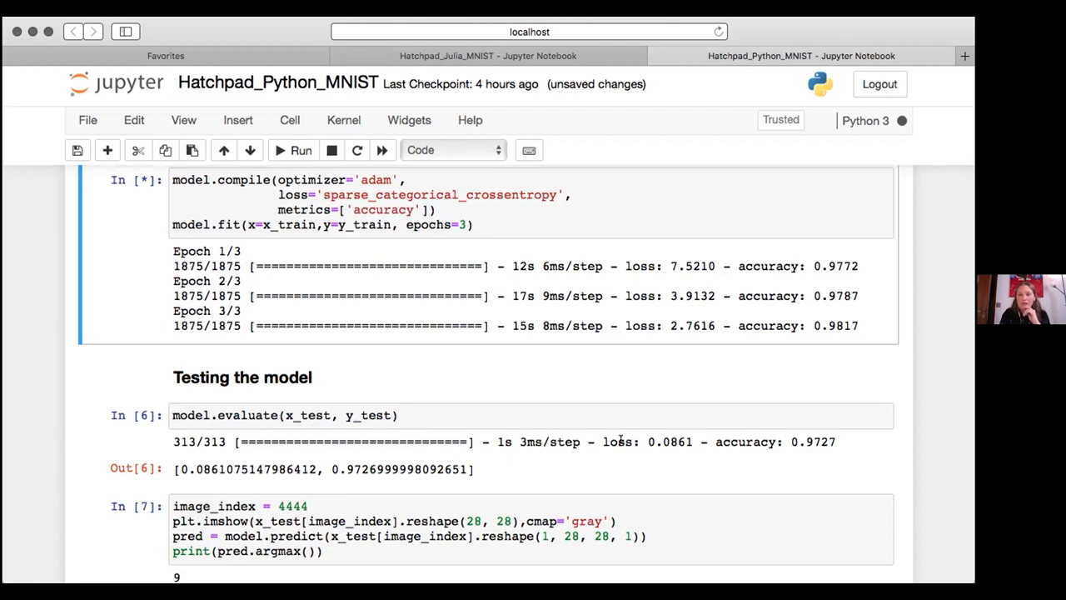
{"action": "mouse_move", "coordinate": [333, 487]}
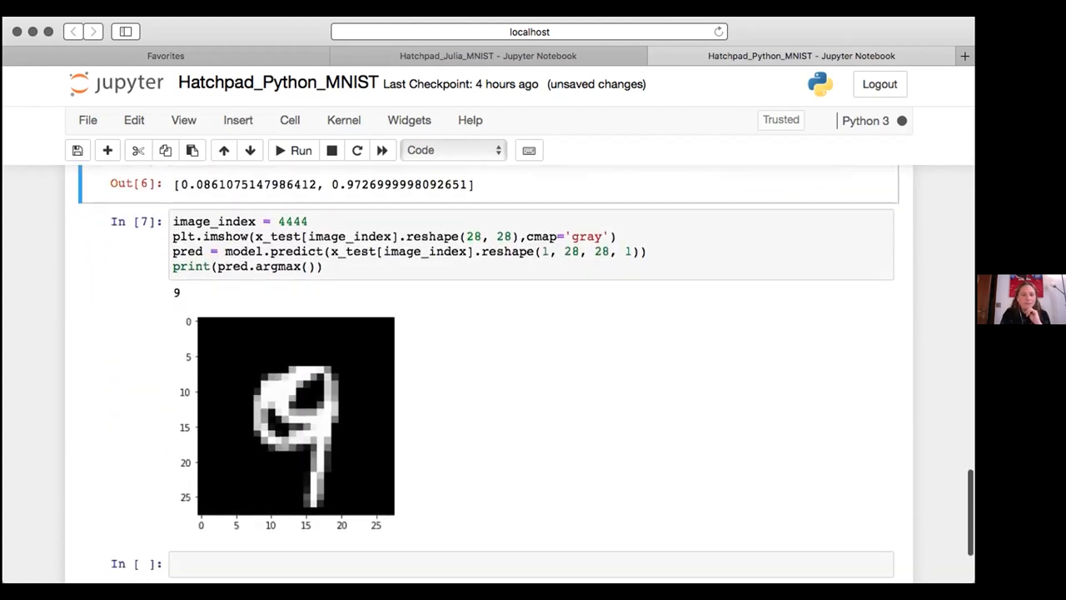
{"action": "scroll", "scroll_direction": "down", "scroll_amount": 3}
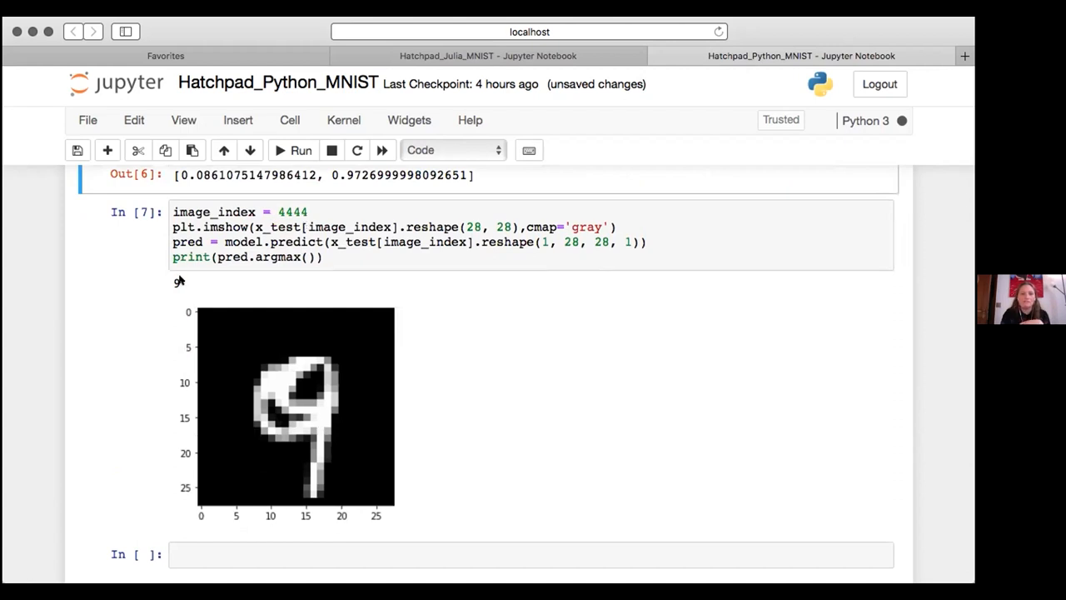
{"action": "left_click", "coordinate": [301, 149]}
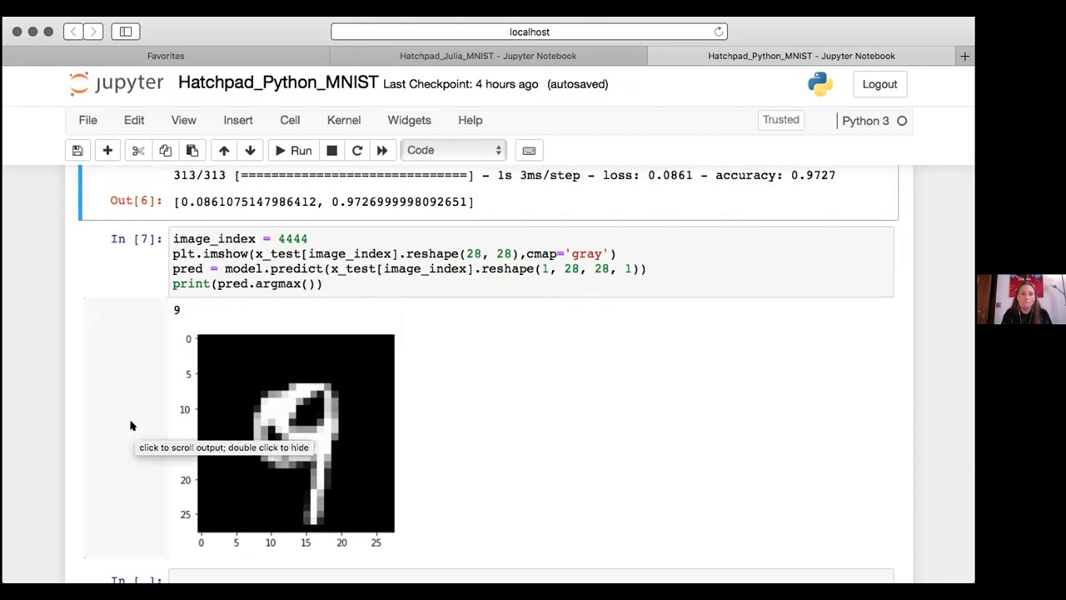
{"action": "mouse_move", "coordinate": [172, 323]}
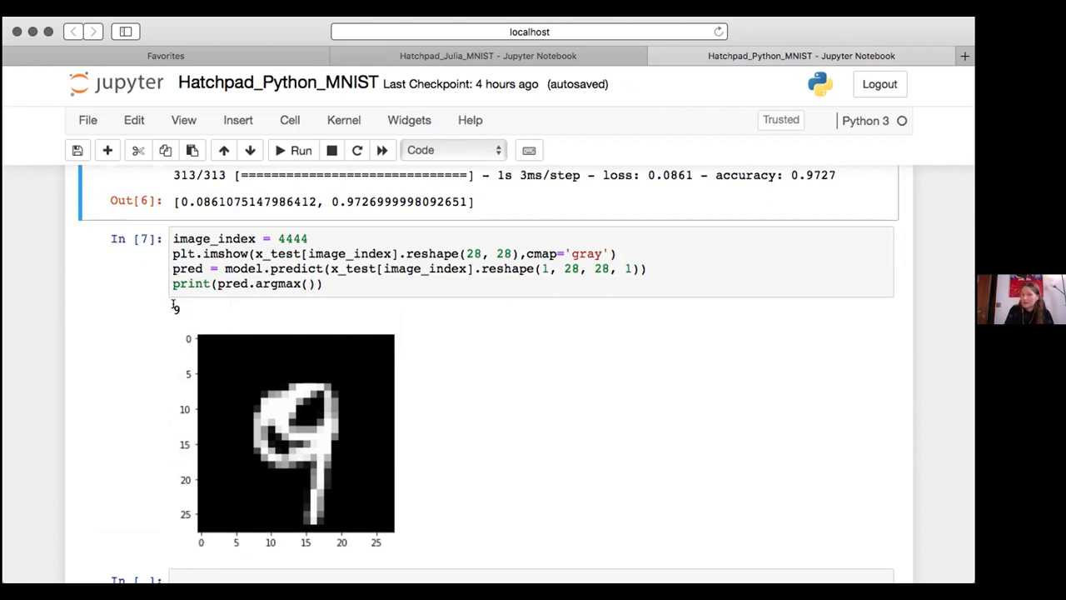
{"action": "mouse_move", "coordinate": [125, 391]}
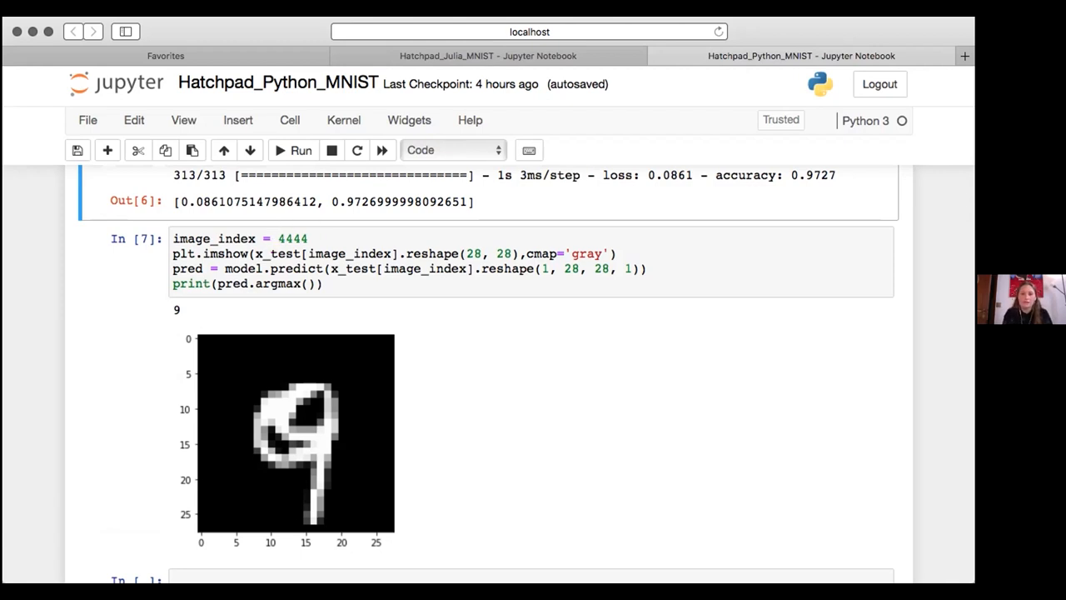
{"action": "left_click", "coordinate": [283, 239]}
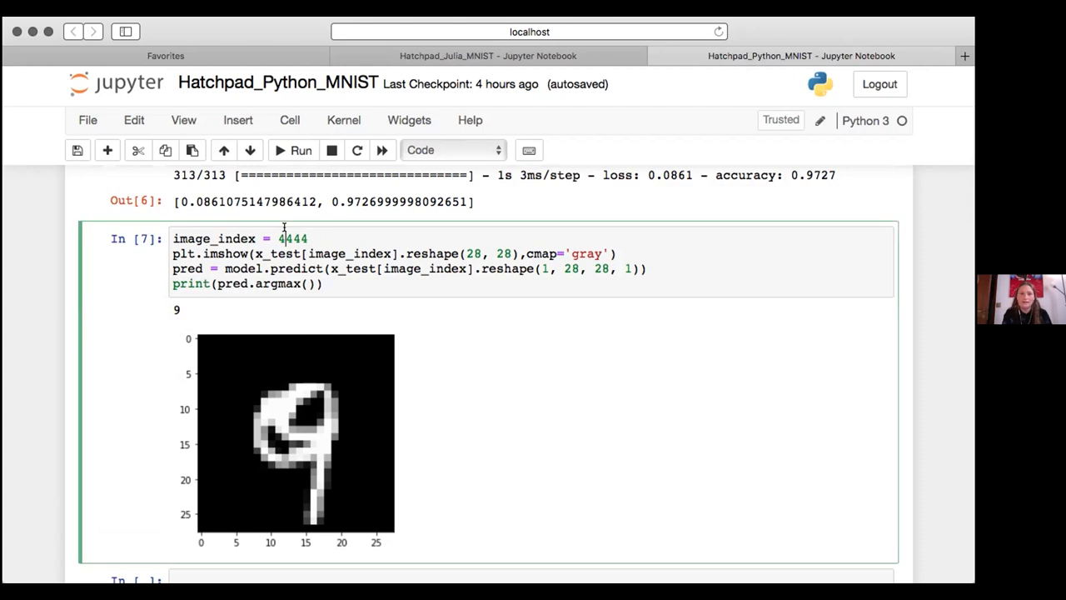
{"action": "type", "text": "5"}
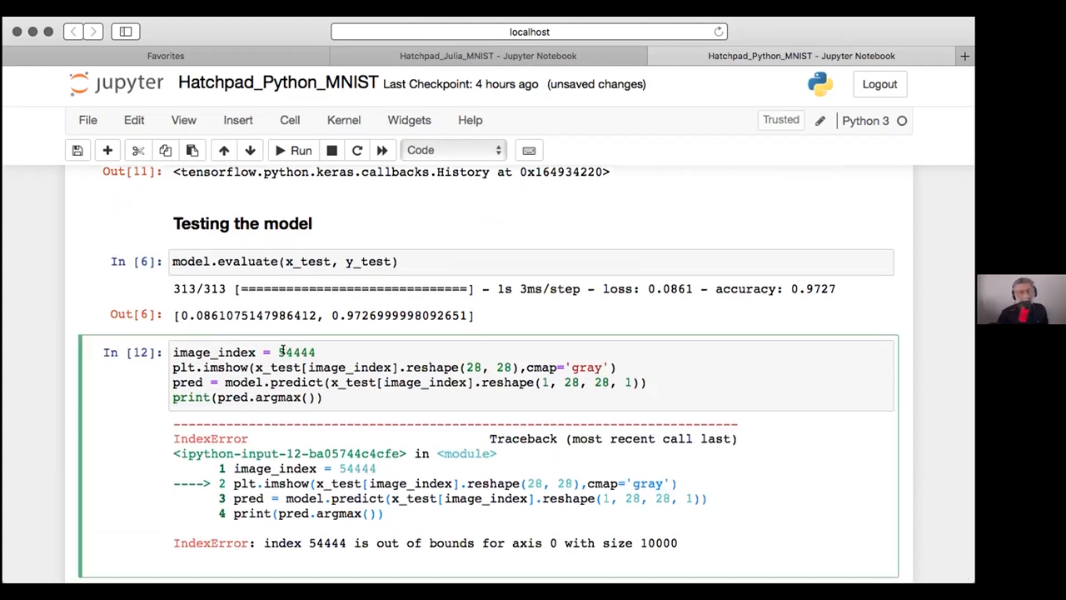
{"action": "key", "text": "Backspace"}
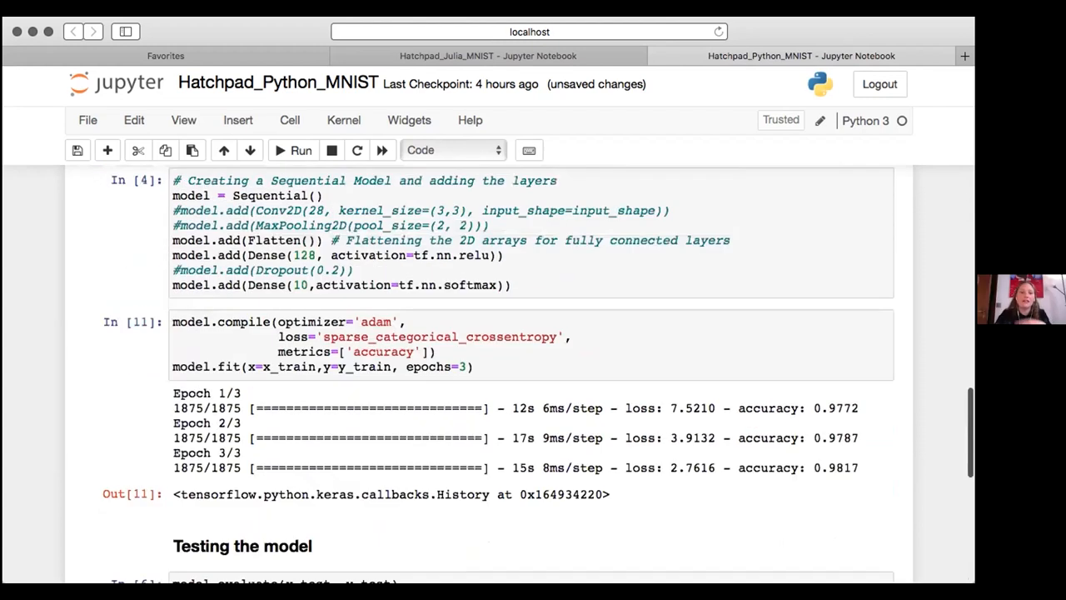
{"action": "scroll", "scroll_direction": "down", "scroll_amount": 3}
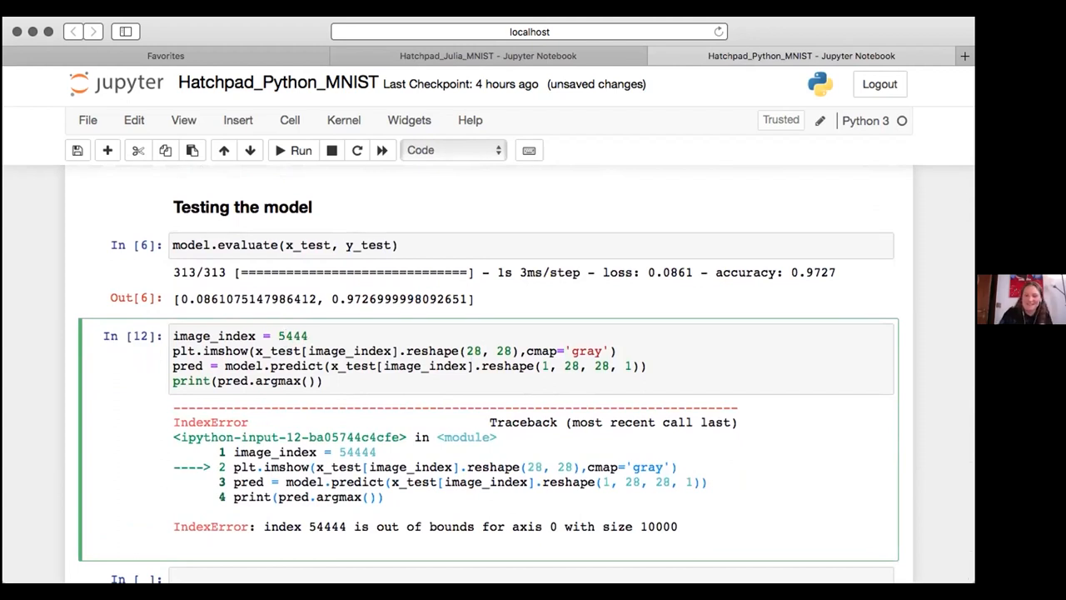
{"action": "left_click", "coordinate": [301, 150]}
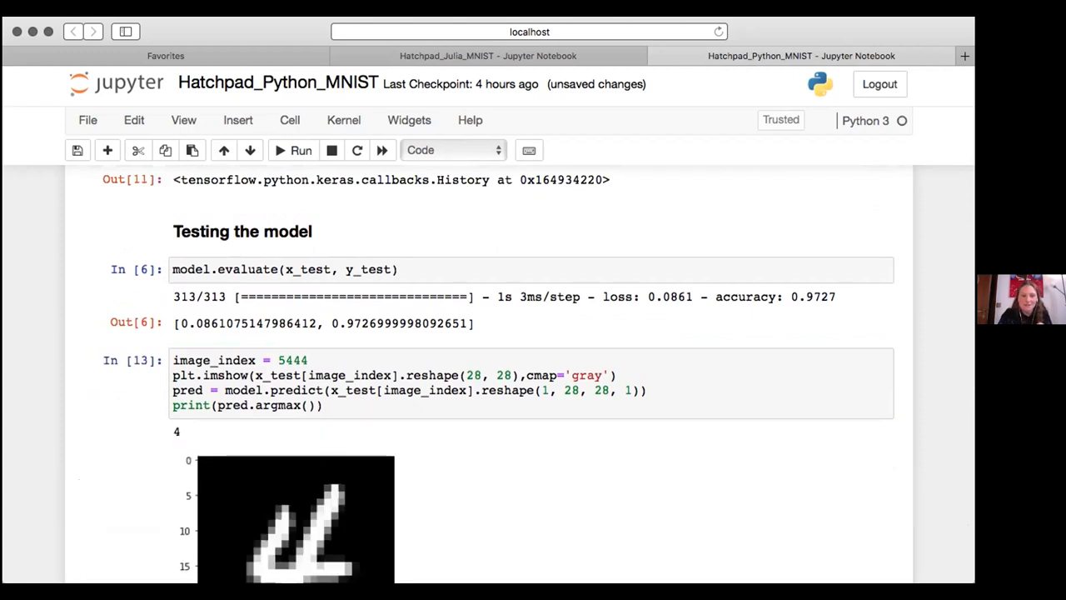
{"action": "scroll", "scroll_direction": "down", "scroll_amount": 3}
{"action": "type", "text": "2"}
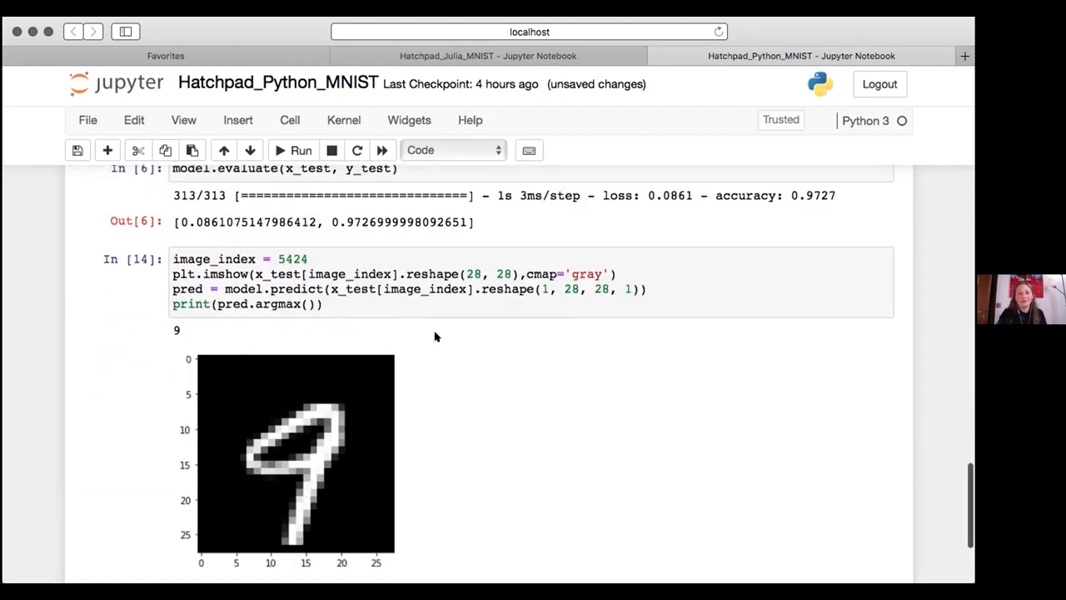
{"action": "mouse_move", "coordinate": [575, 349]}
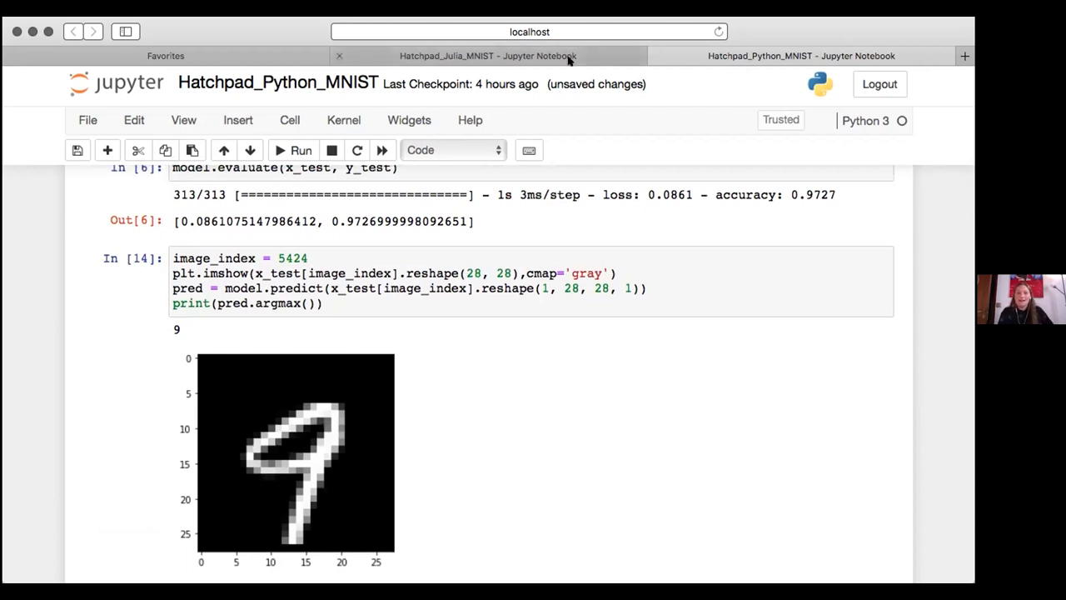
- Open the Hatchpad_Julia_MNIST tab and scroll just past the title
{"action": "left_click", "coordinate": [488, 55]}
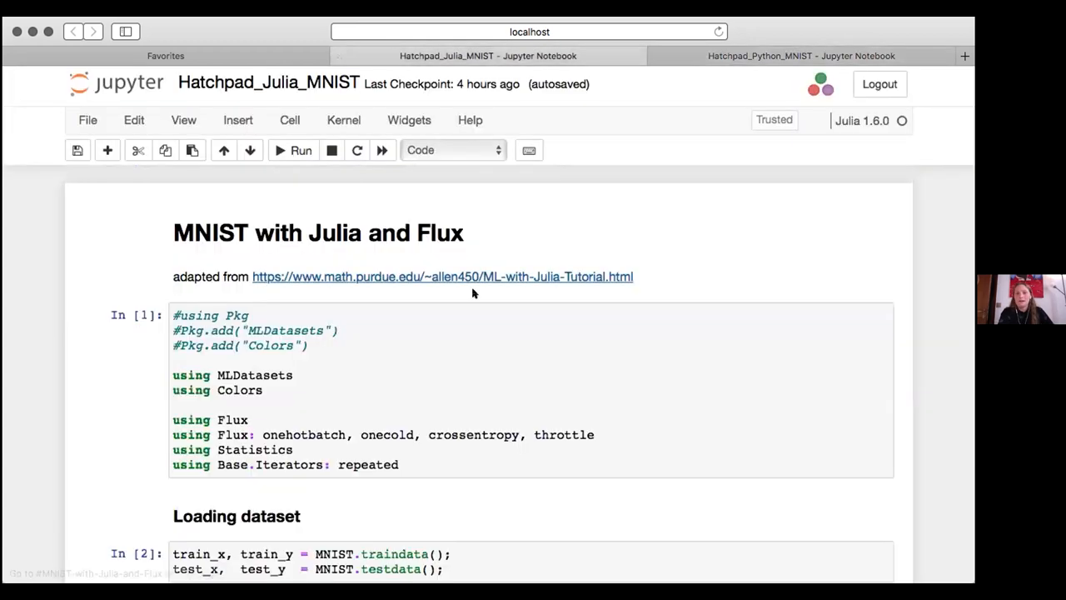
{"action": "mouse_move", "coordinate": [472, 323]}
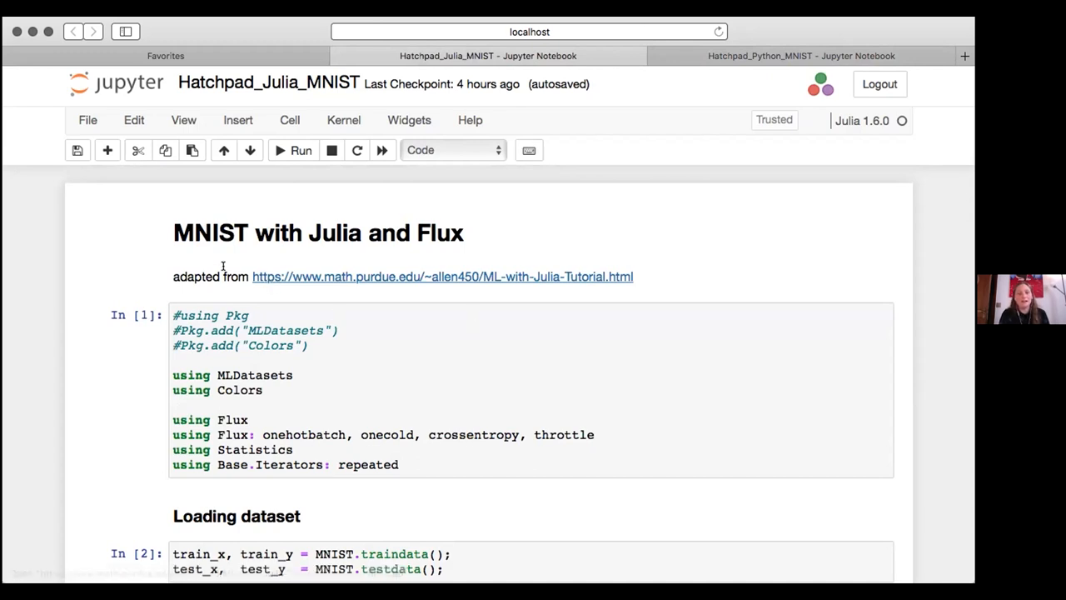
{"action": "mouse_move", "coordinate": [438, 269]}
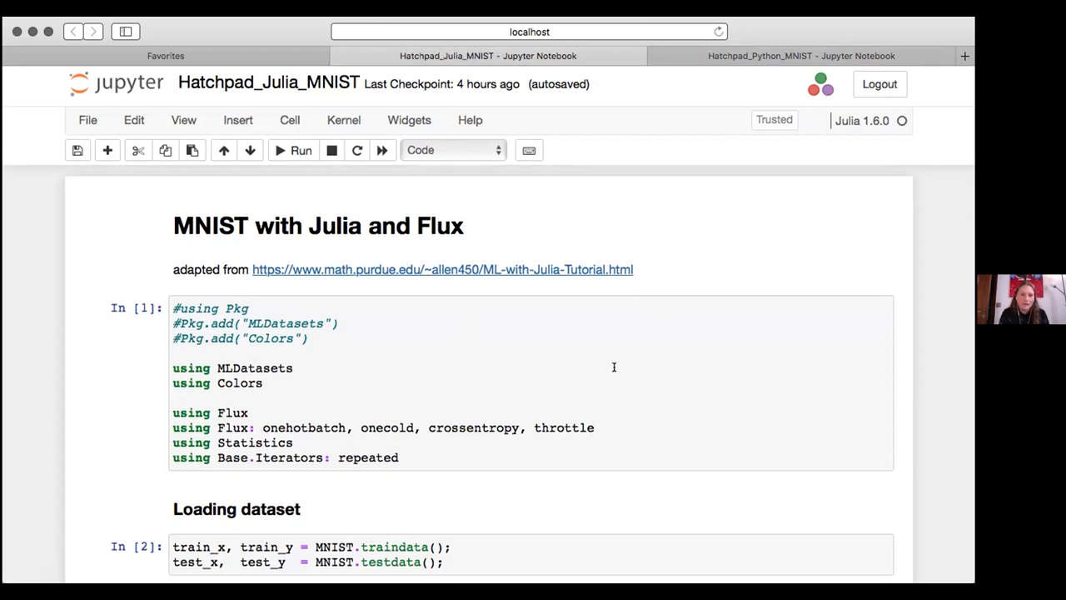
{"action": "scroll", "scroll_direction": "down", "scroll_amount": 3}
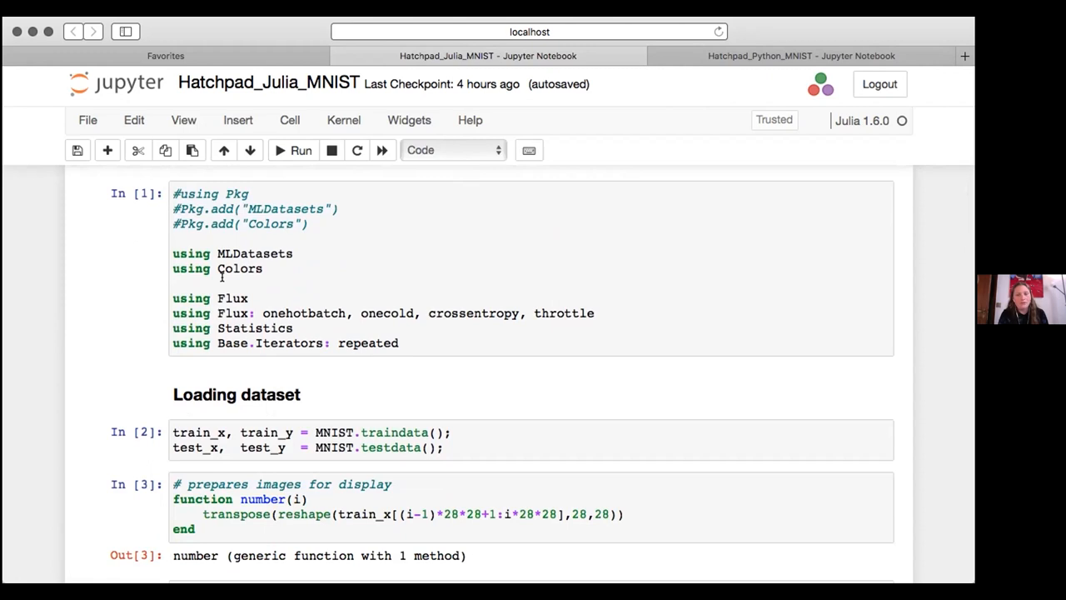
{"action": "left_click", "coordinate": [268, 82]}
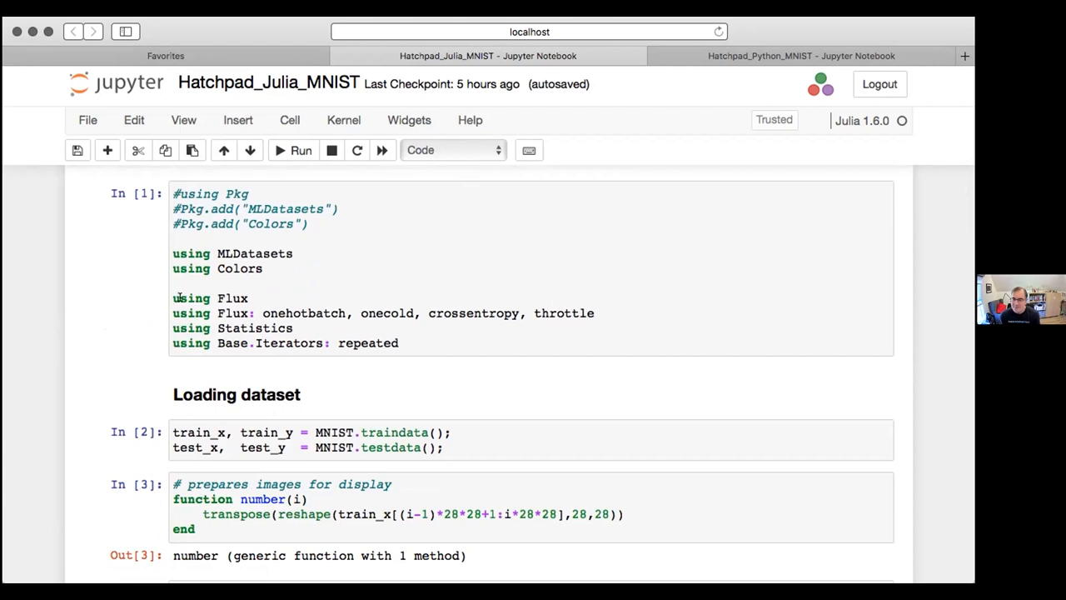
{"action": "left_click", "coordinate": [595, 313]}
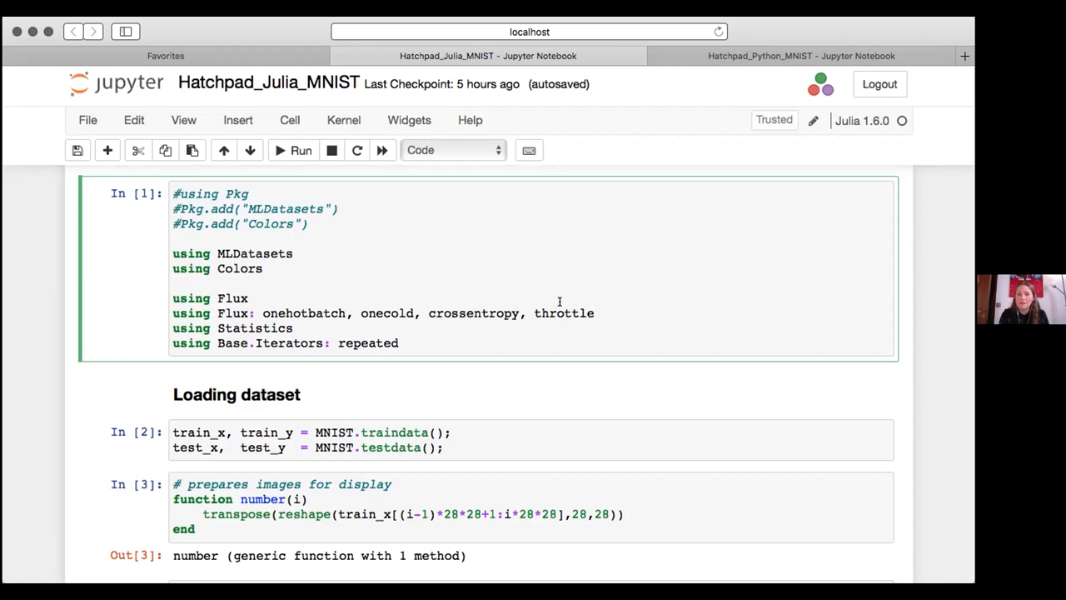
{"action": "mouse_move", "coordinate": [112, 335]}
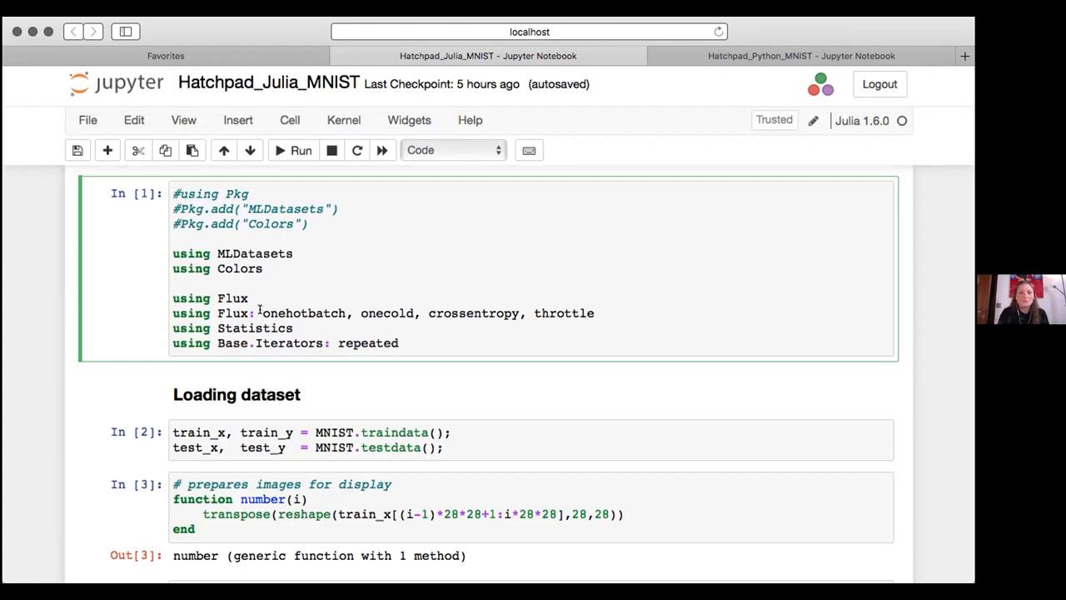
{"action": "mouse_move", "coordinate": [166, 324]}
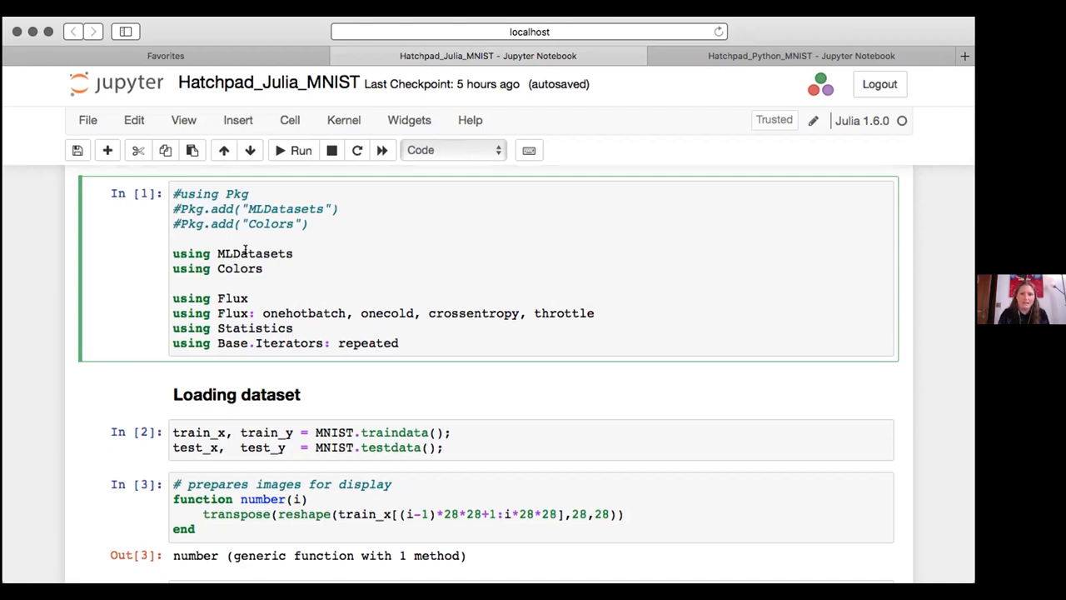
{"action": "mouse_move", "coordinate": [381, 462]}
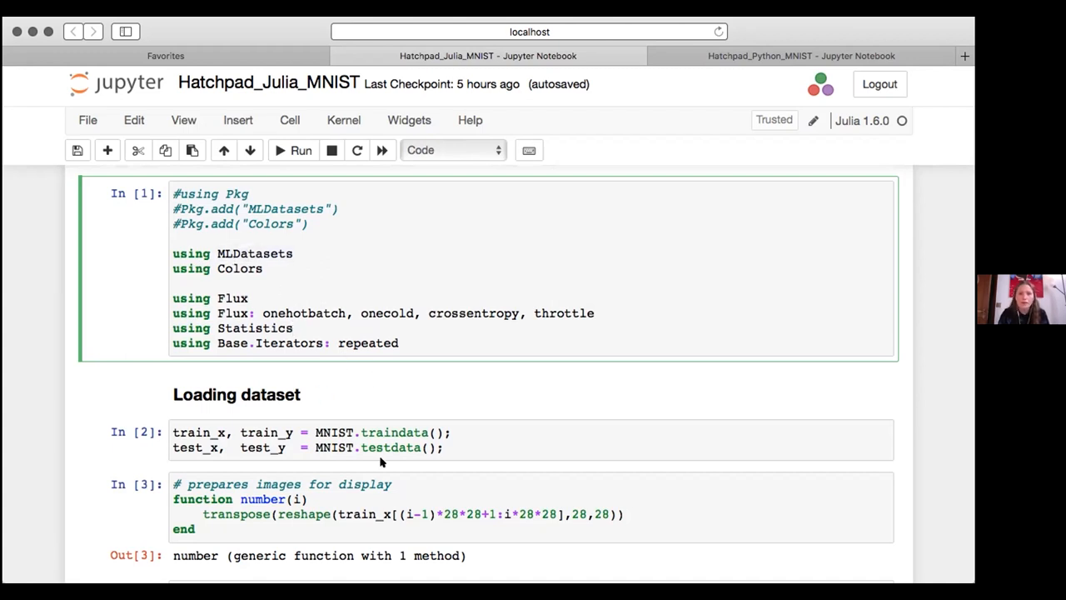
{"action": "scroll", "scroll_direction": "down", "scroll_amount": 3}
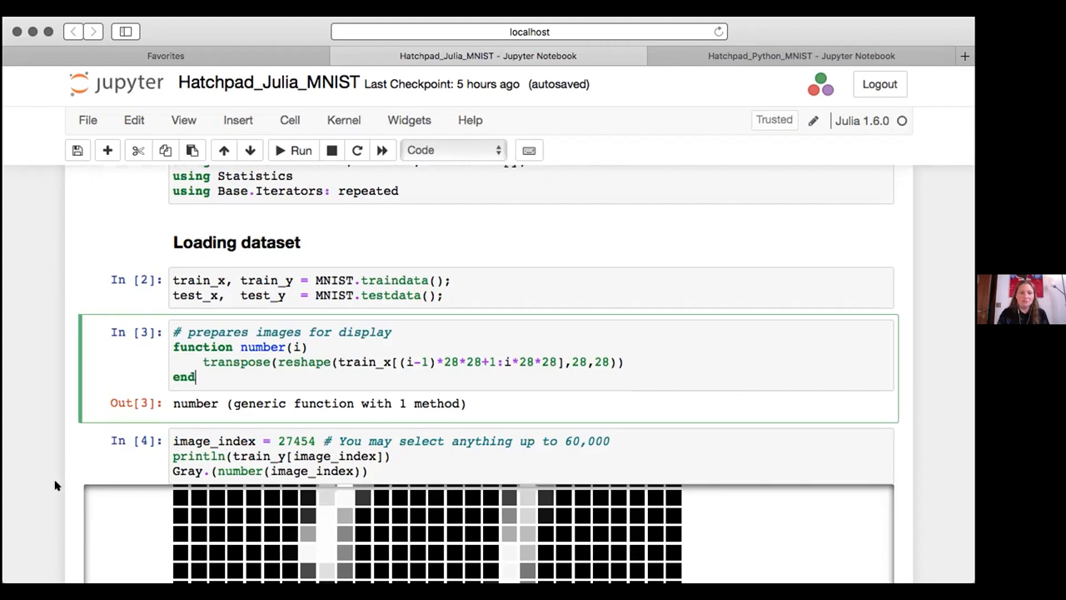
- Change the In [4] image_index to 57454, then 57354, rerunning each
{"action": "scroll", "scroll_direction": "down", "scroll_amount": 3}
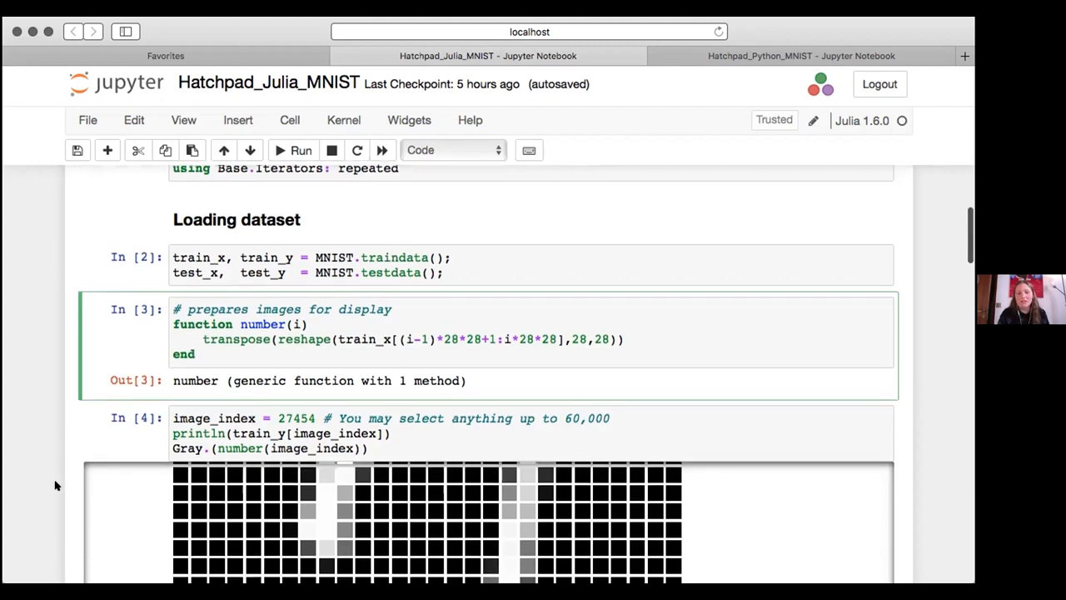
{"action": "scroll", "scroll_direction": "down", "scroll_amount": 3}
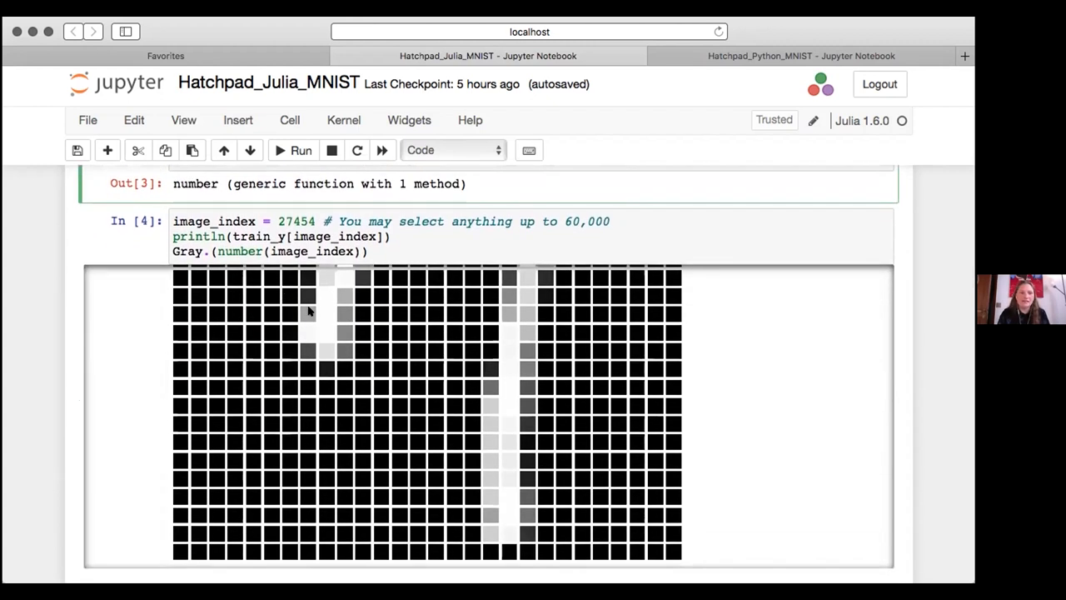
{"action": "left_click", "coordinate": [301, 150]}
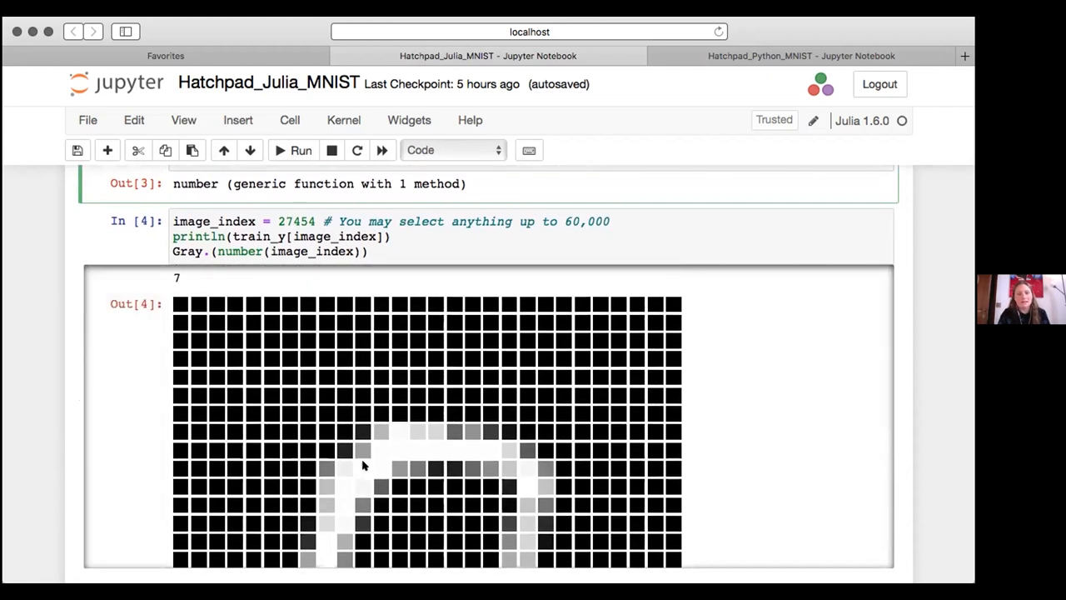
{"action": "scroll", "scroll_direction": "down", "scroll_amount": 3}
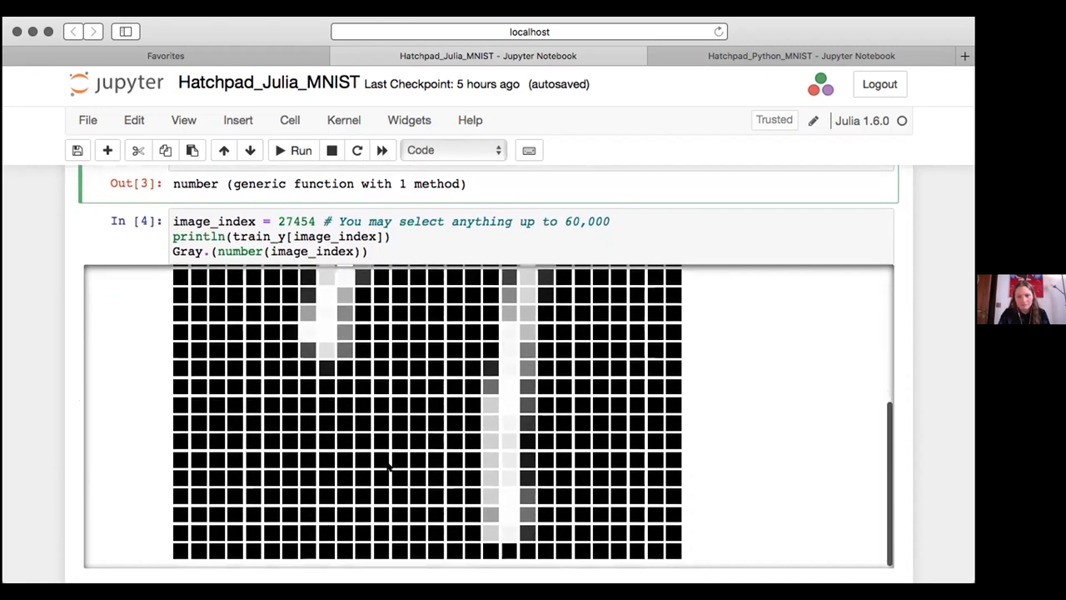
{"action": "left_click", "coordinate": [301, 150]}
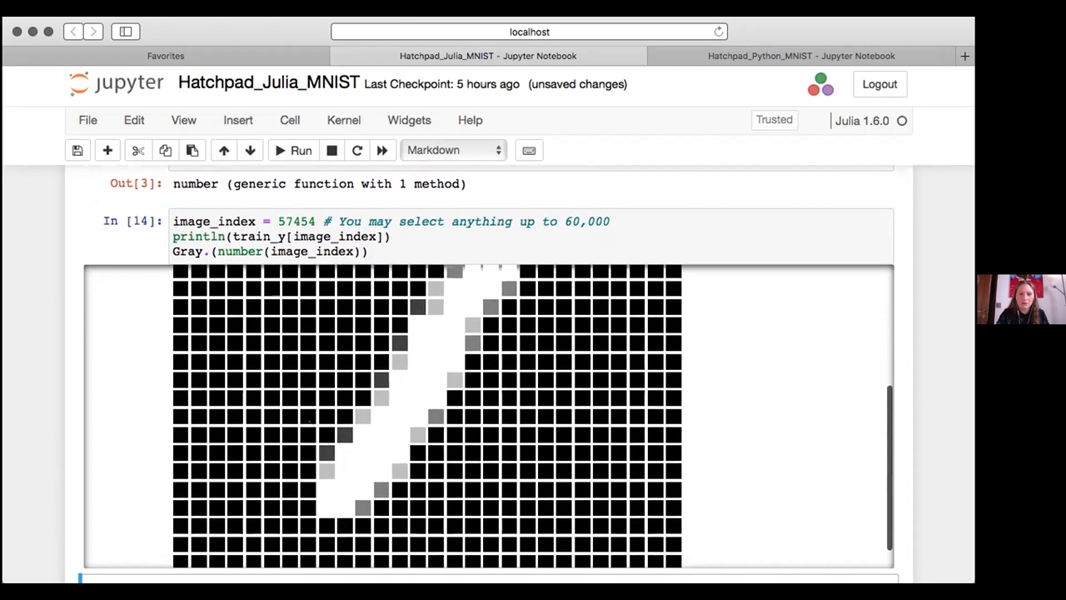
{"action": "left_click", "coordinate": [293, 150]}
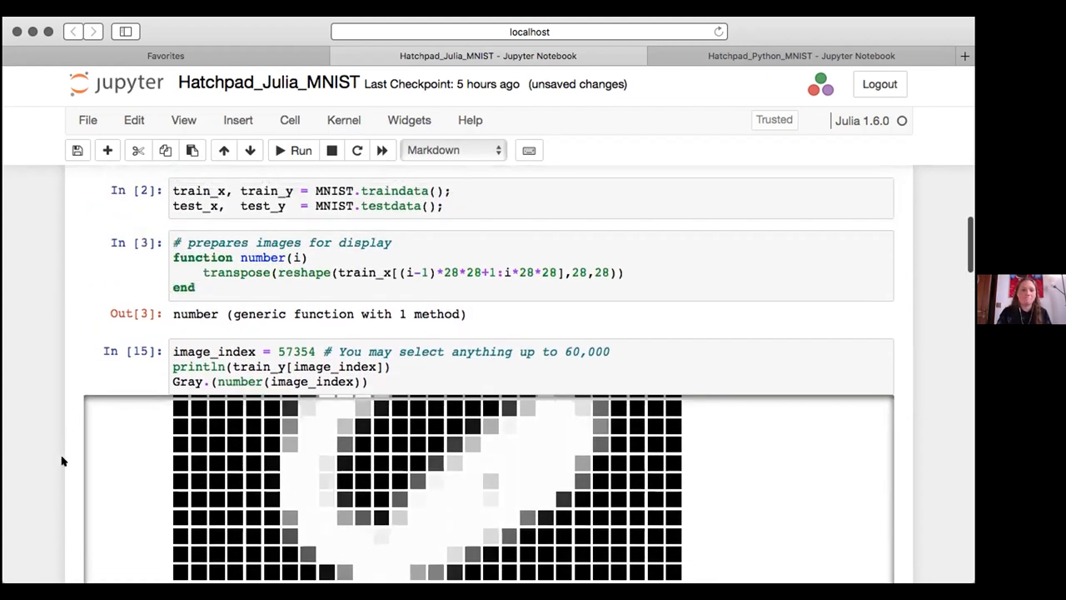
- Scroll past the preprocessing and model cells to In [7] with loss and ADAM
{"action": "scroll", "scroll_direction": "down", "scroll_amount": 3}
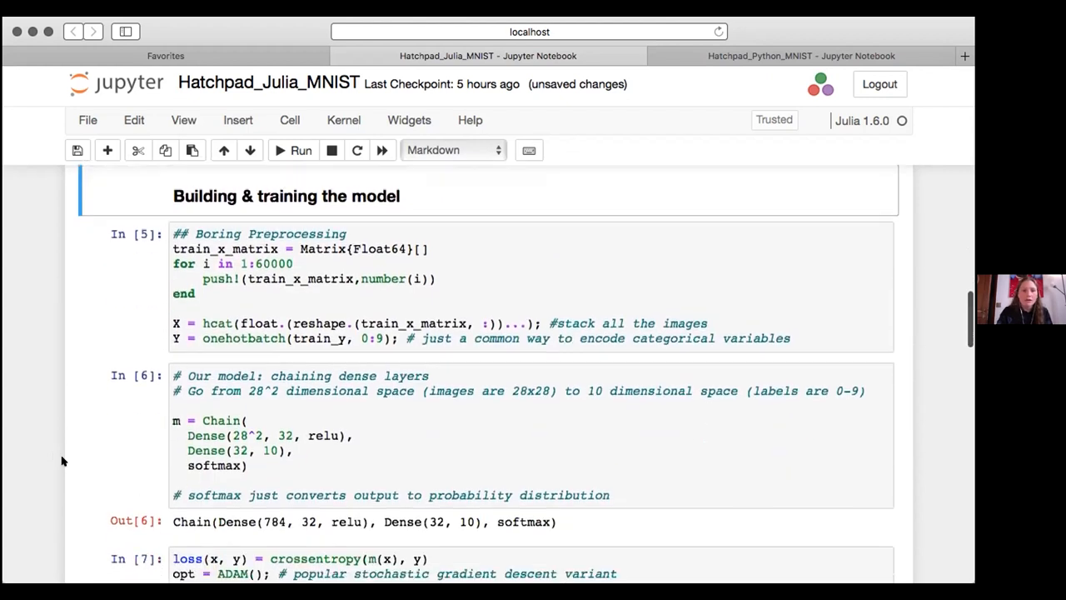
{"action": "scroll", "scroll_direction": "down", "scroll_amount": 3}
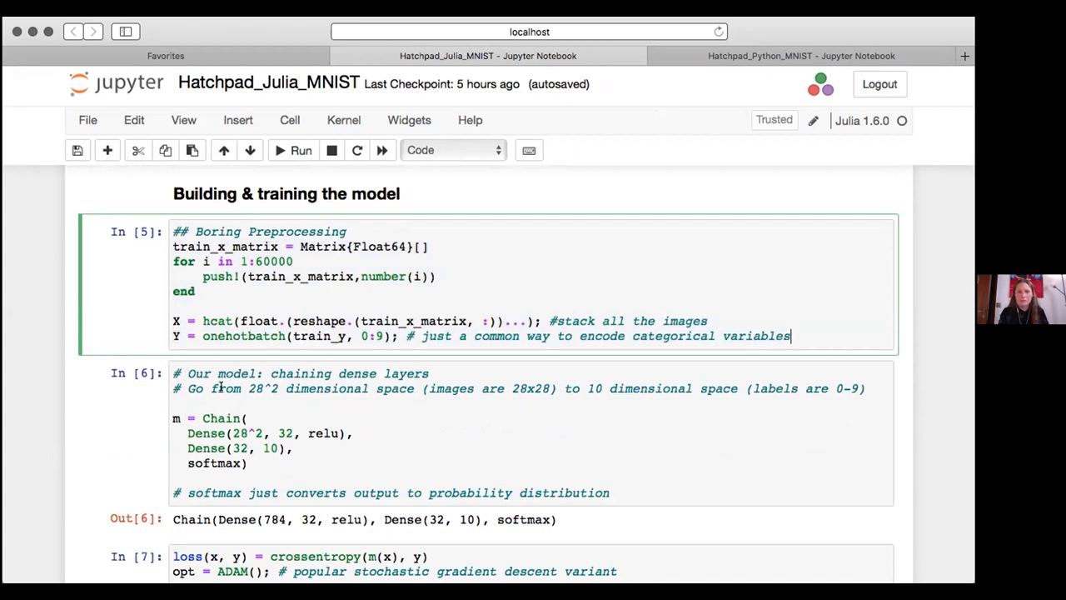
{"action": "scroll", "scroll_direction": "down", "scroll_amount": 3}
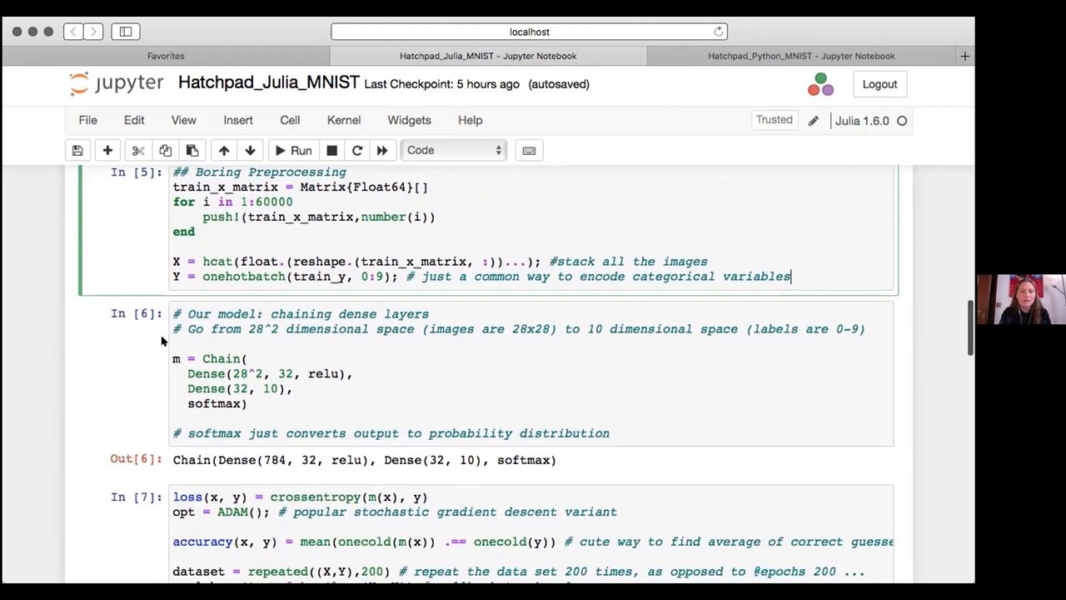
{"action": "left_click", "coordinate": [171, 358]}
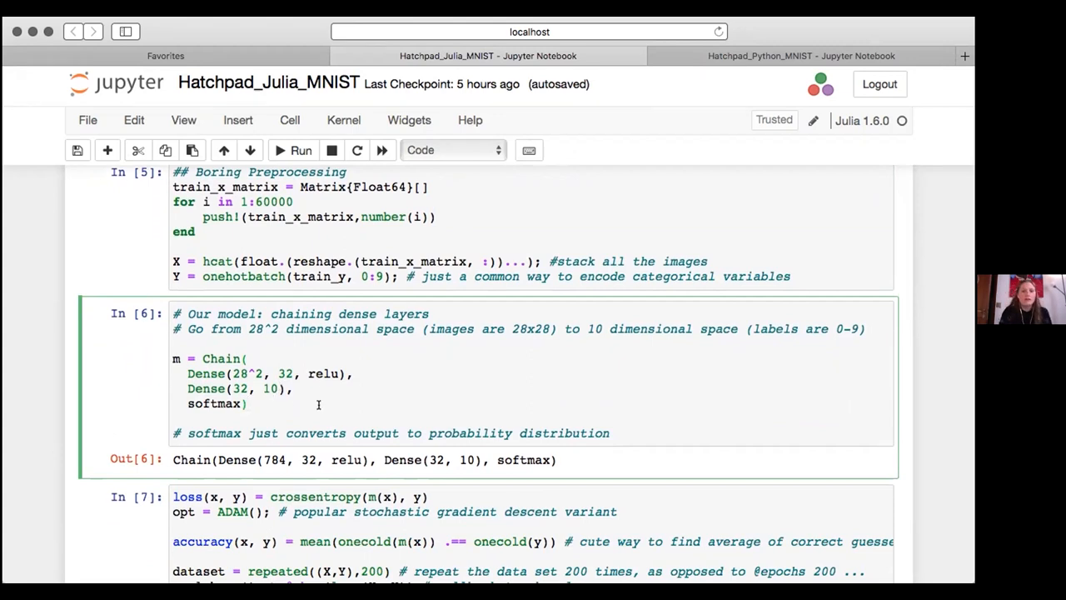
{"action": "scroll", "scroll_direction": "down", "scroll_amount": 3}
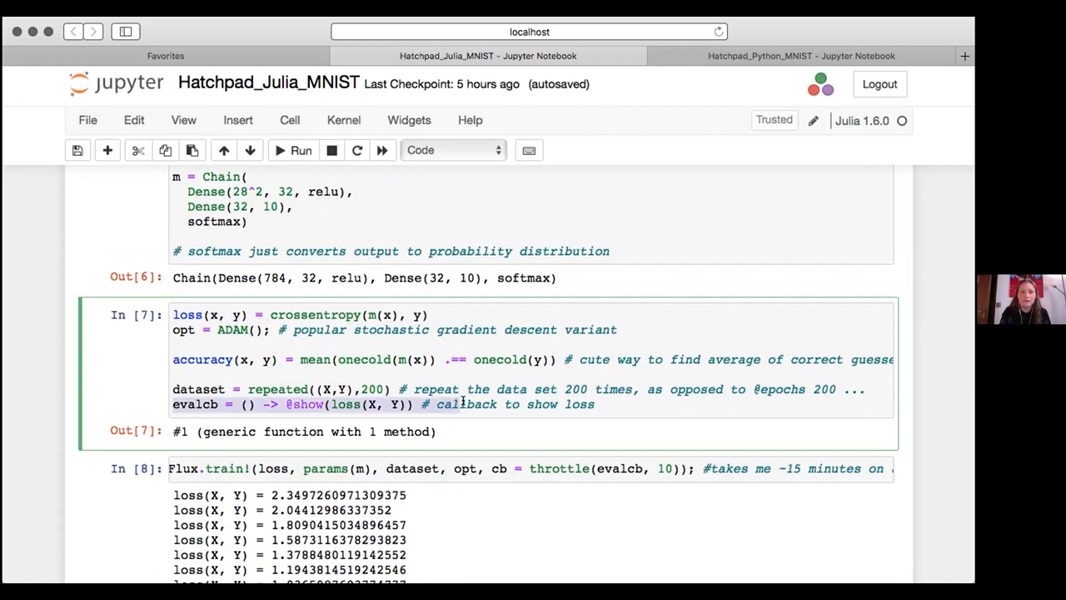
- Scroll through the In [8] training output until loss drops below 0.3
{"action": "scroll", "scroll_direction": "down", "scroll_amount": 3}
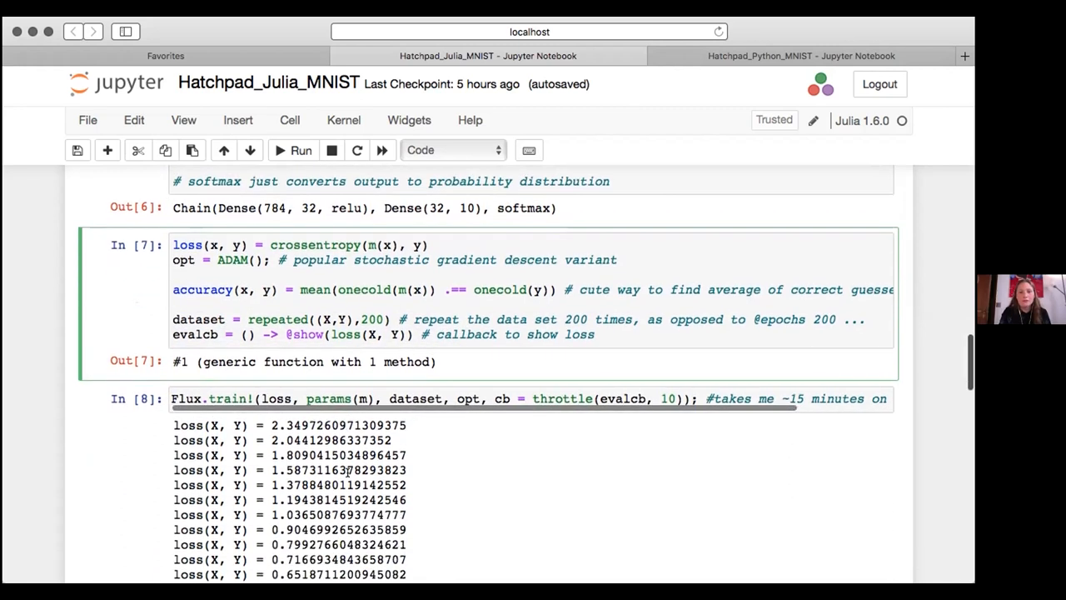
{"action": "scroll", "scroll_direction": "down", "scroll_amount": 3}
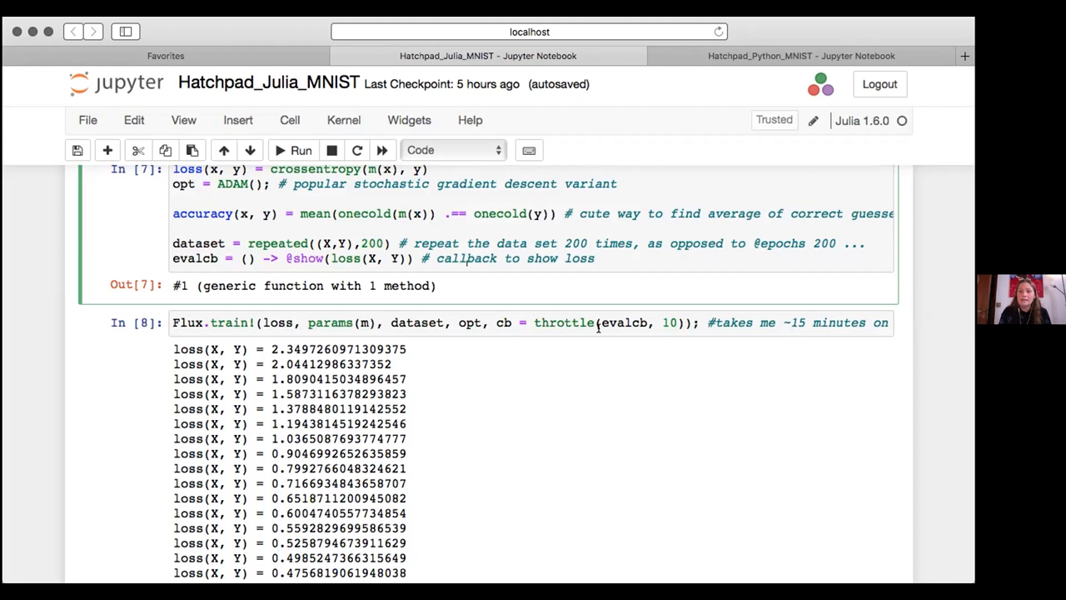
{"action": "mouse_move", "coordinate": [508, 424]}
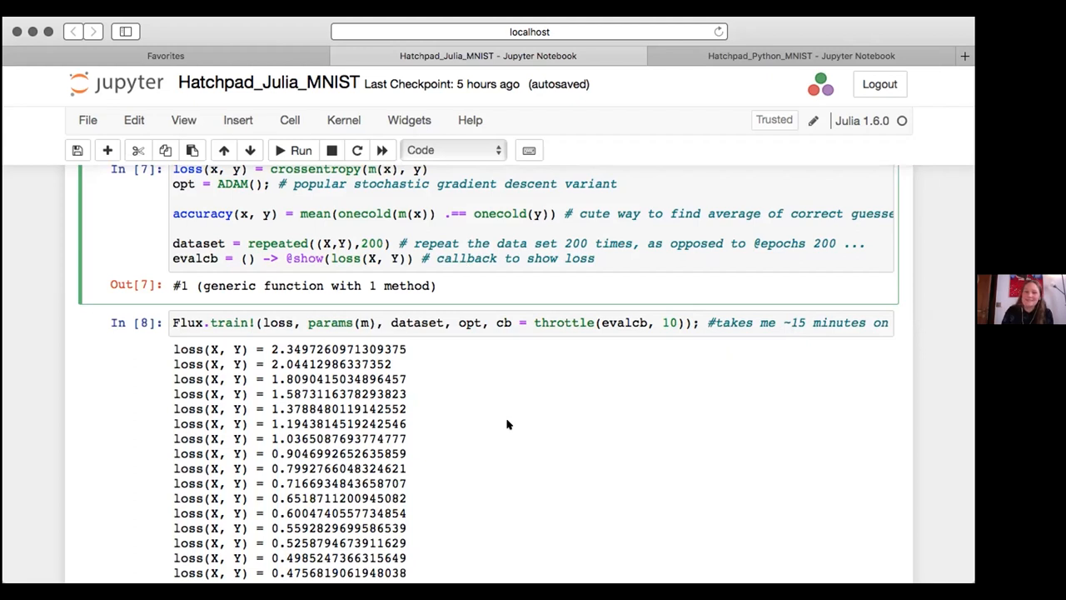
{"action": "scroll", "scroll_direction": "down", "scroll_amount": 3}
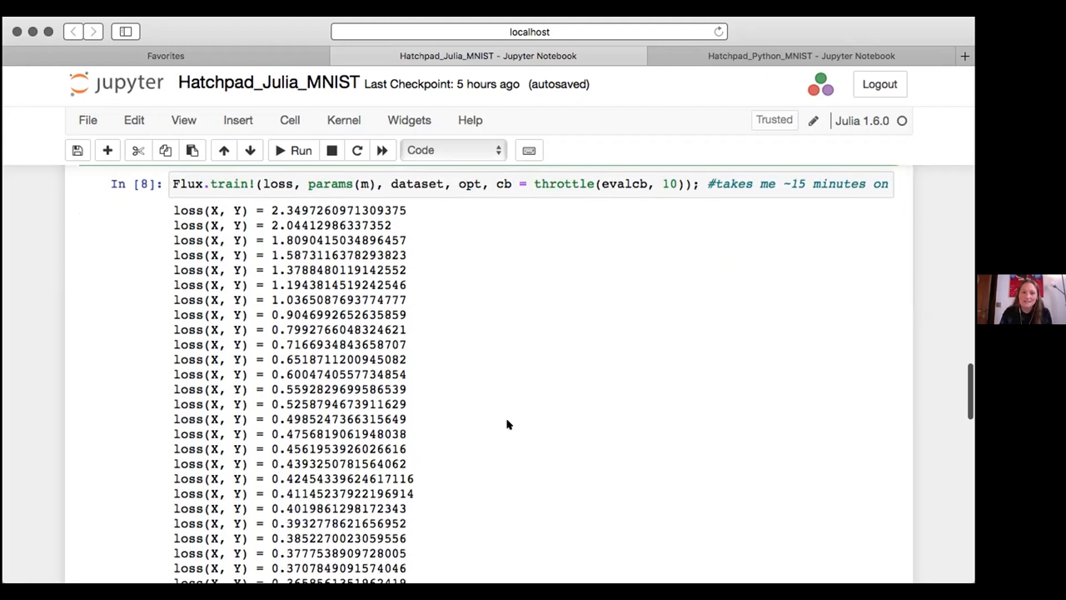
{"action": "scroll", "scroll_direction": "down", "scroll_amount": 3}
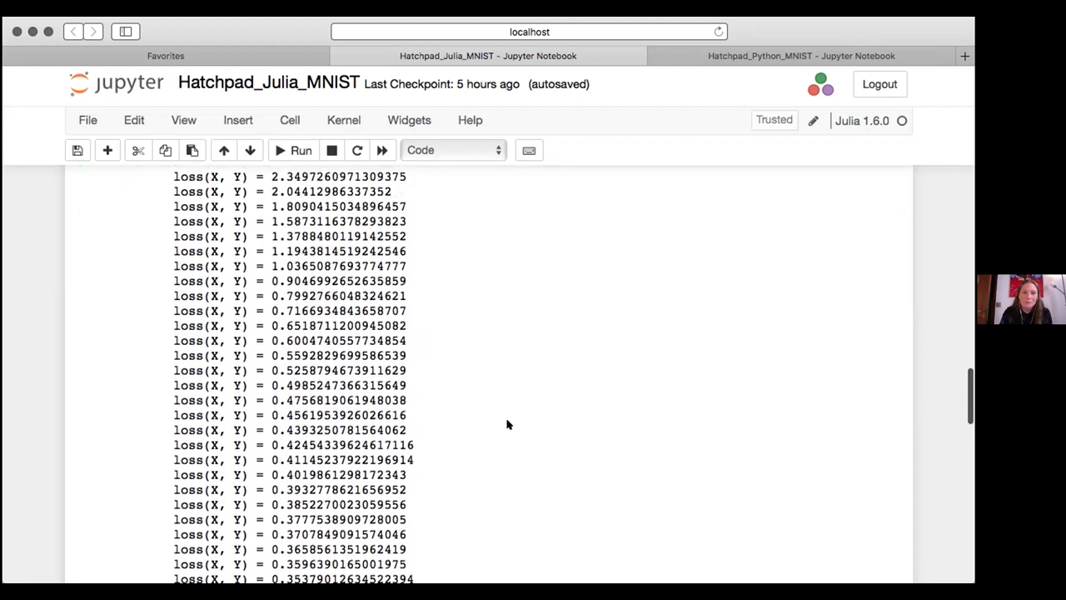
{"action": "scroll", "scroll_direction": "down", "scroll_amount": 3}
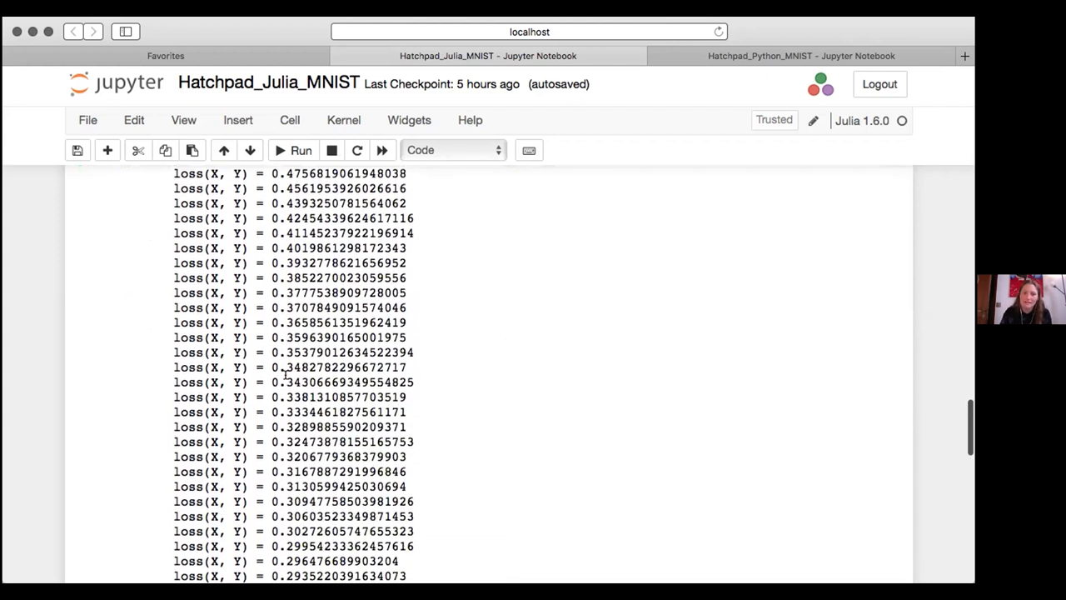
- Scroll toward Testing the model, then return to cell In [7]'s callback line
{"action": "scroll", "scroll_direction": "down", "scroll_amount": 3}
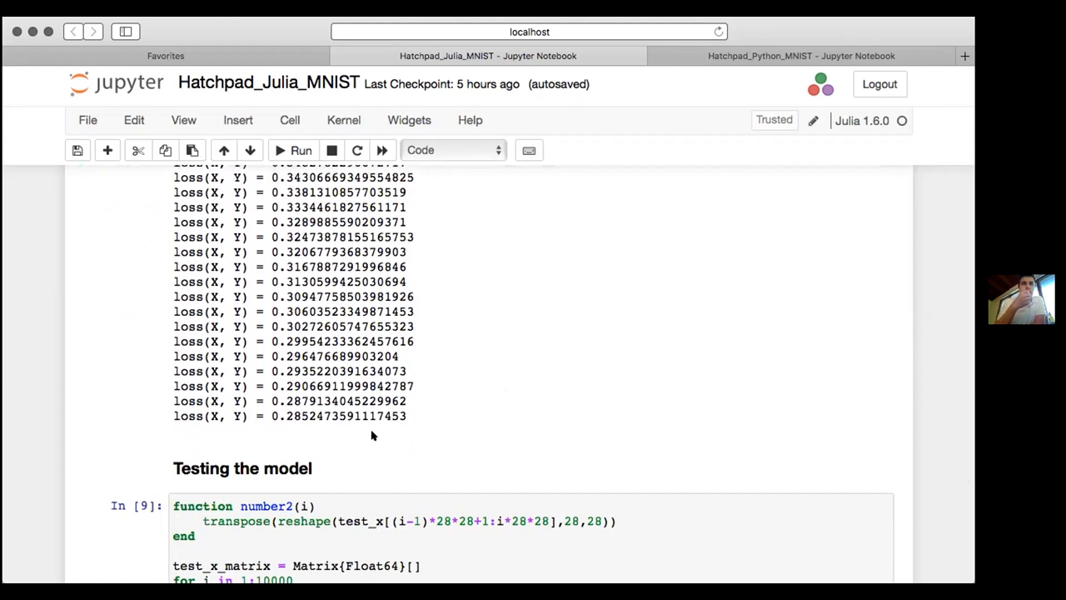
{"action": "mouse_move", "coordinate": [882, 109]}
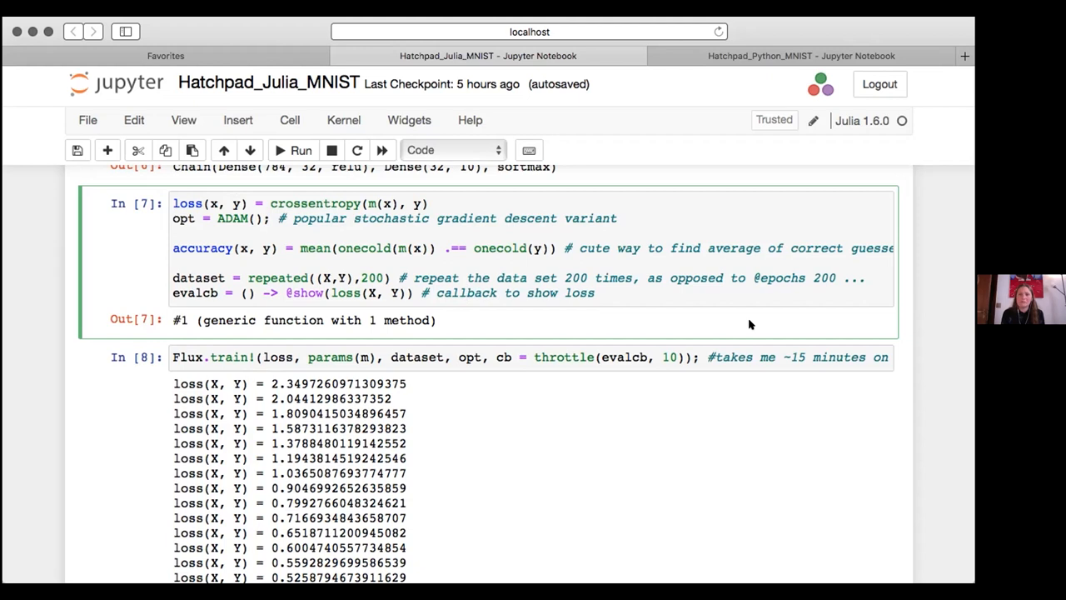
{"action": "left_click", "coordinate": [466, 292]}
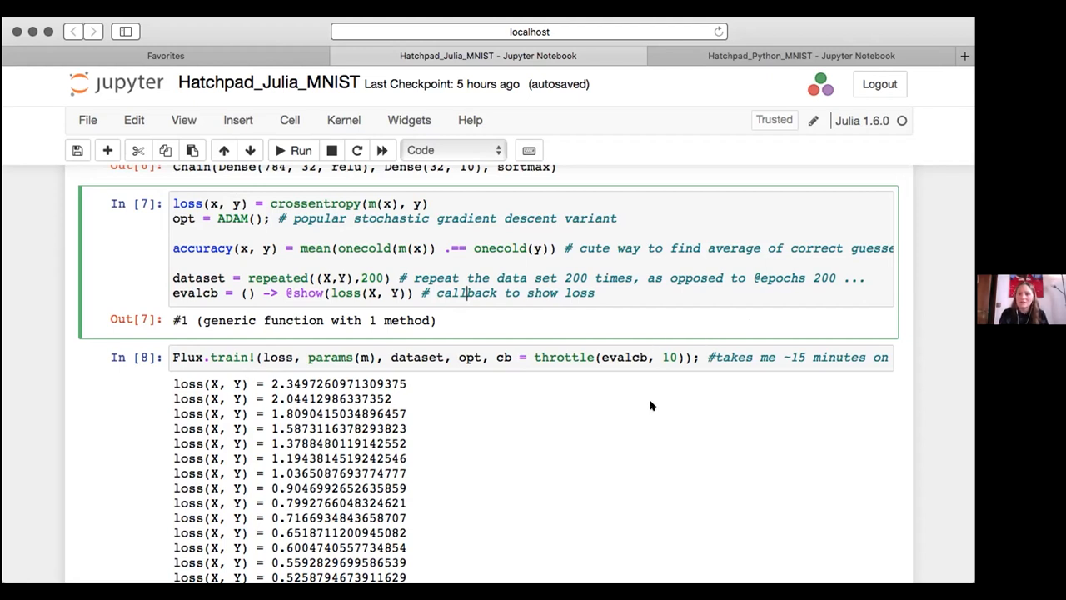
- Scroll past the training loss printout ending near 0.285 to the 'Testing the model' cells
{"action": "scroll", "scroll_direction": "down", "scroll_amount": 3}
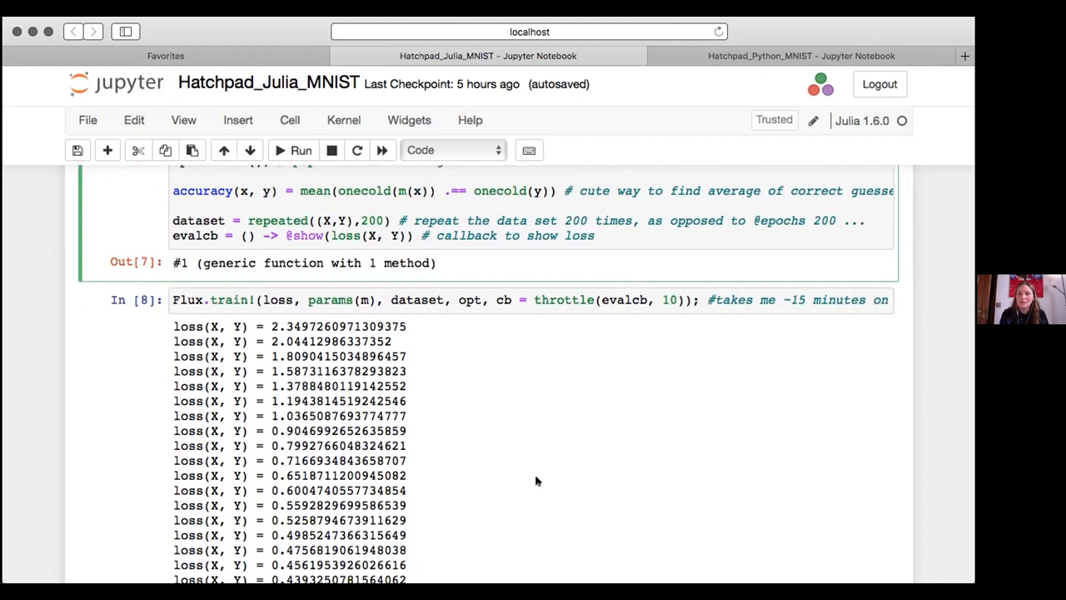
{"action": "mouse_move", "coordinate": [483, 491]}
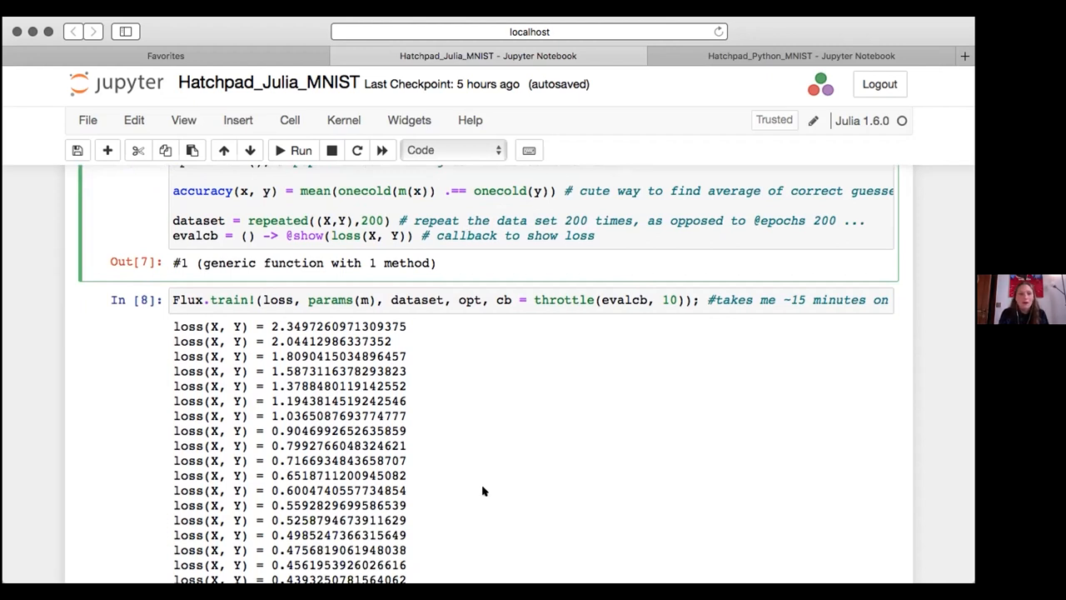
{"action": "scroll", "scroll_direction": "down", "scroll_amount": 3}
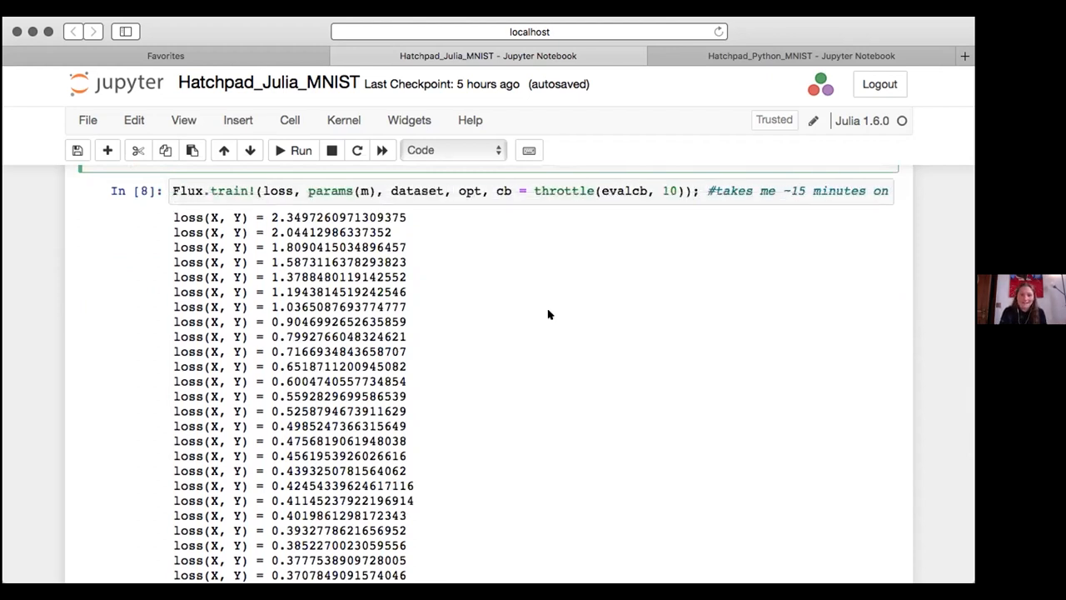
{"action": "scroll", "scroll_direction": "down", "scroll_amount": 3}
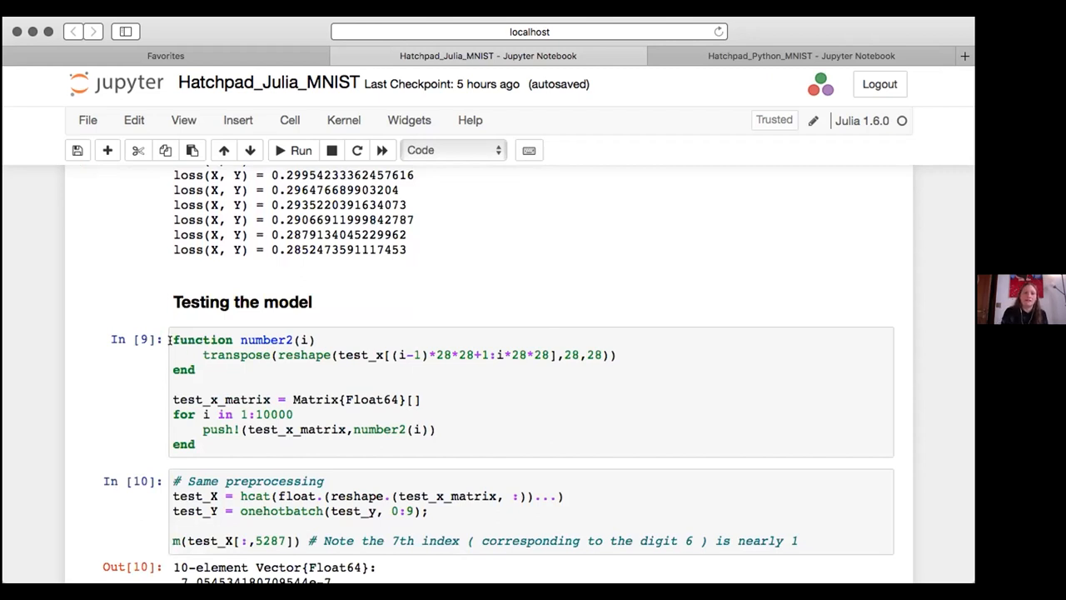
- Reveal test image 5287 decoded as 6, training accuracy 0.92125 and test accuracy 0.9216
{"action": "left_click", "coordinate": [206, 447]}
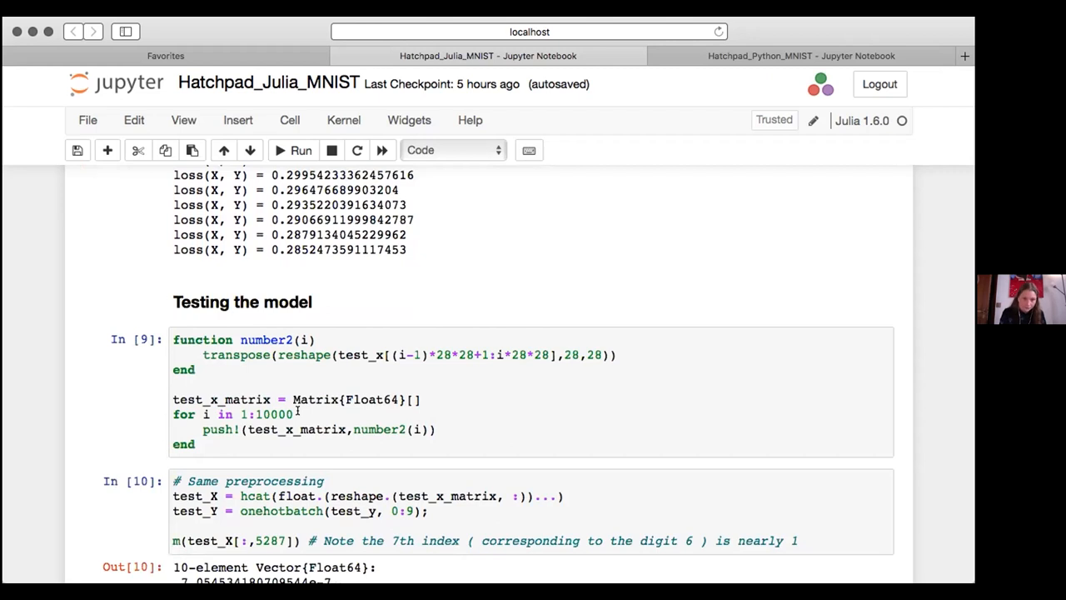
{"action": "scroll", "scroll_direction": "down", "scroll_amount": 3}
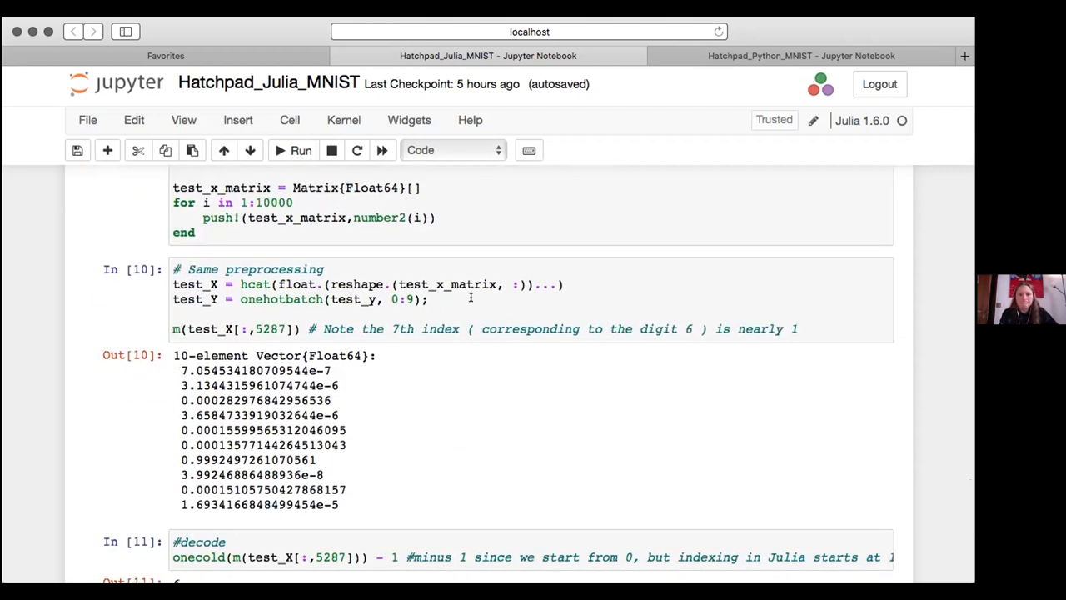
{"action": "mouse_move", "coordinate": [361, 388]}
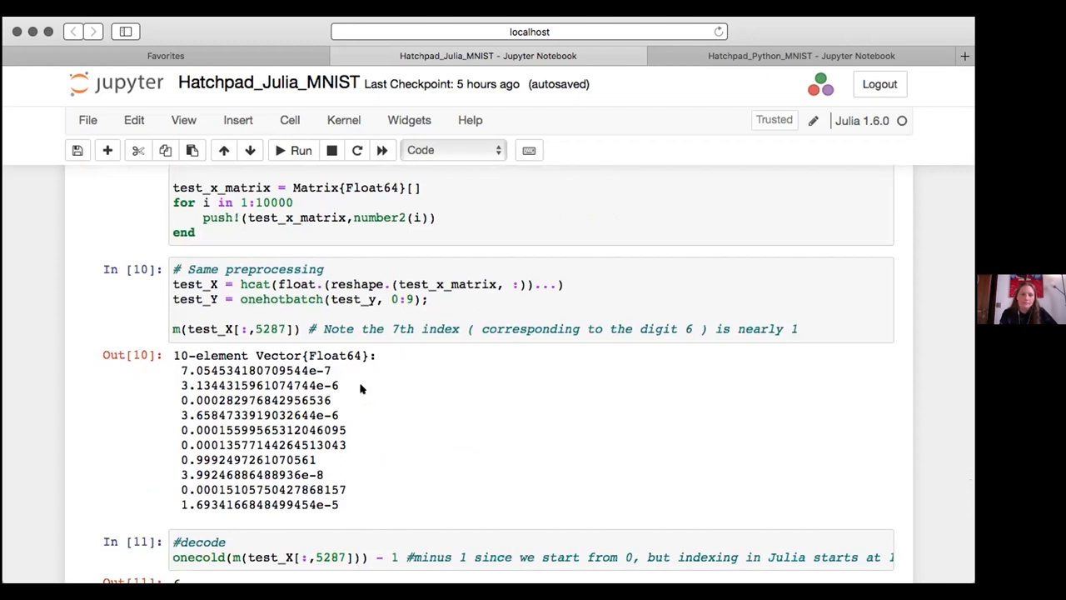
{"action": "scroll", "scroll_direction": "down", "scroll_amount": 3}
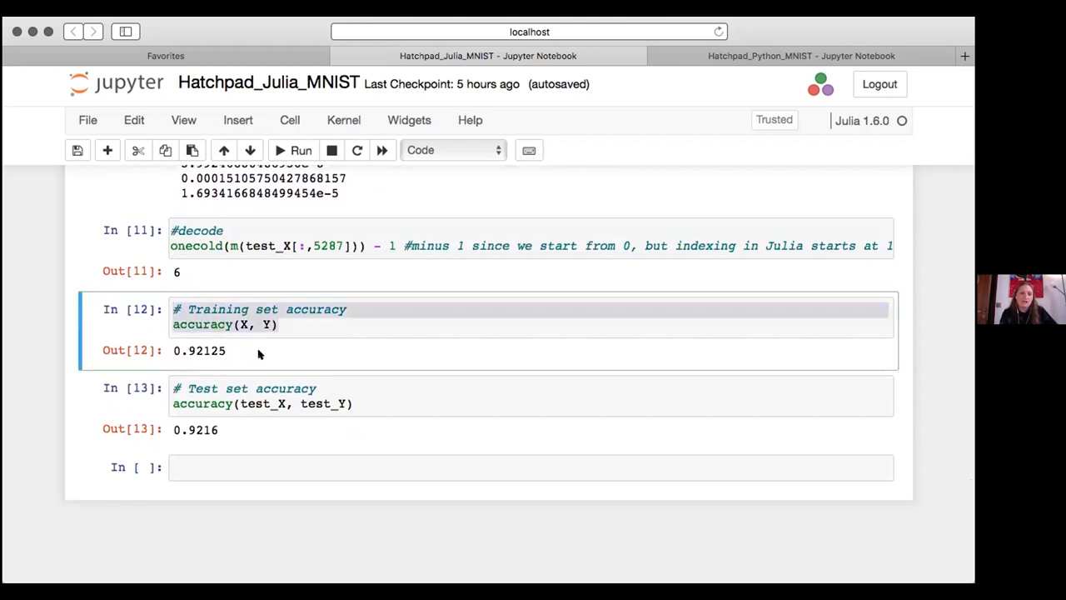
- Select the training accuracy cell, then switch to the Hatchpad_Python_MNIST notebook tab
{"action": "left_click", "coordinate": [274, 324]}
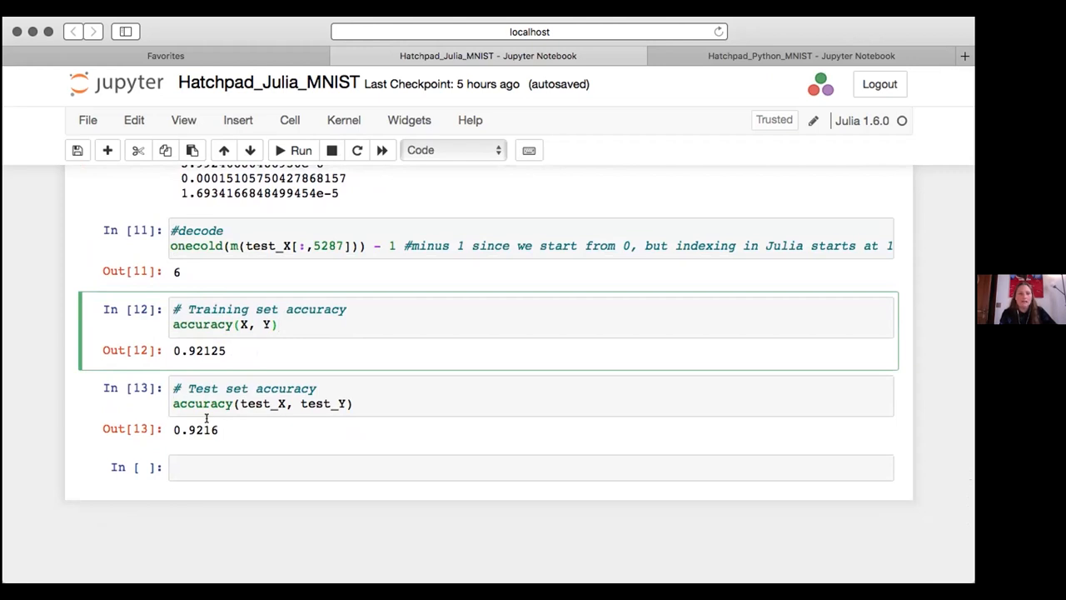
{"action": "mouse_move", "coordinate": [633, 227]}
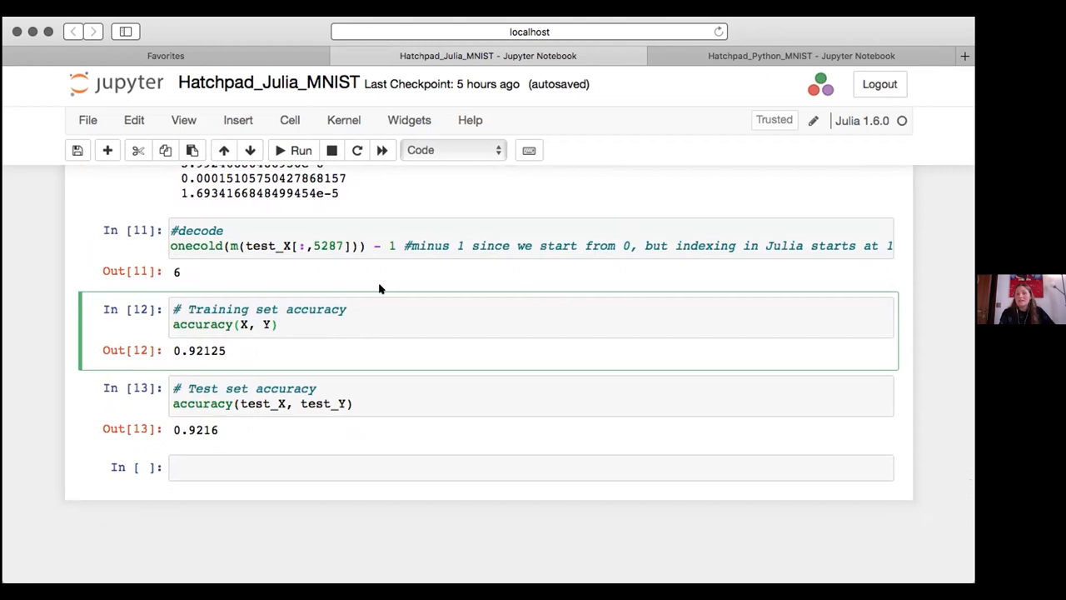
{"action": "left_click", "coordinate": [799, 56]}
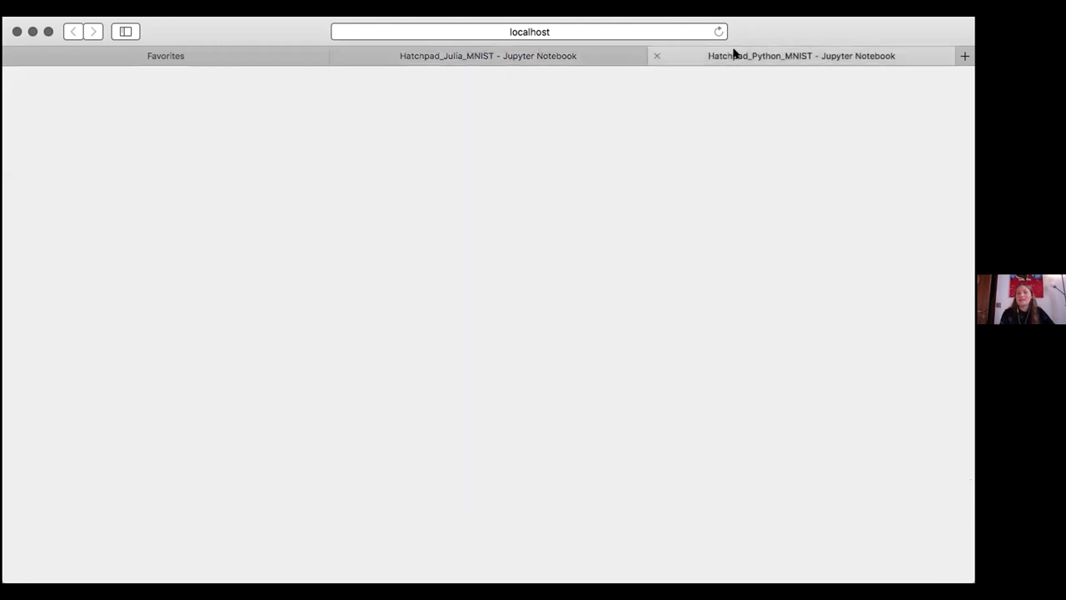
- View the Python notebook's training results, then return to the Hatchpad_Julia_MNIST tab
{"action": "left_click", "coordinate": [799, 56]}
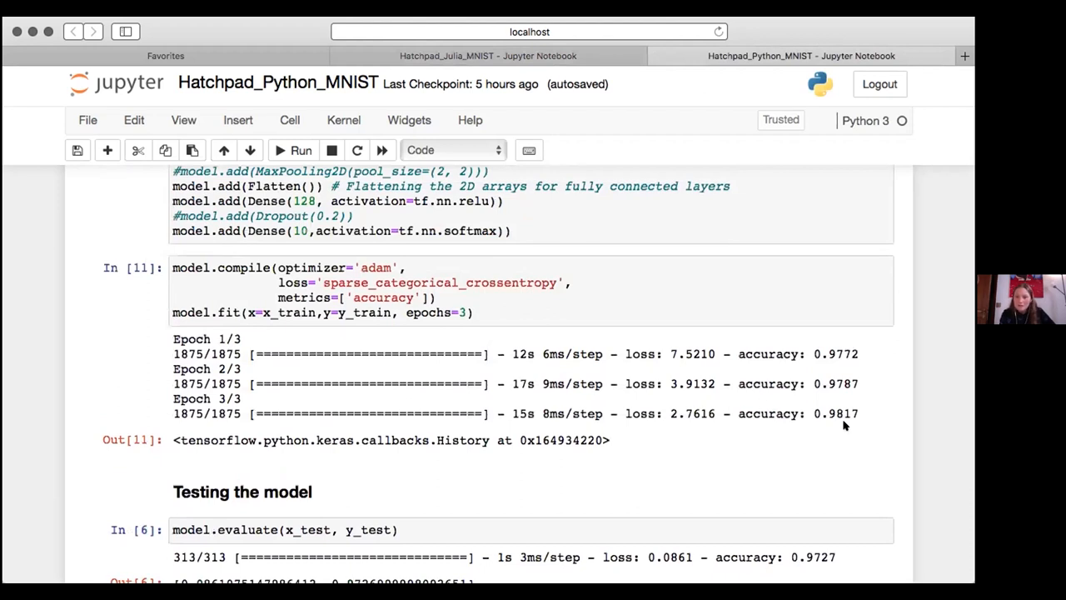
{"action": "scroll", "scroll_direction": "down", "scroll_amount": 3}
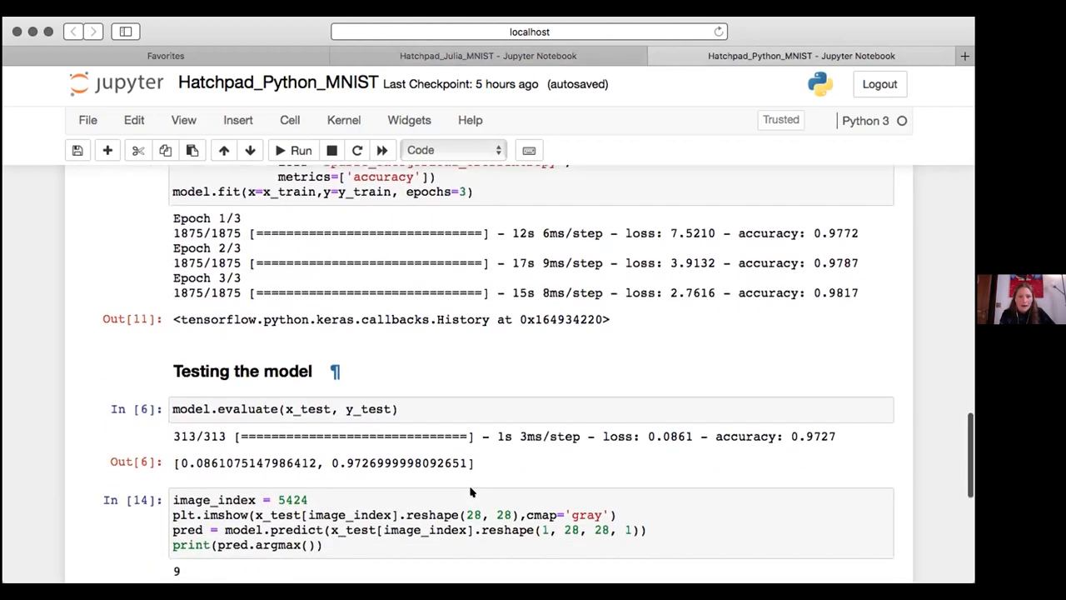
{"action": "mouse_move", "coordinate": [421, 213]}
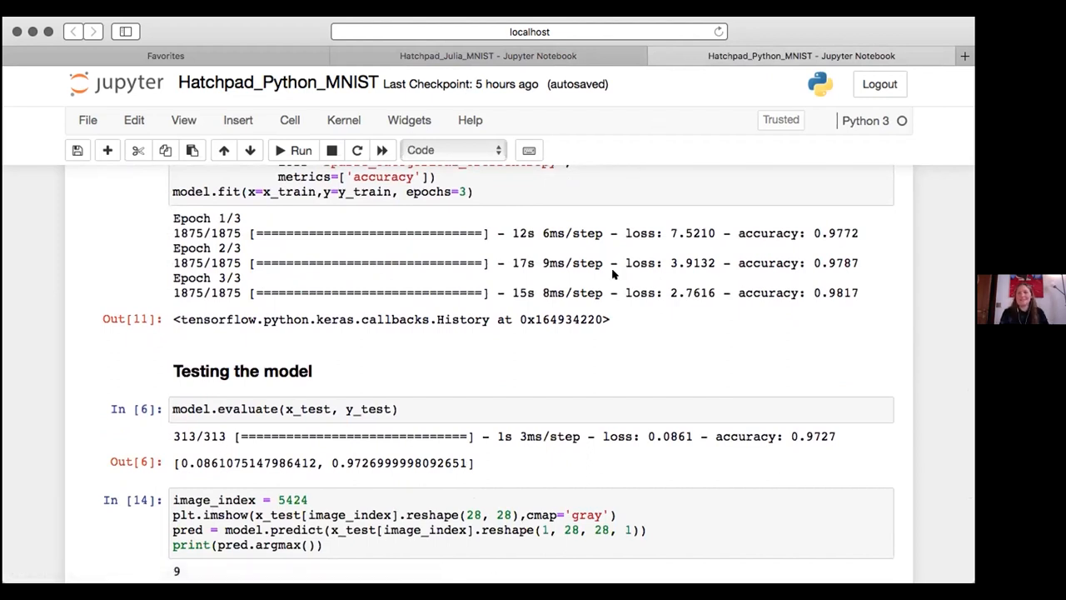
{"action": "mouse_move", "coordinate": [675, 224]}
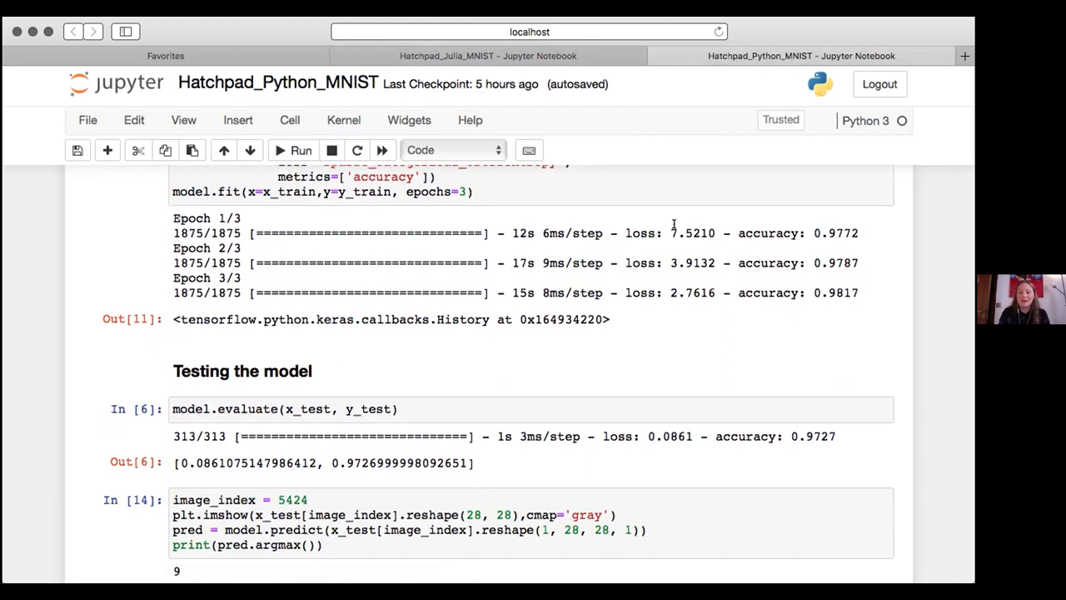
{"action": "left_click", "coordinate": [487, 56]}
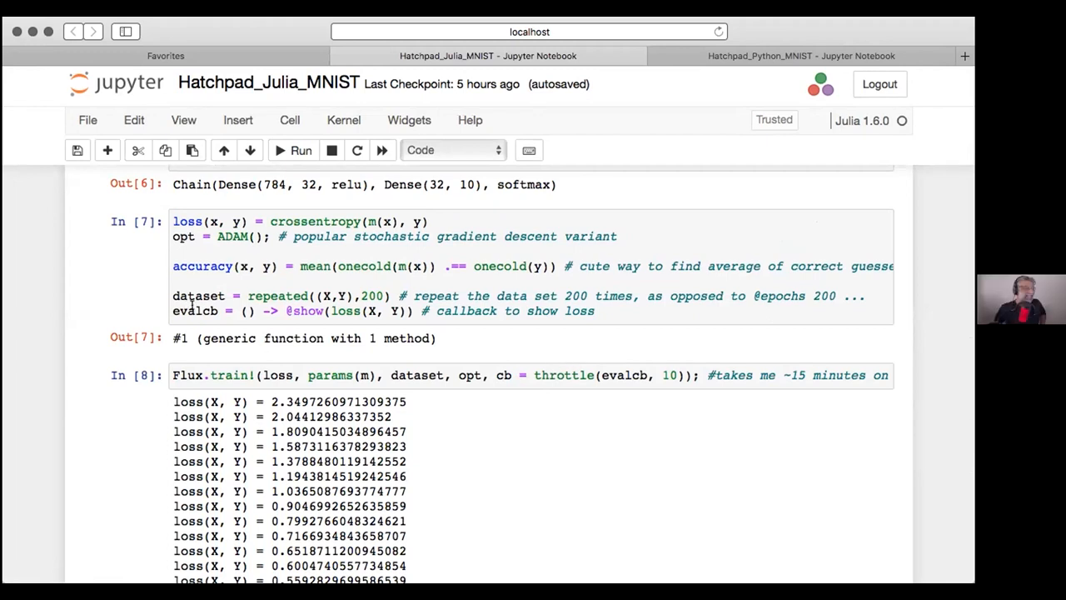
{"action": "mouse_move", "coordinate": [673, 366]}
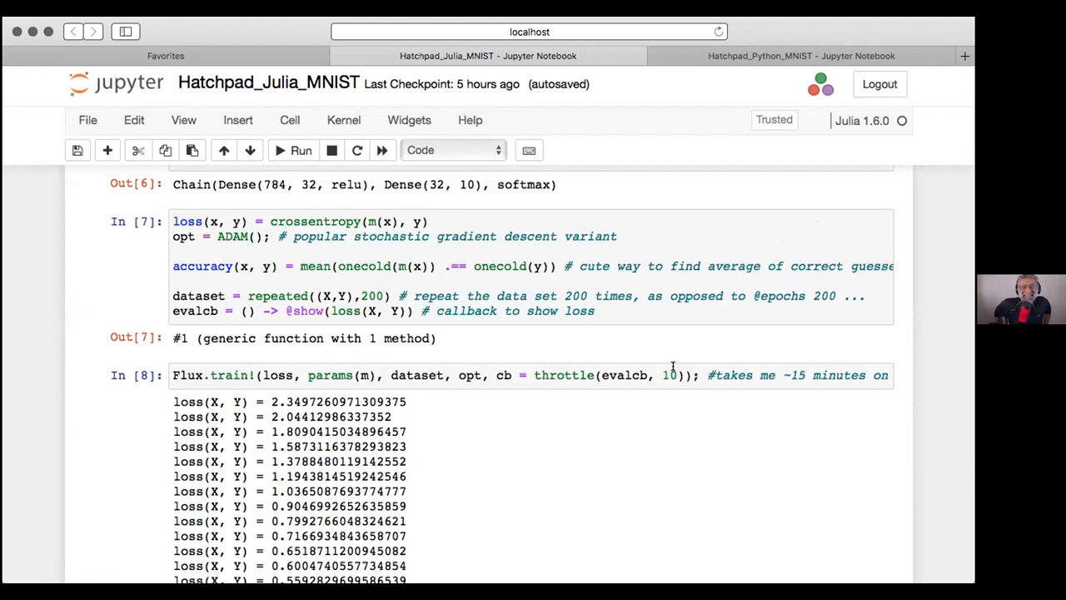
- Comment out the throttled callback in the Flux.train! call and rerun the cell
{"action": "left_click", "coordinate": [533, 375]}
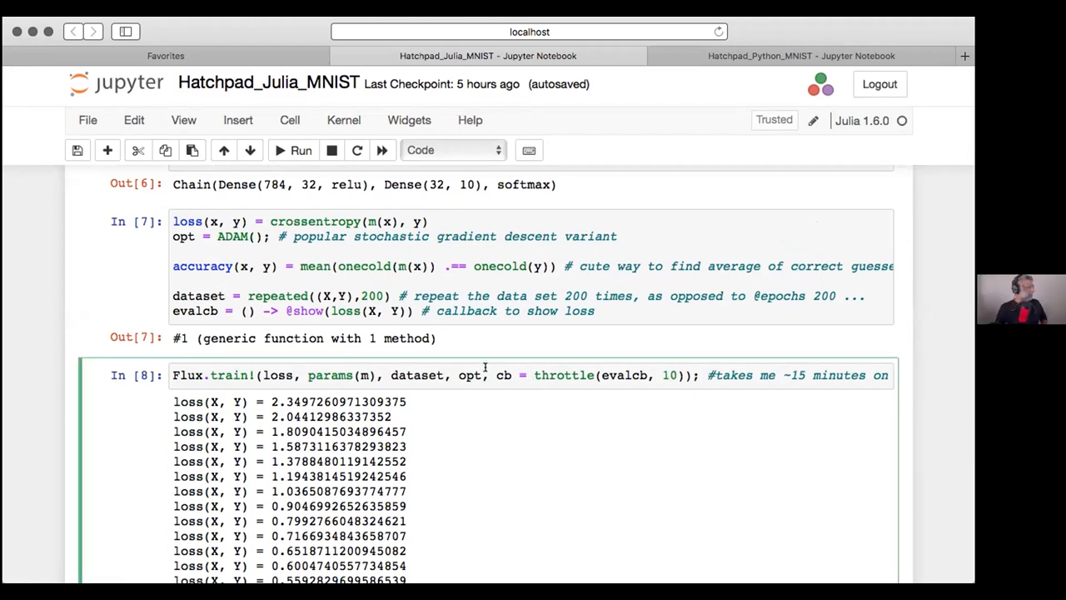
{"action": "mouse_move", "coordinate": [494, 392]}
{"action": "type", "text": ");"}
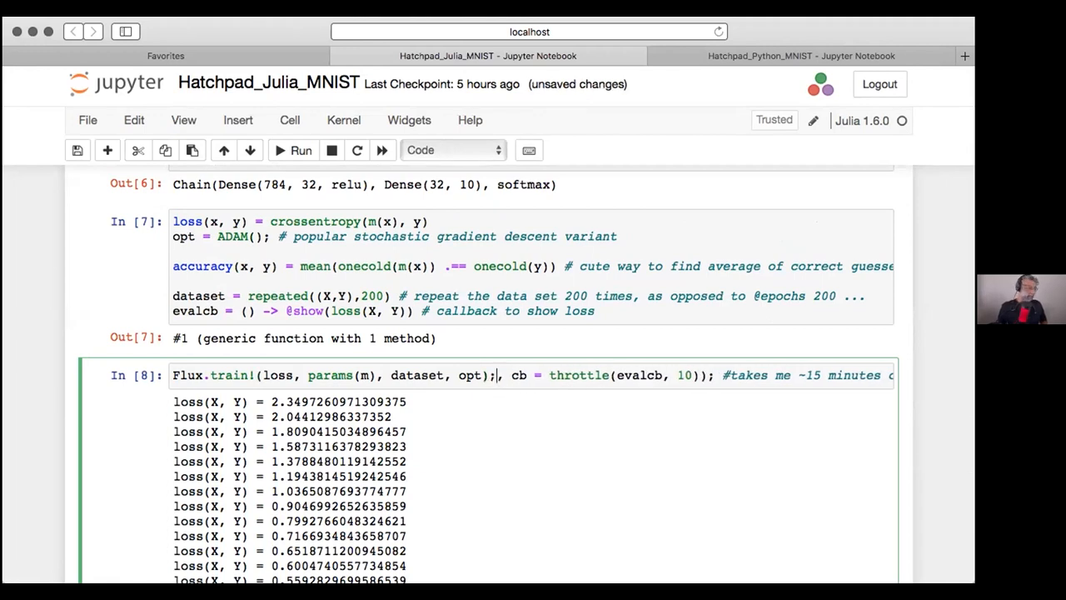
{"action": "type", "text": "#"}
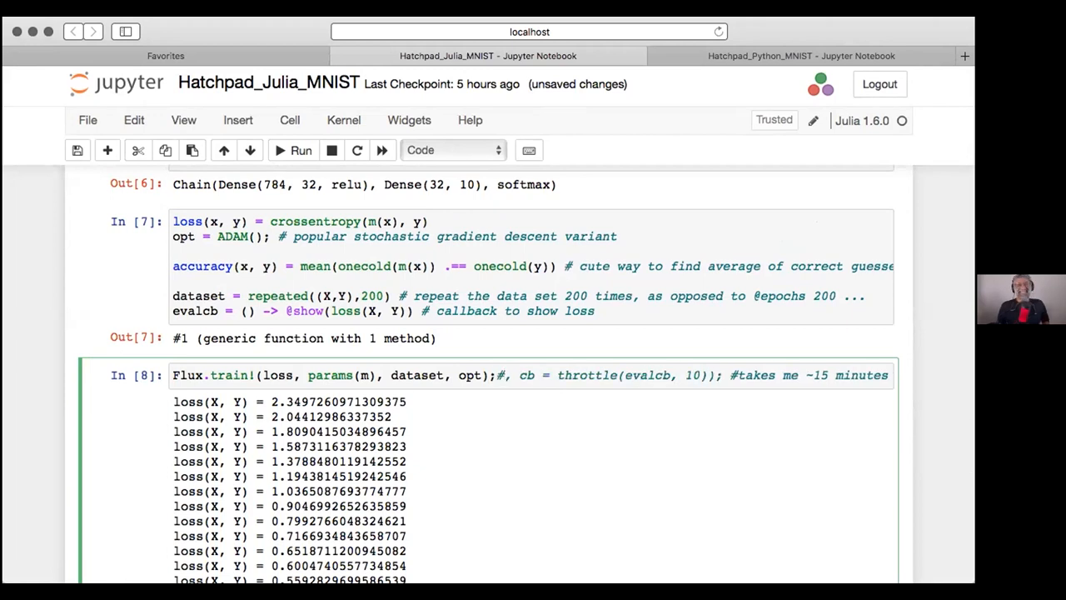
{"action": "left_click", "coordinate": [498, 375]}
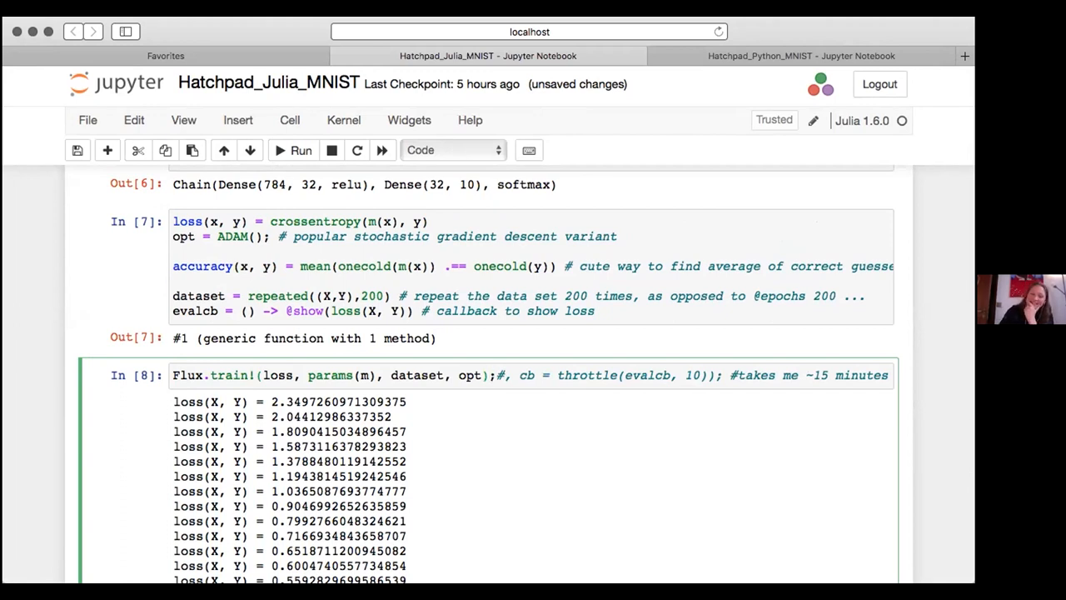
{"action": "left_click", "coordinate": [491, 375]}
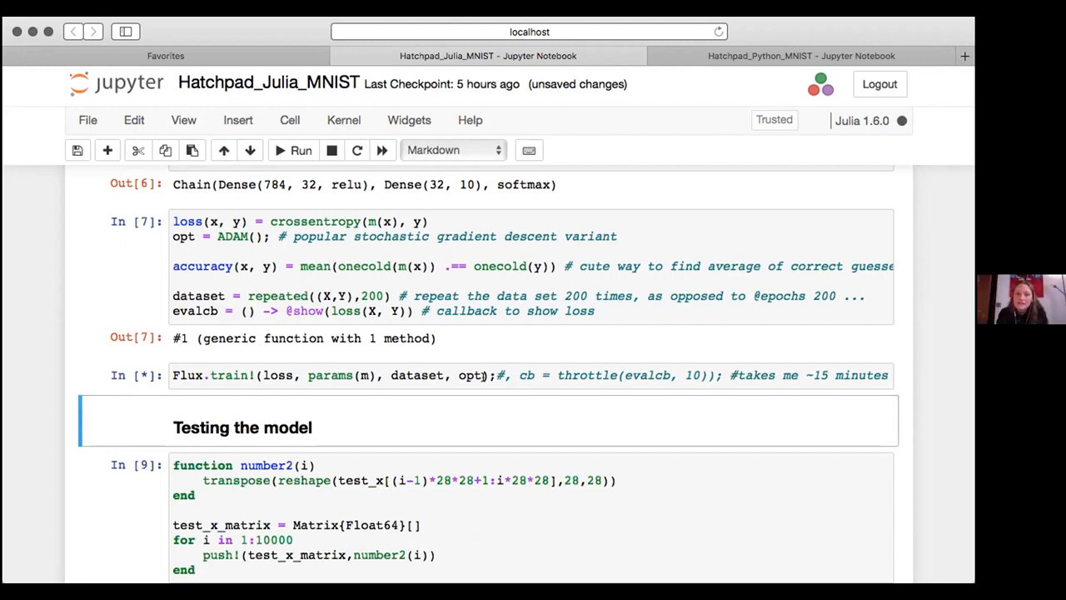
{"action": "mouse_move", "coordinate": [471, 389]}
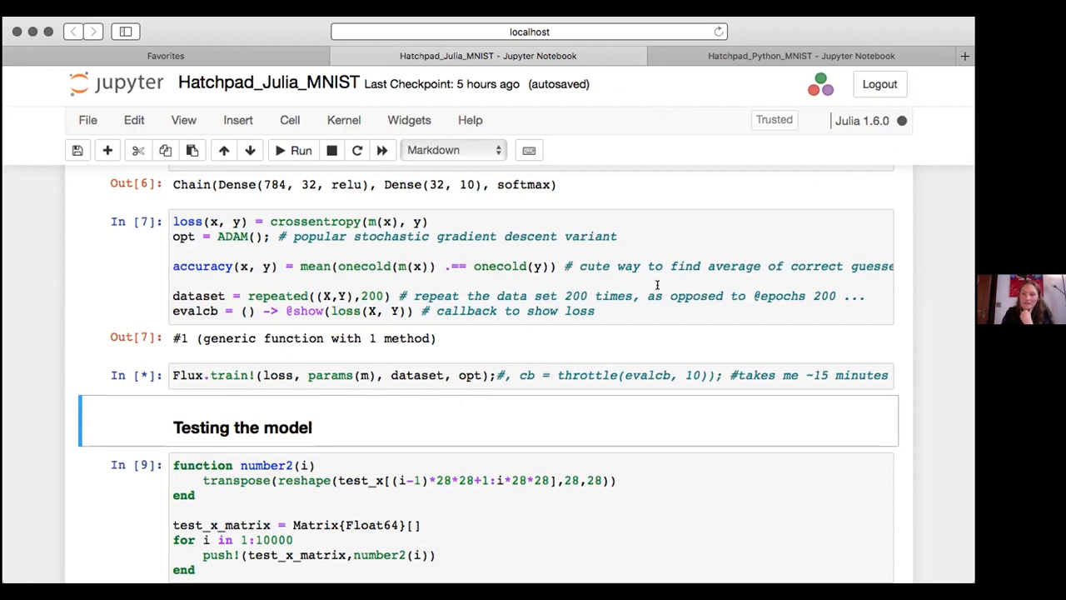
{"action": "mouse_move", "coordinate": [434, 374]}
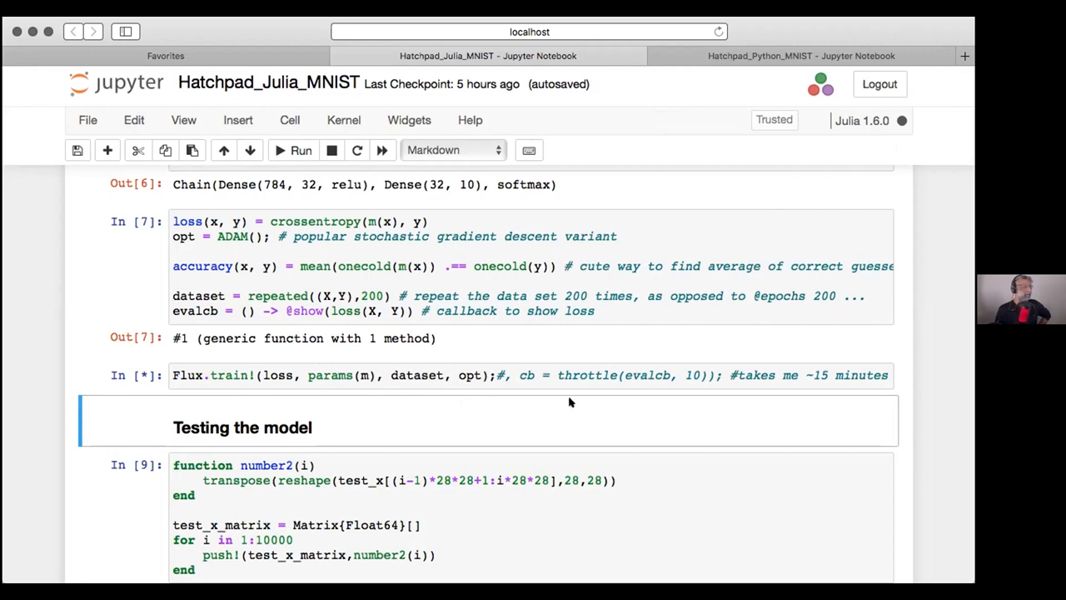
{"action": "mouse_move", "coordinate": [633, 368]}
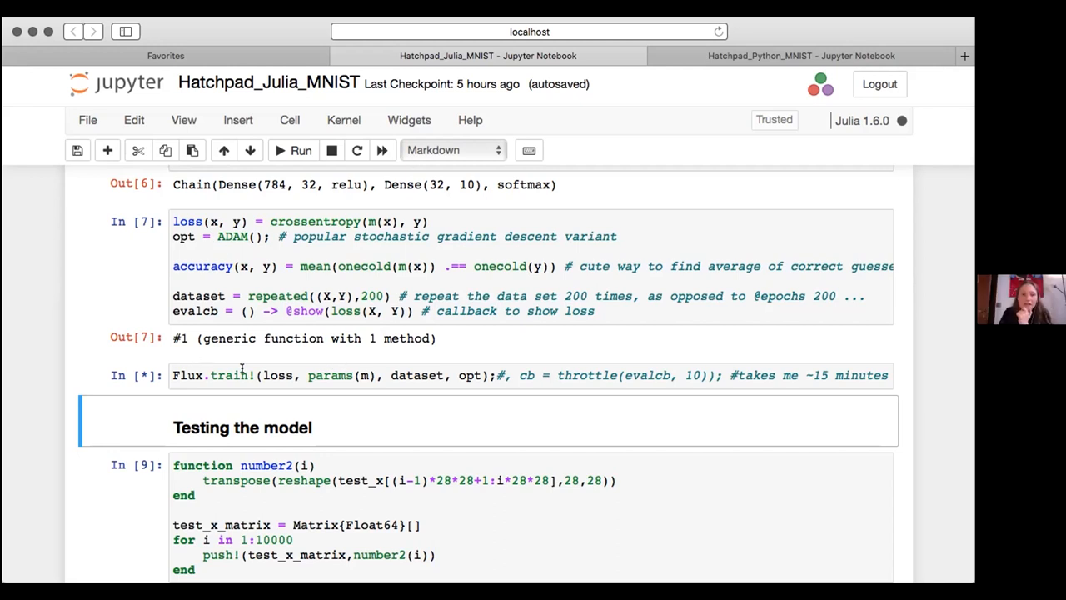
{"action": "scroll", "scroll_direction": "up", "scroll_amount": 3}
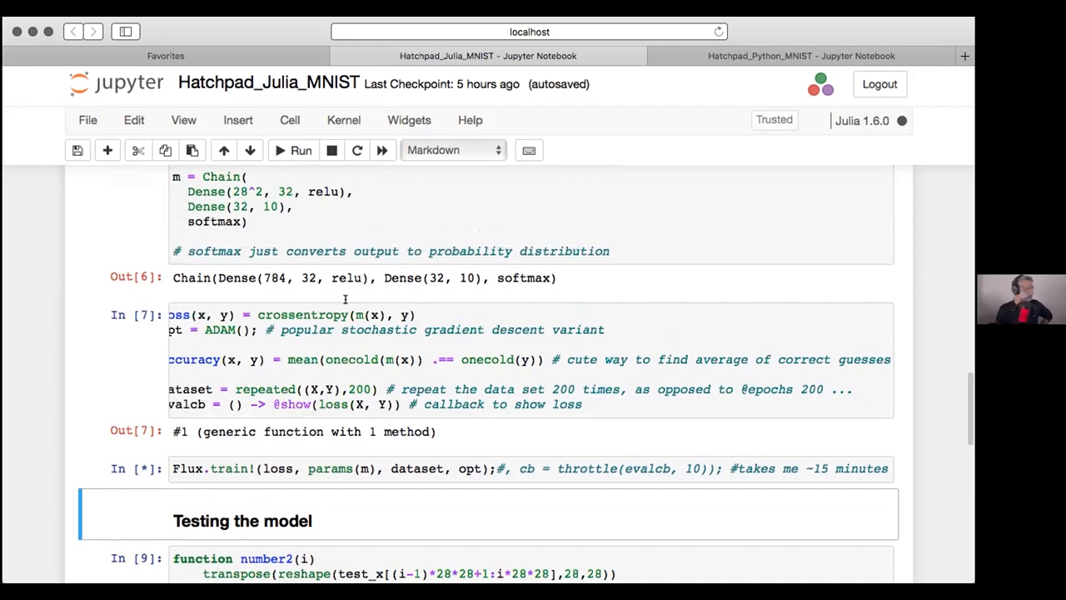
{"action": "scroll", "scroll_direction": "down", "scroll_amount": 3}
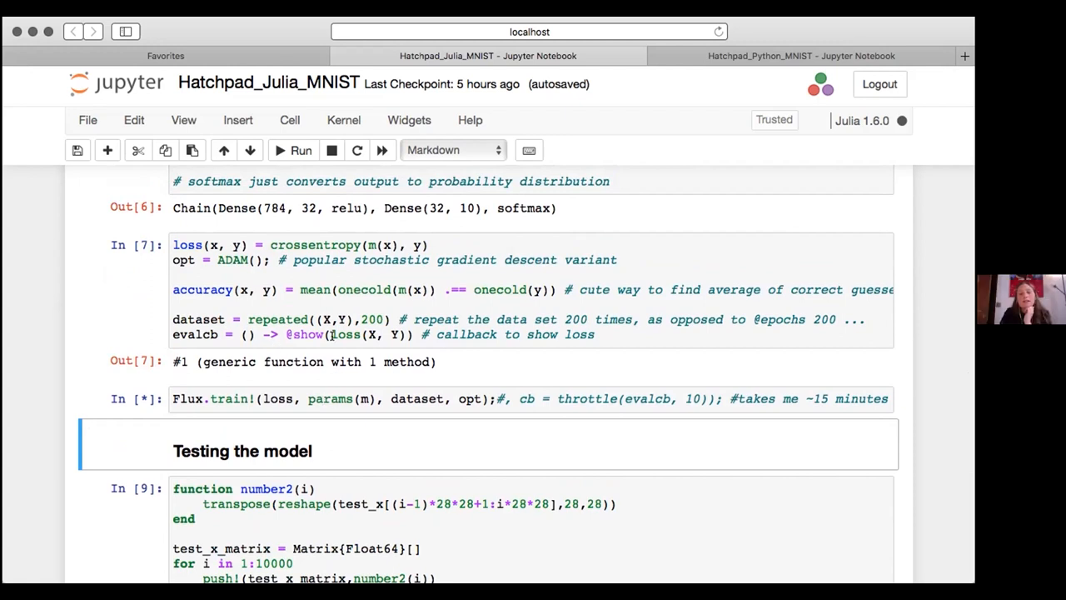
- Interrupt training and restore cb = throttle(evalcb, 1) in the Flux.train! cell
{"action": "left_click", "coordinate": [331, 150]}
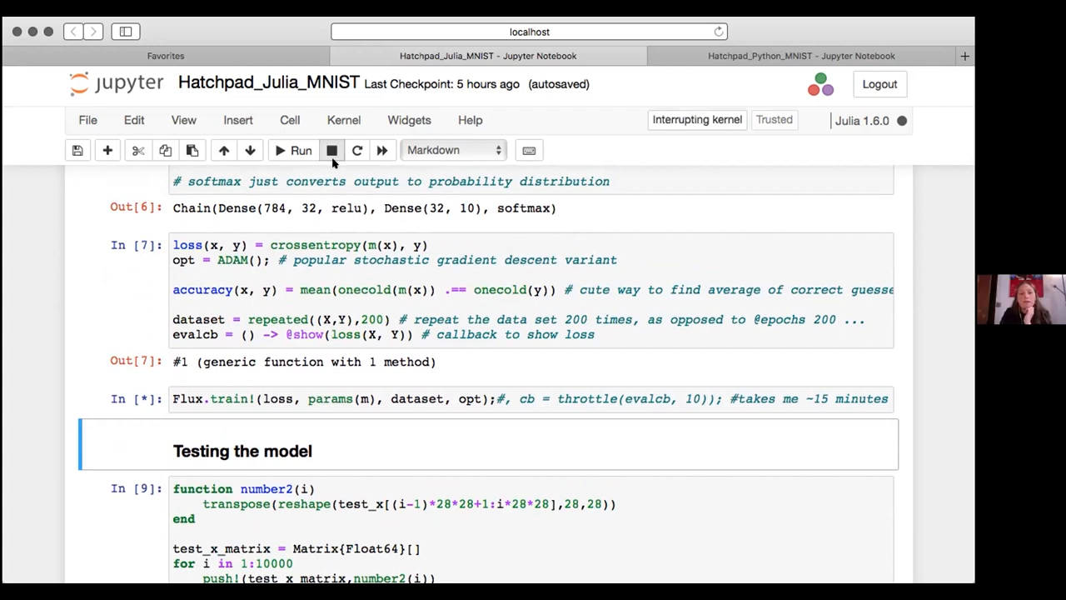
{"action": "left_click", "coordinate": [332, 149]}
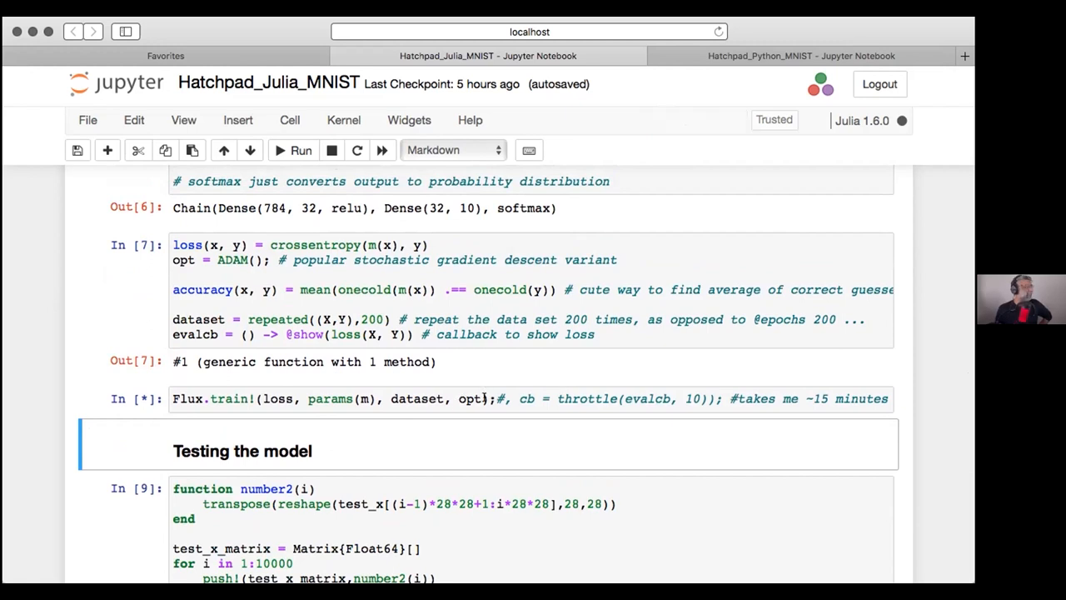
{"action": "left_click", "coordinate": [487, 398]}
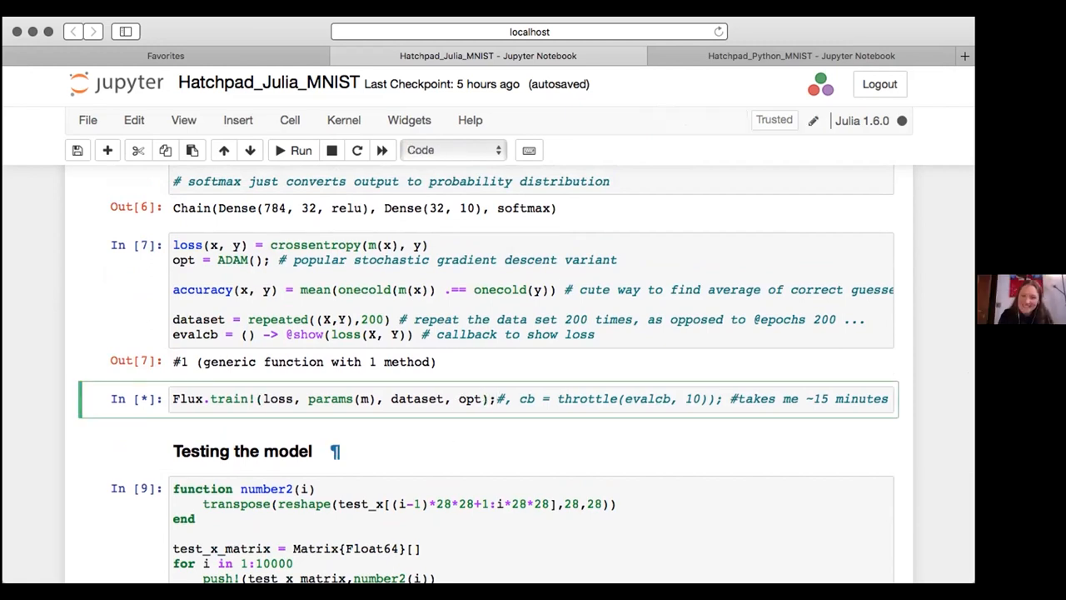
{"action": "left_click", "coordinate": [331, 150]}
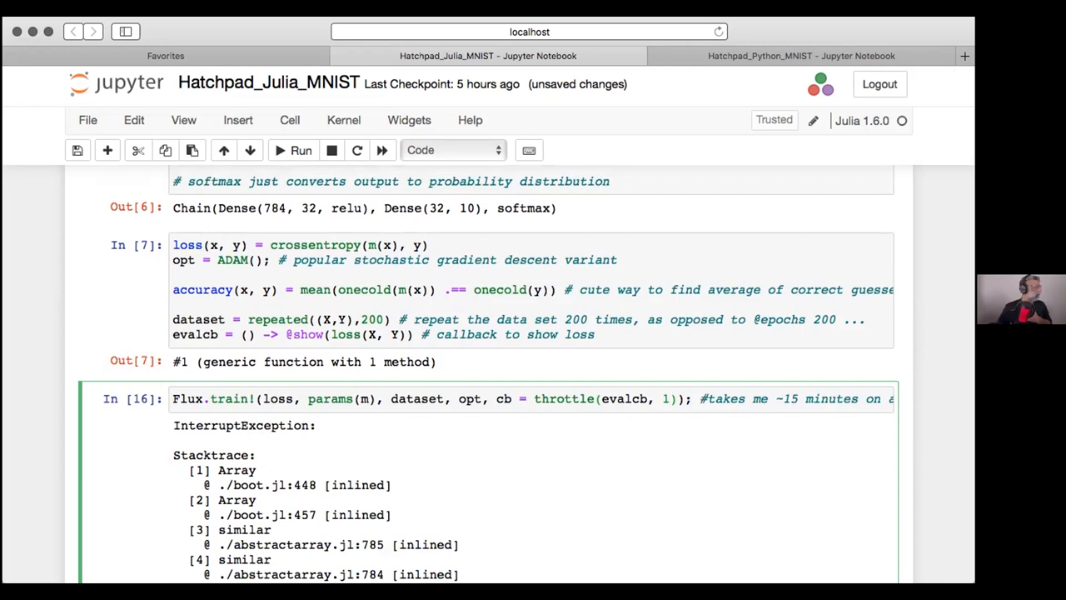
- Change the throttle(evalcb, 1) interval to 10 in the Flux.train! call
{"action": "left_click", "coordinate": [670, 398]}
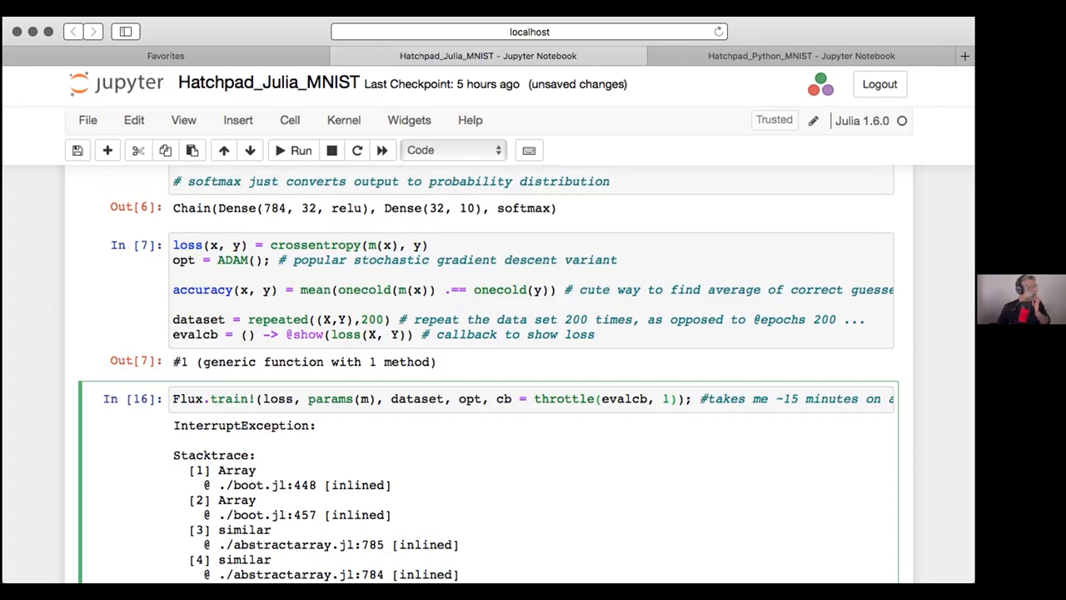
{"action": "left_click", "coordinate": [668, 399]}
{"action": "type", "text": "0"}
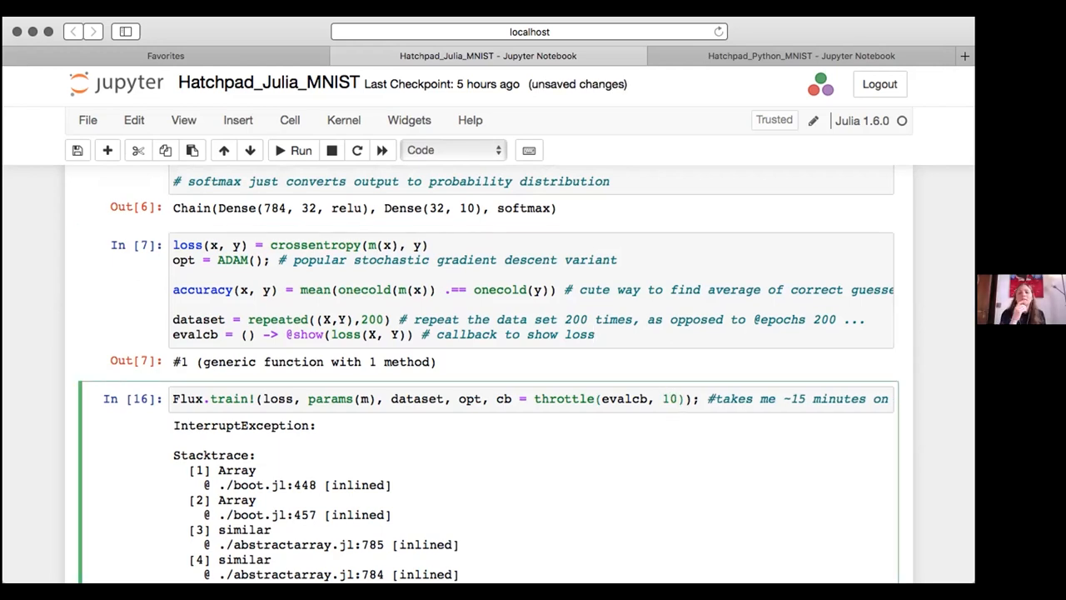
{"action": "left_click", "coordinate": [678, 398]}
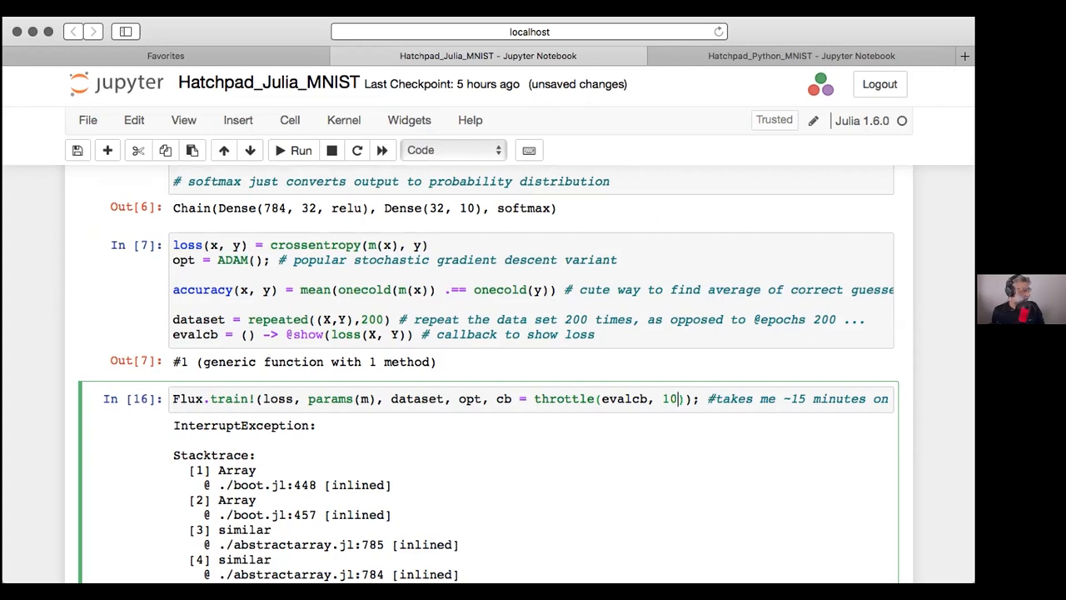
{"action": "mouse_move", "coordinate": [46, 498]}
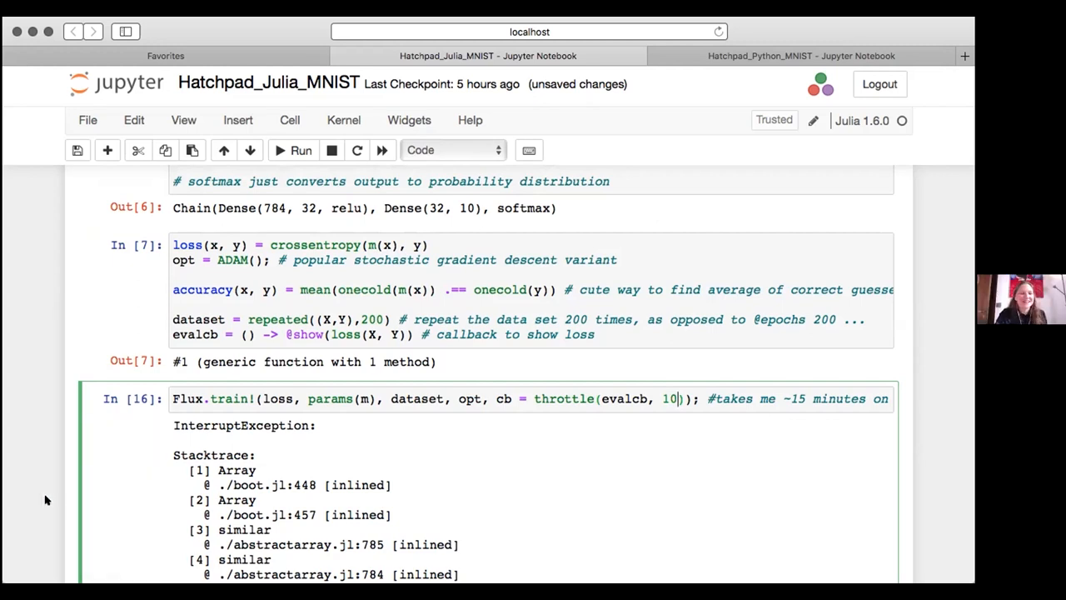
{"action": "scroll", "scroll_direction": "down", "scroll_amount": 3}
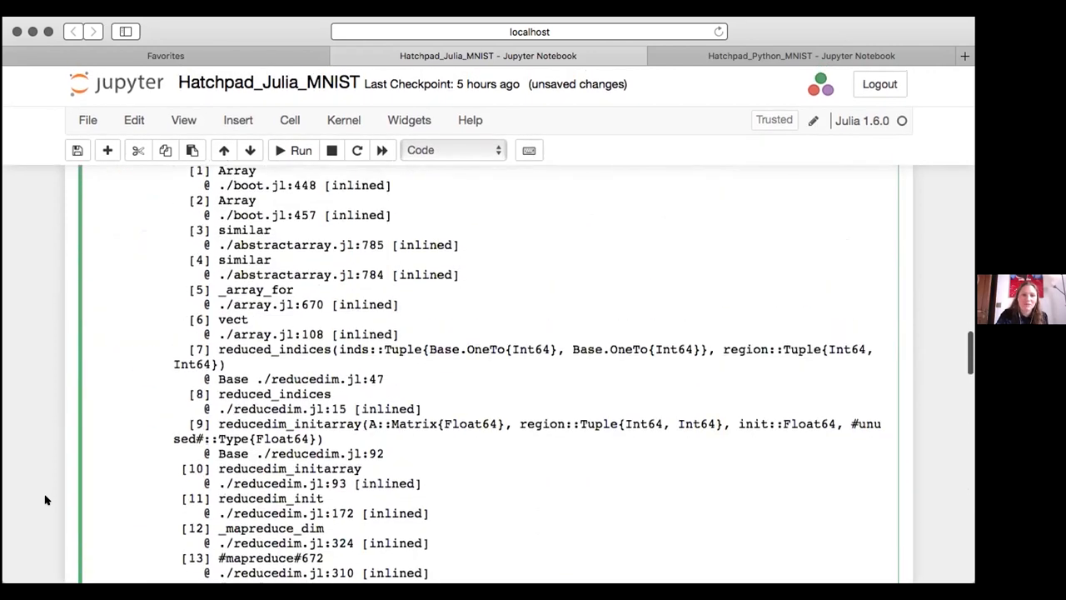
{"action": "scroll", "scroll_direction": "down", "scroll_amount": 3}
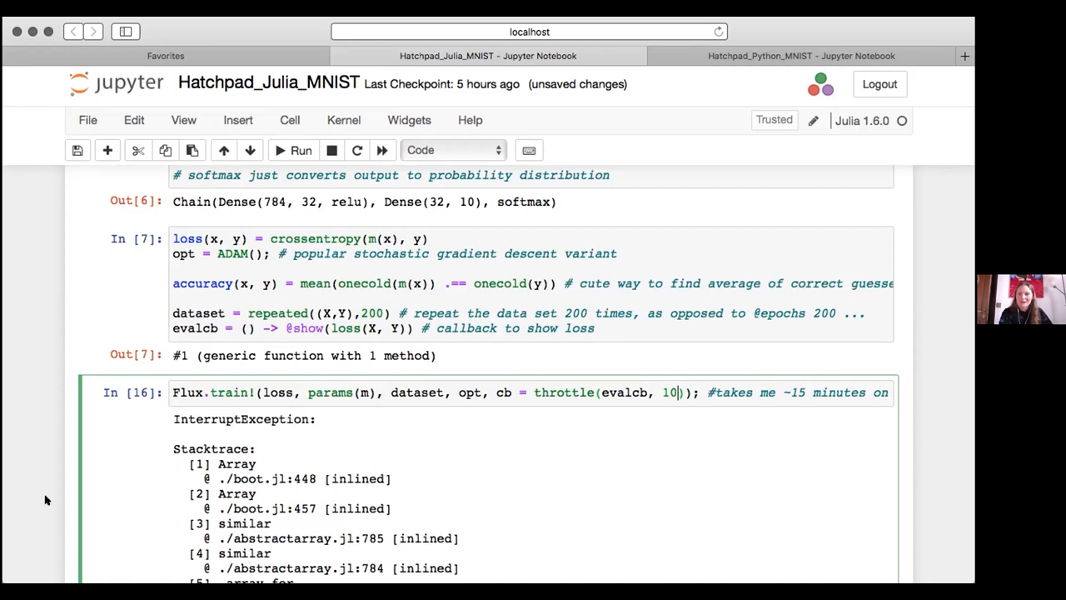
{"action": "mouse_move", "coordinate": [408, 363]}
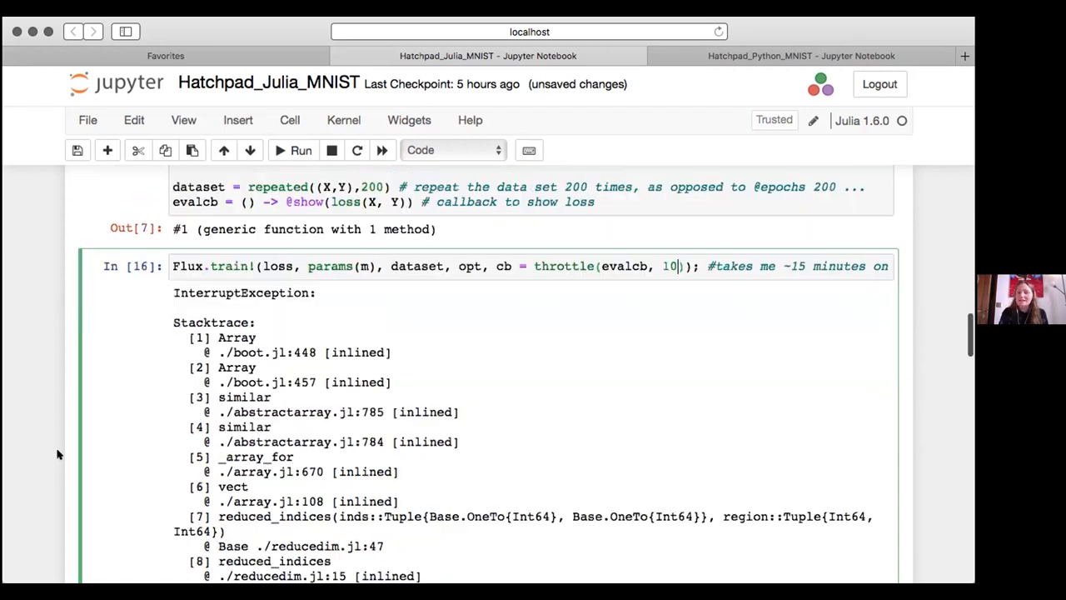
{"action": "scroll", "scroll_direction": "down", "scroll_amount": 3}
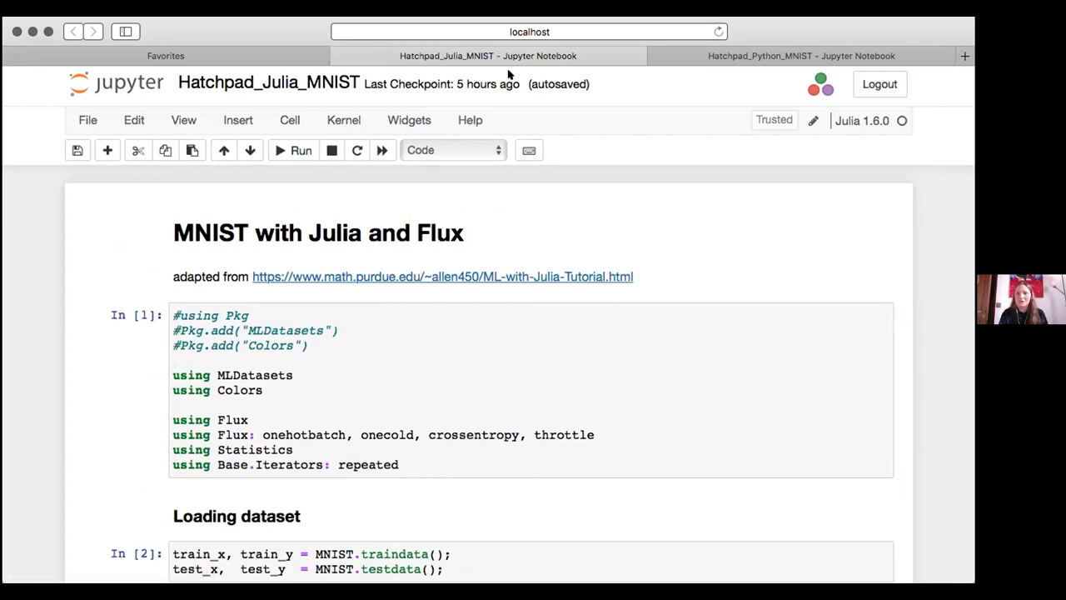
{"action": "mouse_move", "coordinate": [533, 248]}
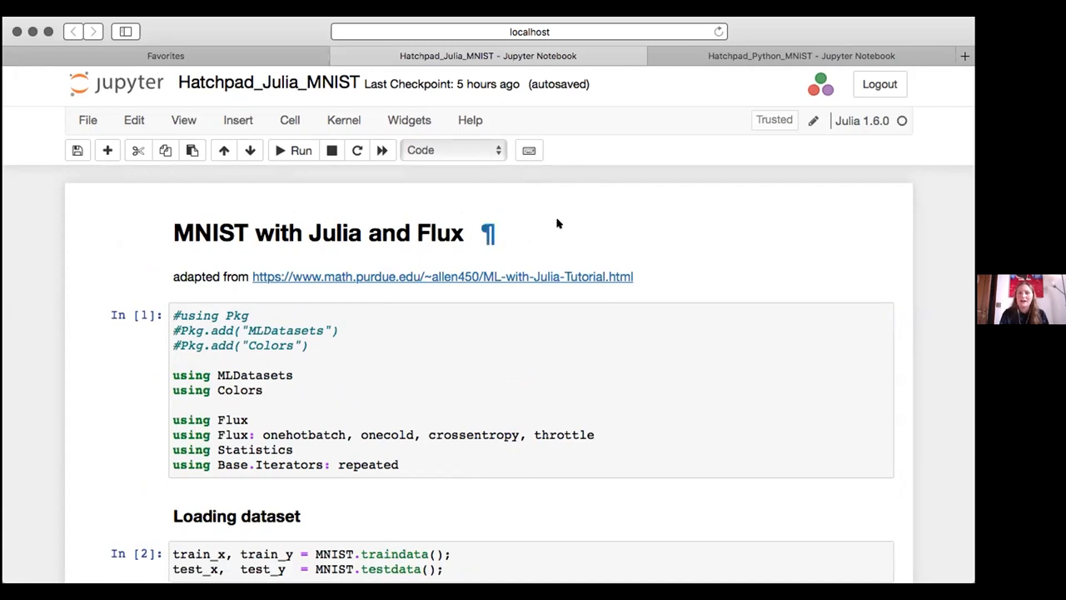
{"action": "mouse_move", "coordinate": [614, 114]}
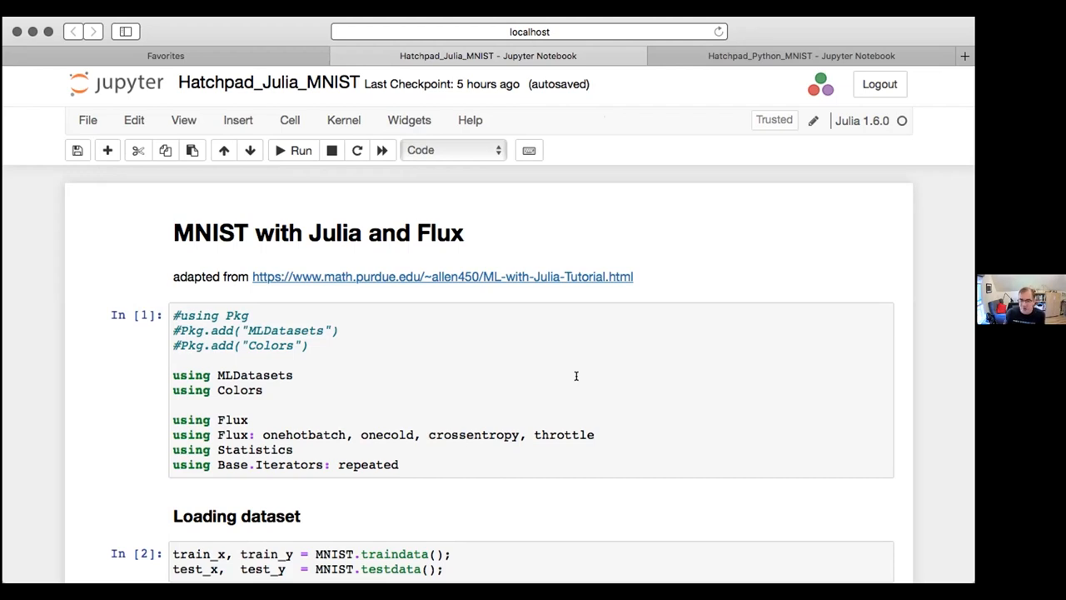
{"action": "mouse_move", "coordinate": [562, 139]}
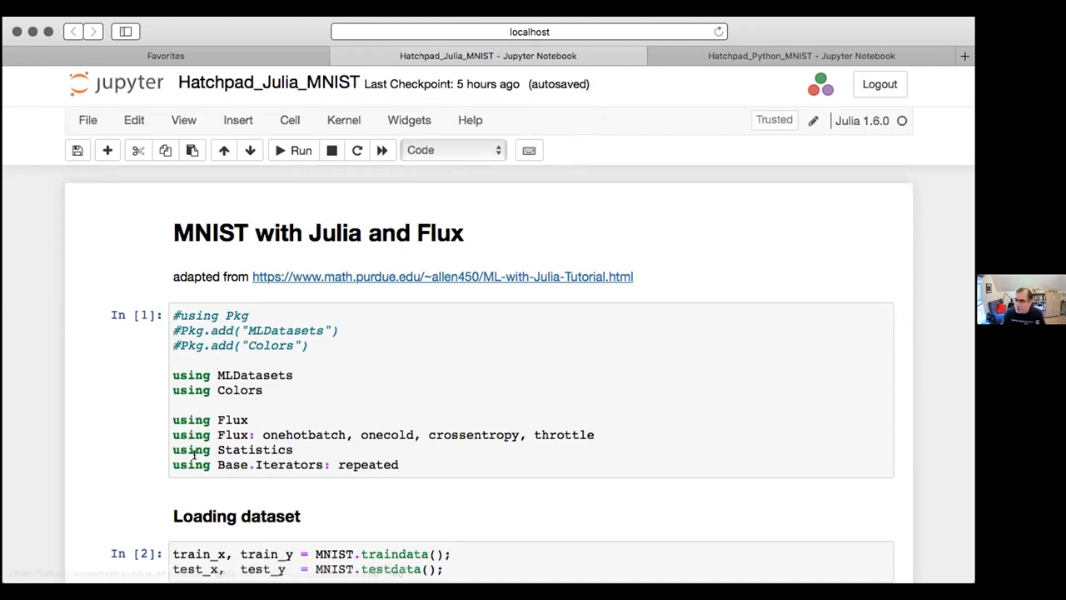
{"action": "mouse_move", "coordinate": [123, 474]}
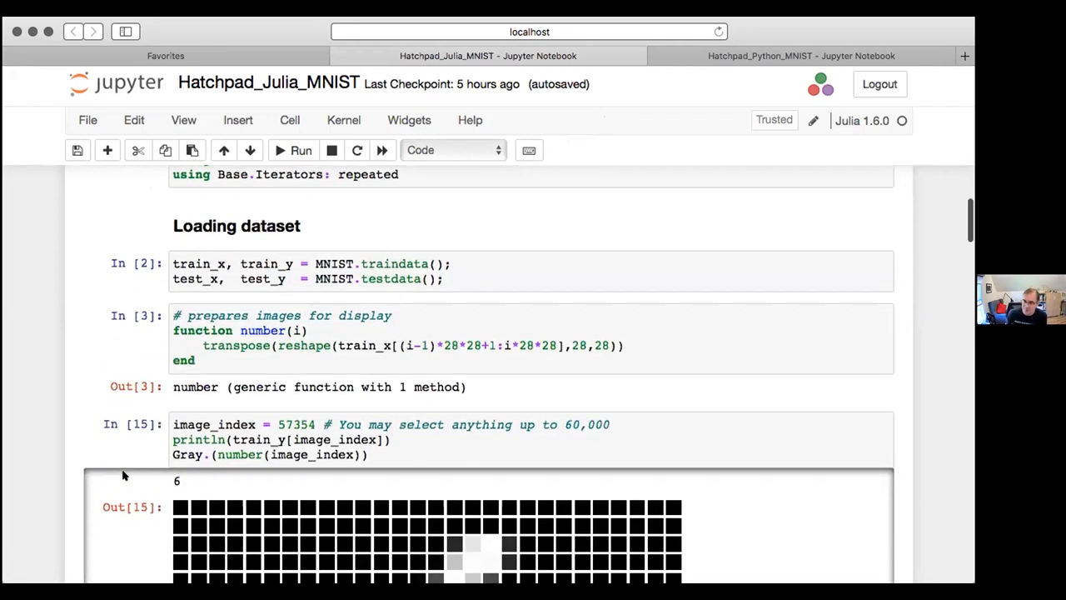
{"action": "mouse_move", "coordinate": [123, 474]}
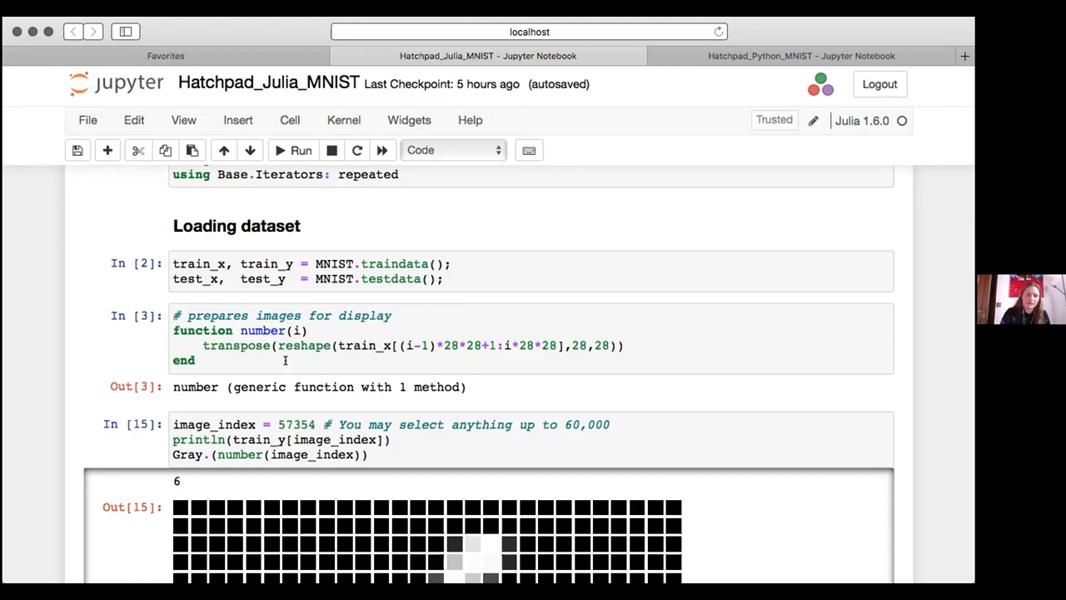
- Scroll down to the In [5] Boring Preprocessing cell and Flux Chain model definition
{"action": "scroll", "scroll_direction": "down", "scroll_amount": 3}
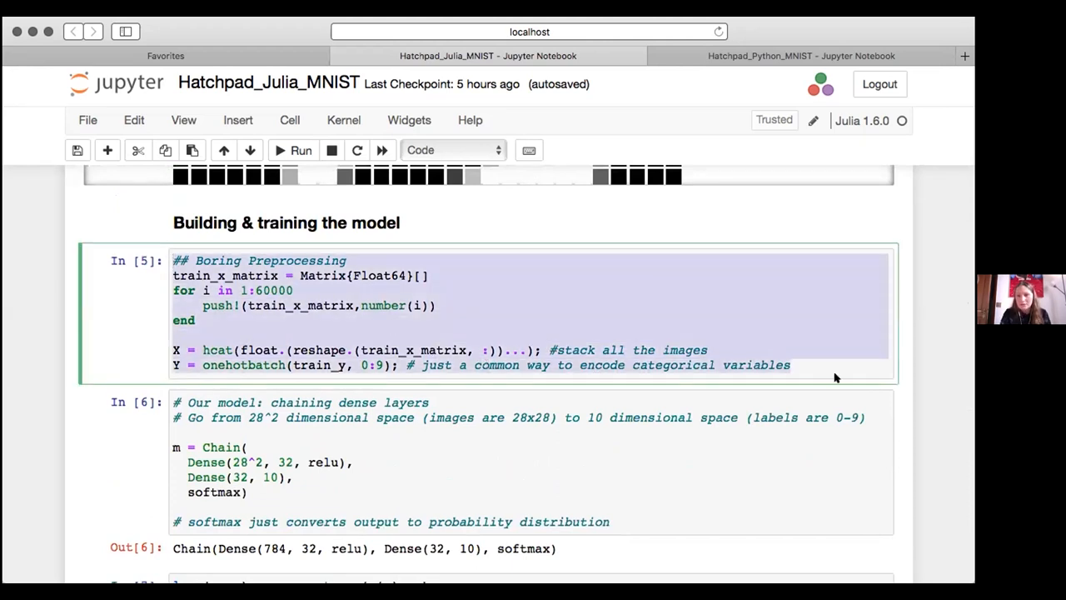
{"action": "left_click", "coordinate": [790, 365]}
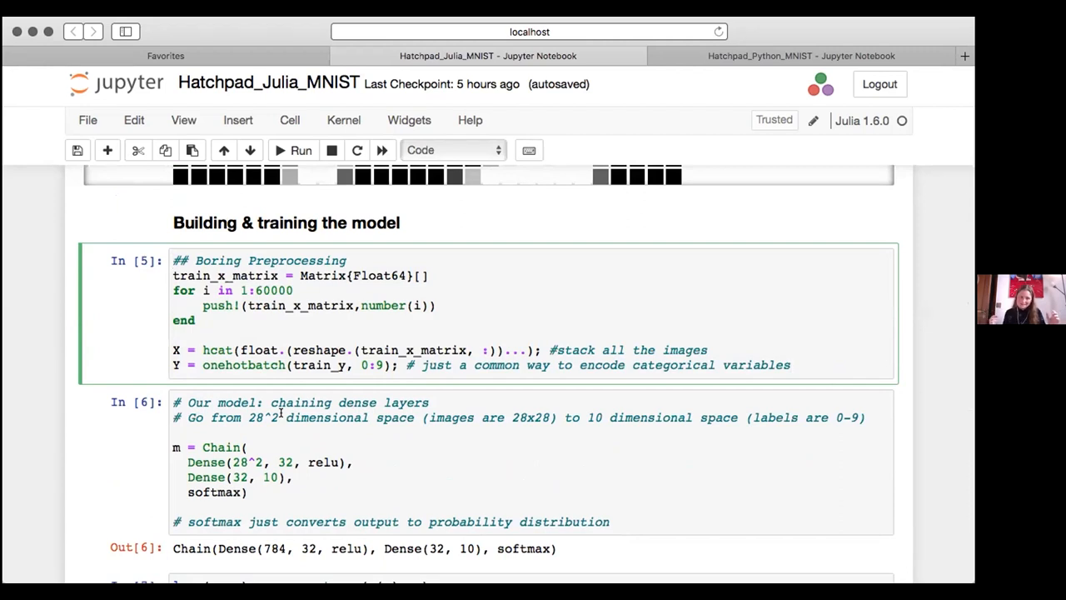
{"action": "left_click", "coordinate": [791, 364]}
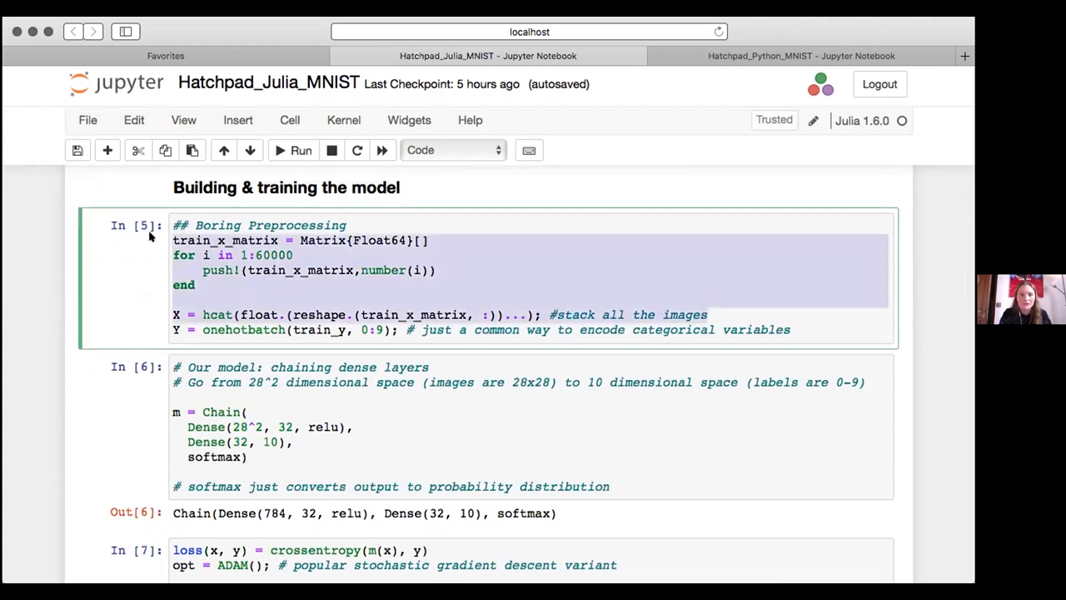
{"action": "mouse_move", "coordinate": [211, 314]}
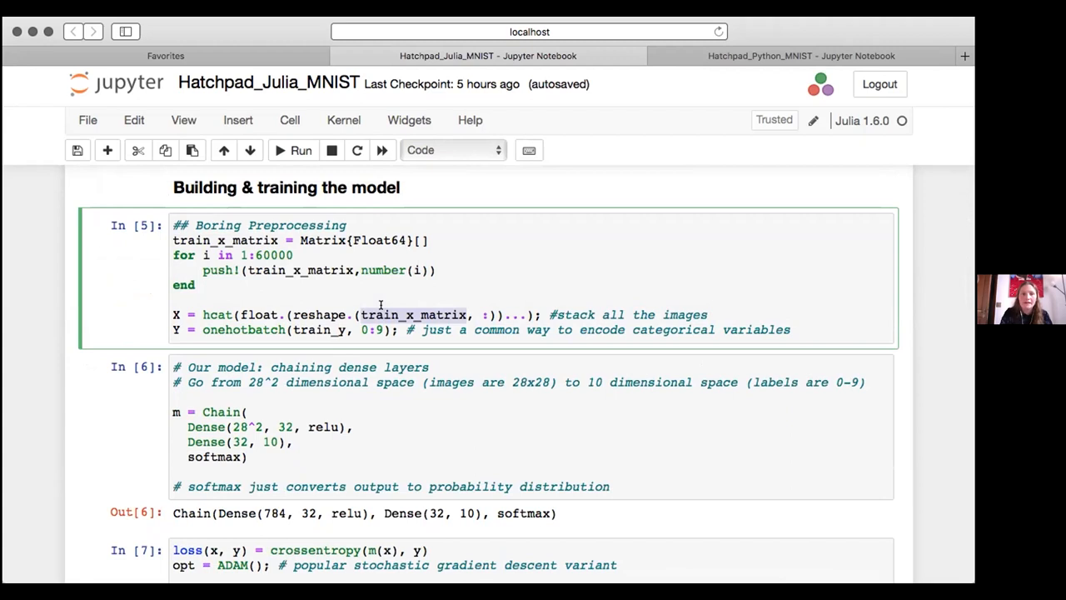
{"action": "mouse_move", "coordinate": [298, 240]}
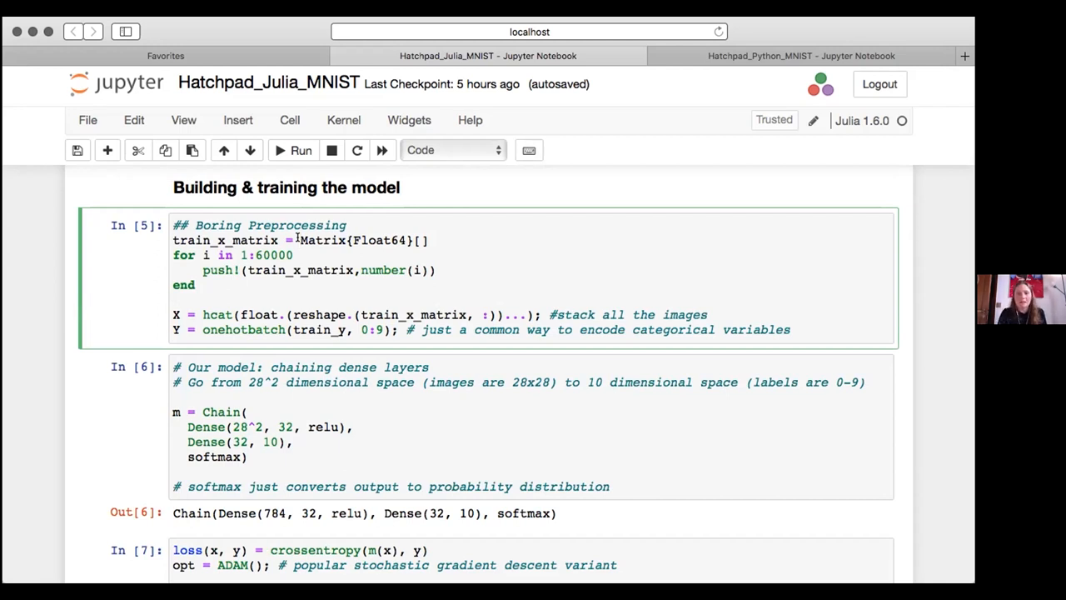
{"action": "left_click_drag", "start_coordinate": [300, 239], "coordinate": [333, 287]}
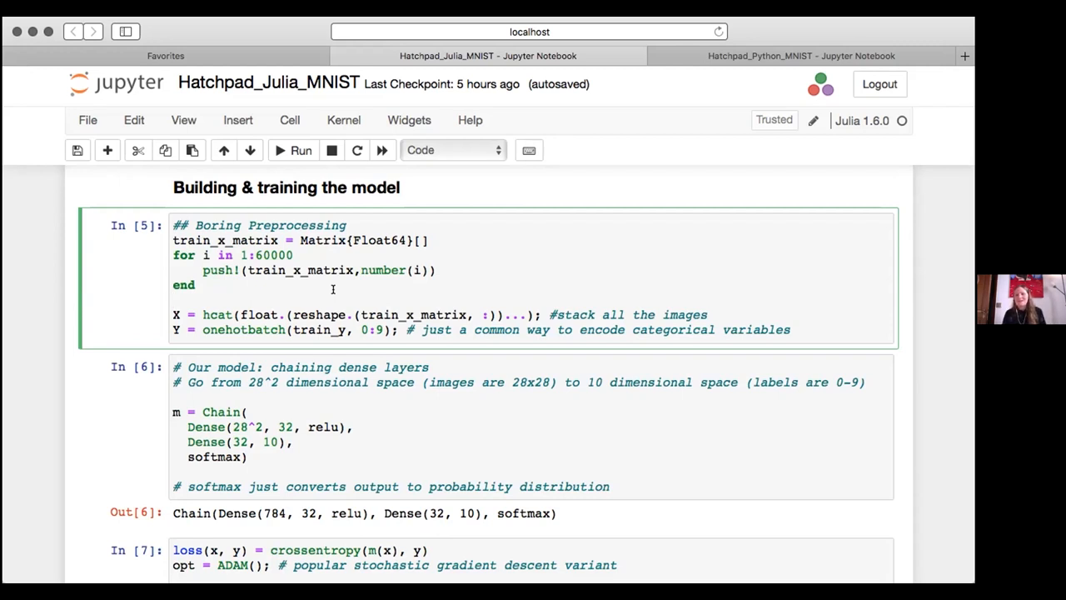
{"action": "left_click", "coordinate": [174, 300]}
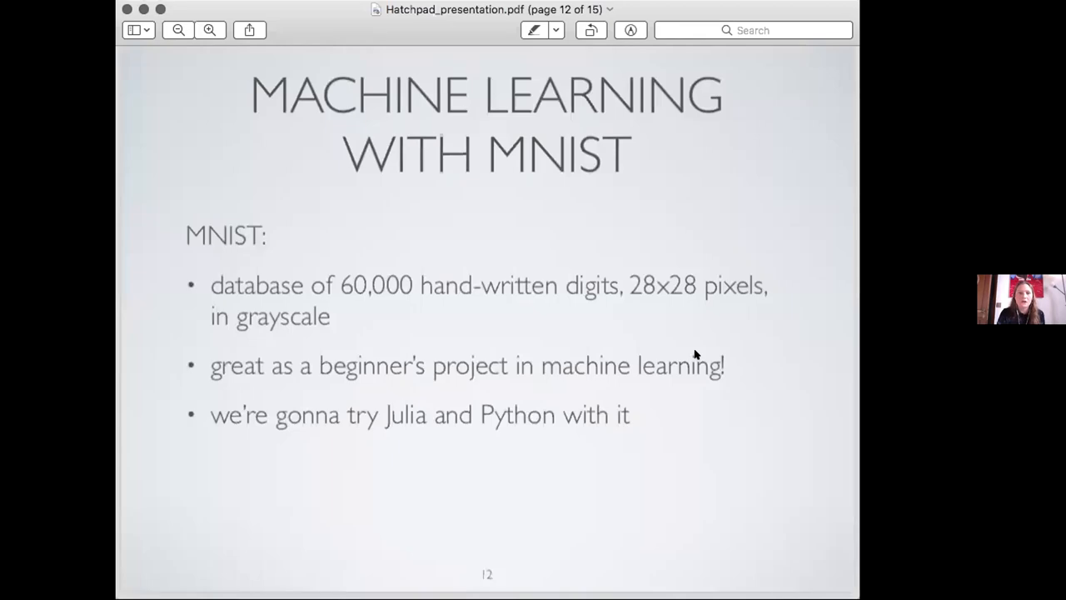
{"action": "mouse_move", "coordinate": [485, 338]}
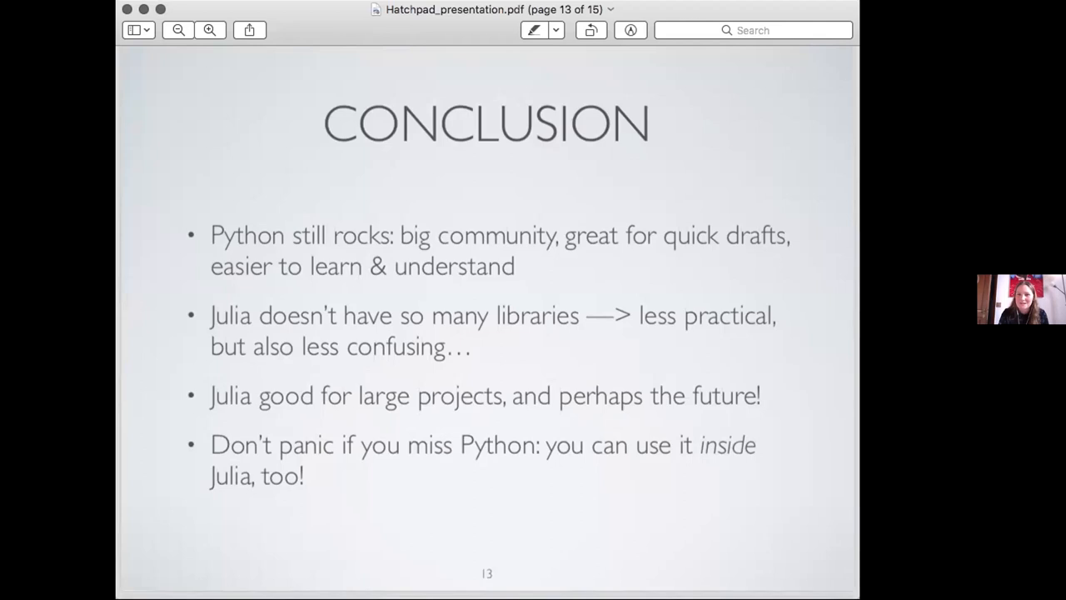
{"action": "mouse_move", "coordinate": [567, 533]}
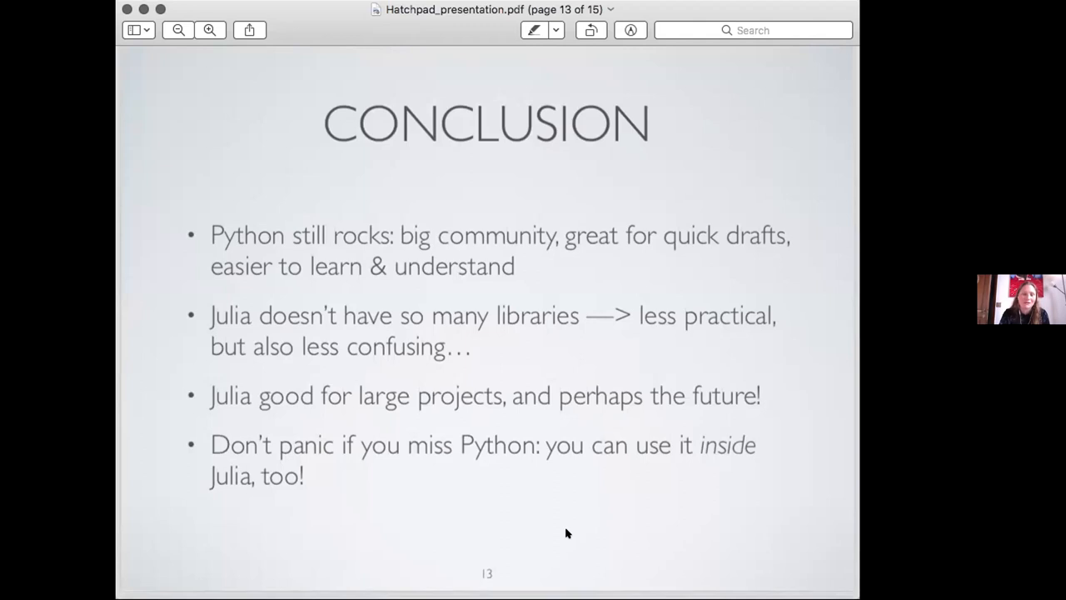
{"action": "mouse_move", "coordinate": [477, 332]}
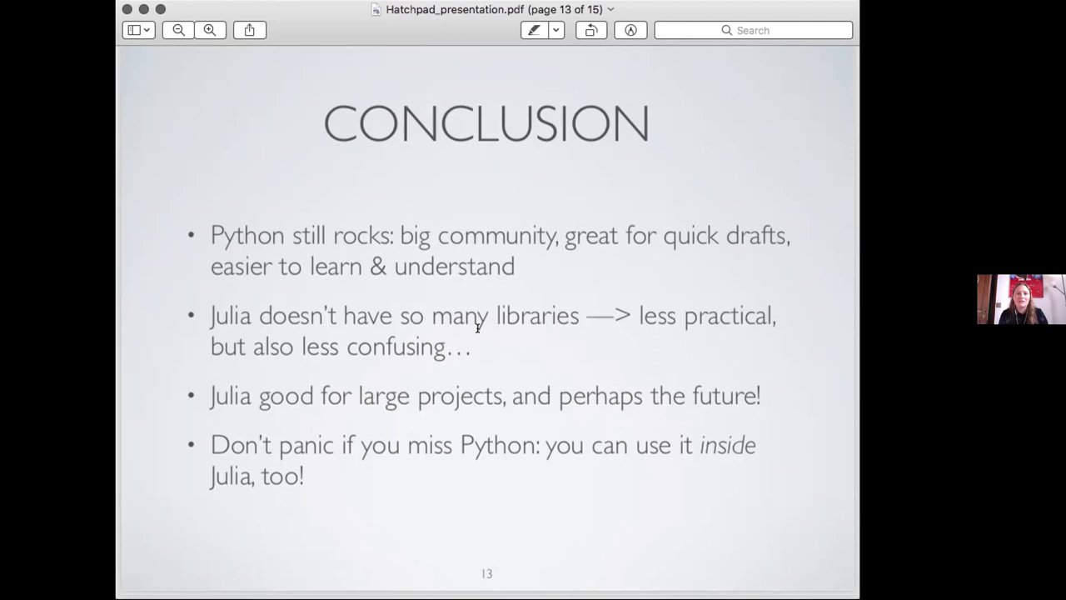
- Advance Preview to page 14, the Conclusion slide on Julia as a competitor
{"action": "key", "text": "right"}
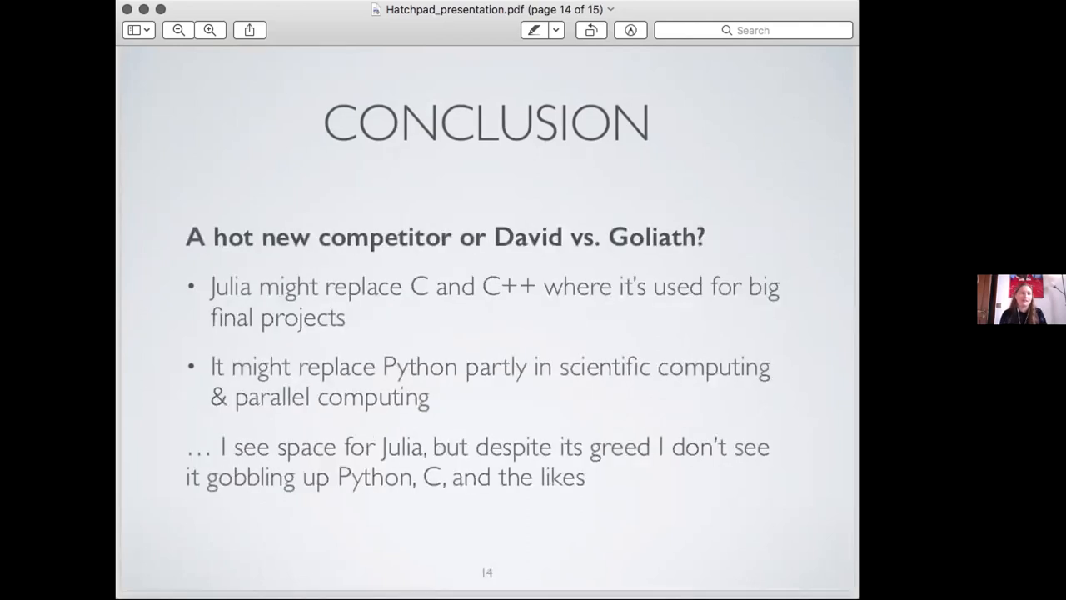